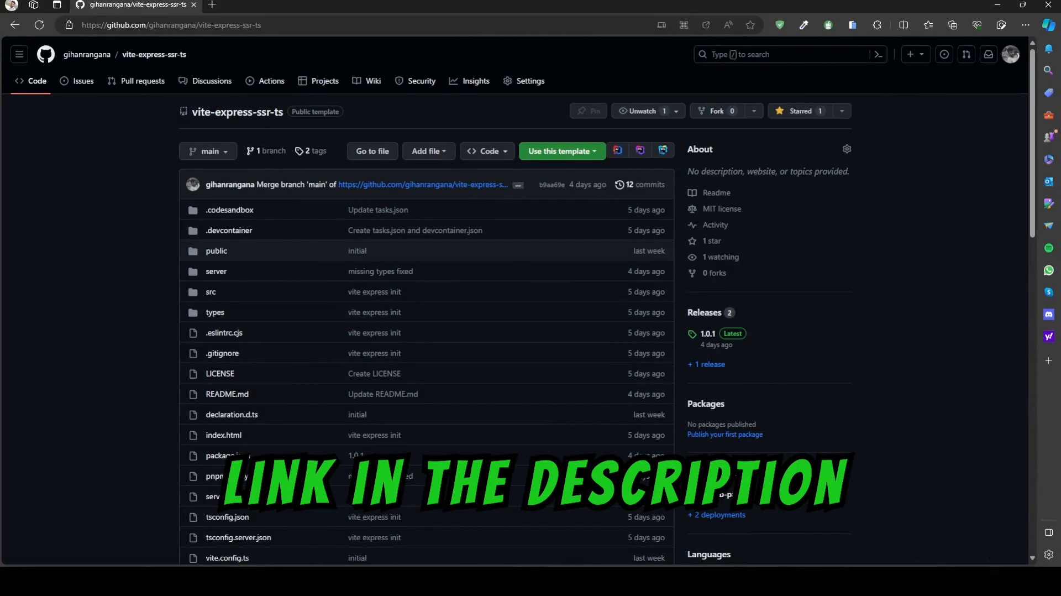
Step: Browse the vite-express-ssr-ts template repository page on GitHub
left_click(162, 24)
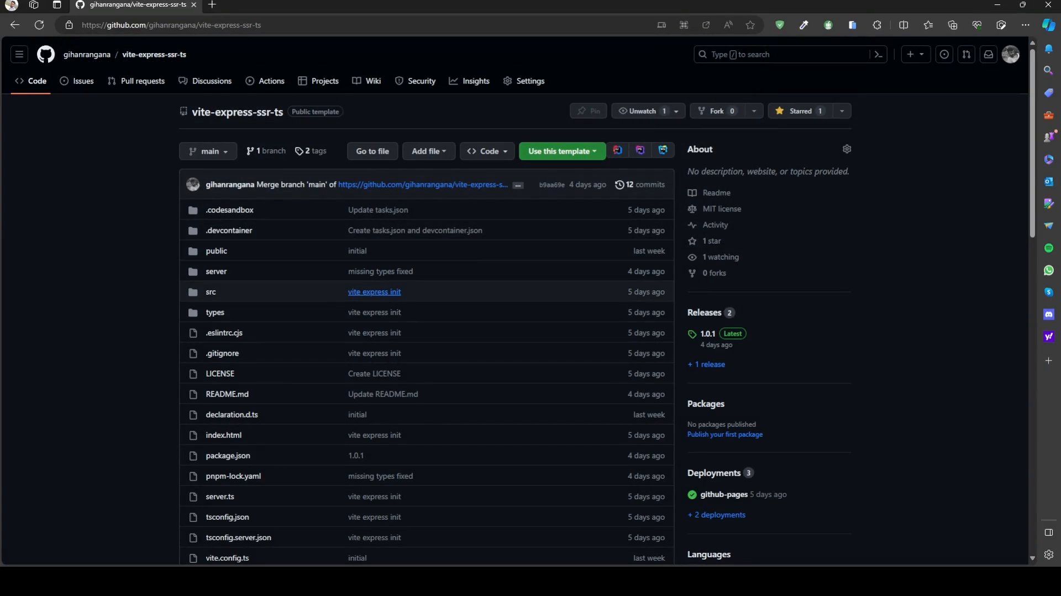
scroll("down", 3)
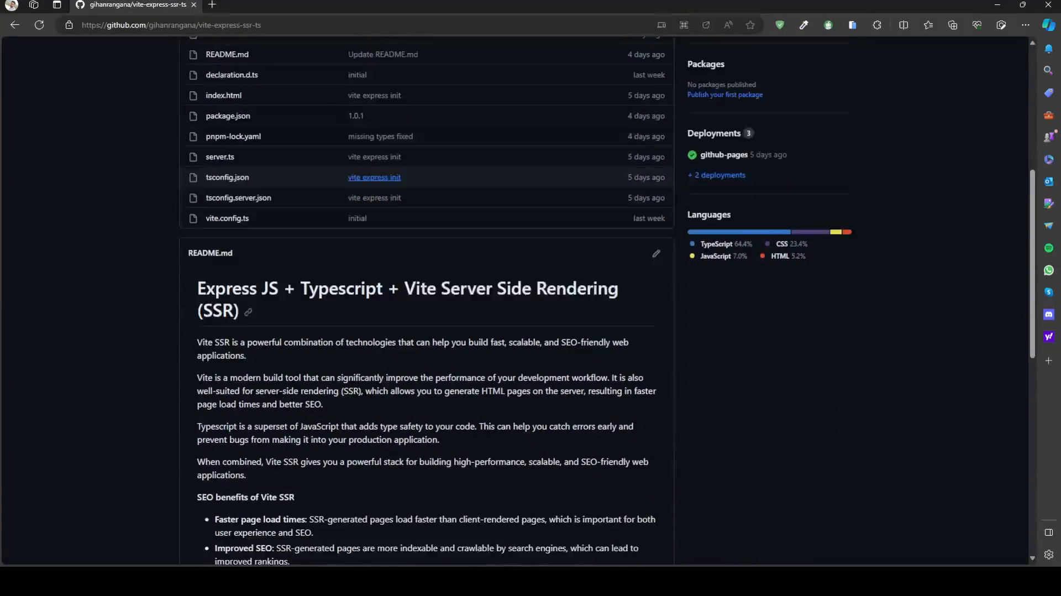
scroll("down", 3)
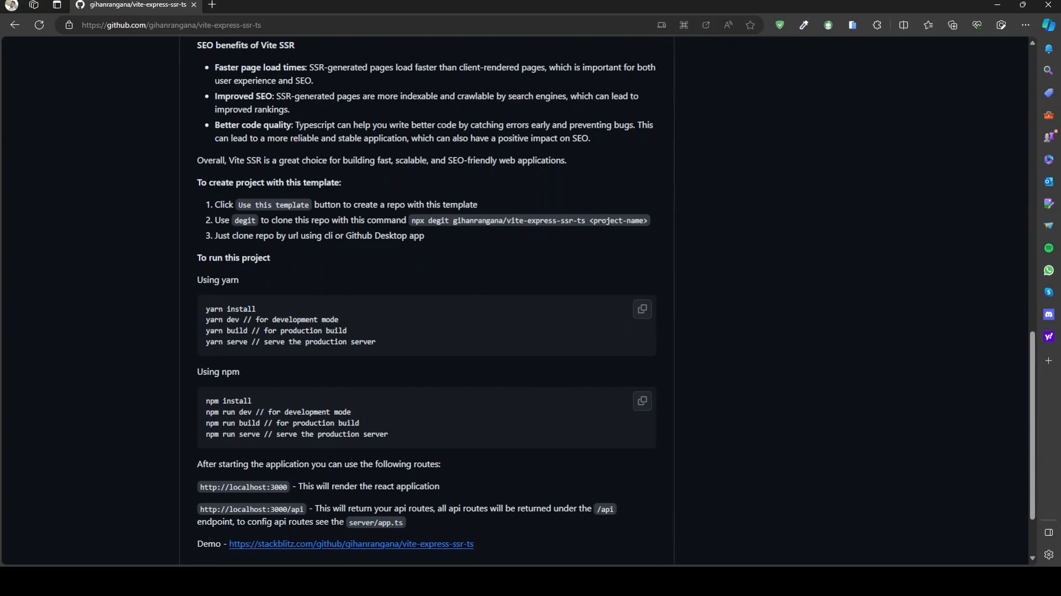
scroll("down", 3)
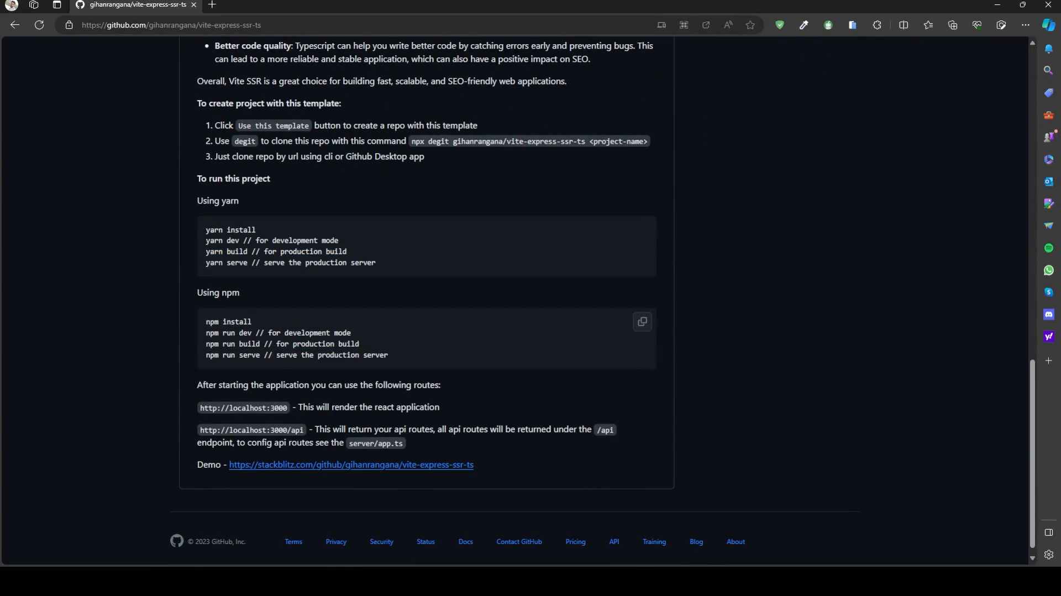
scroll("up", 3)
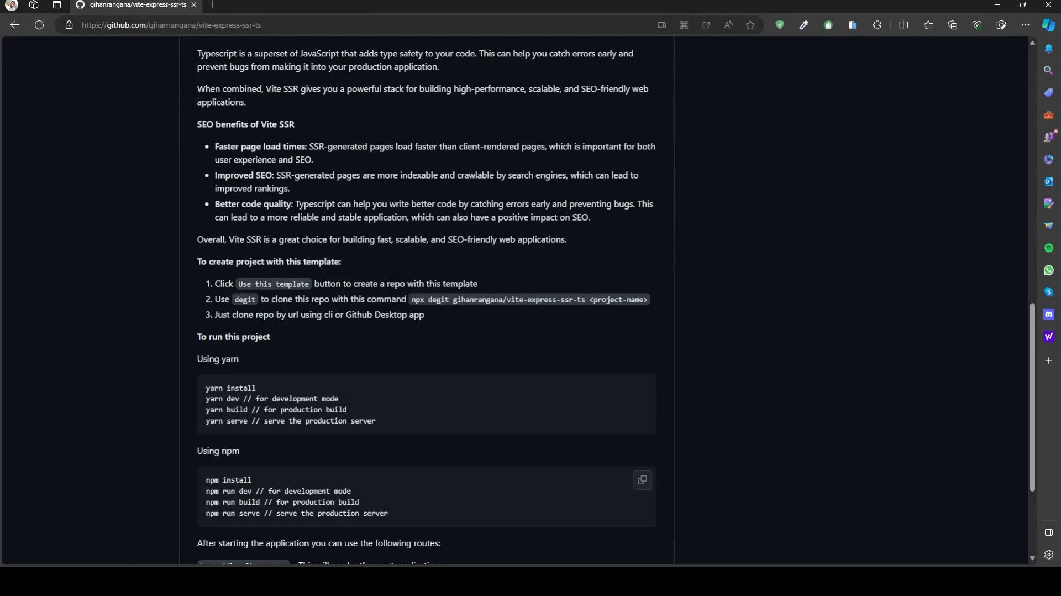
scroll("up", 3)
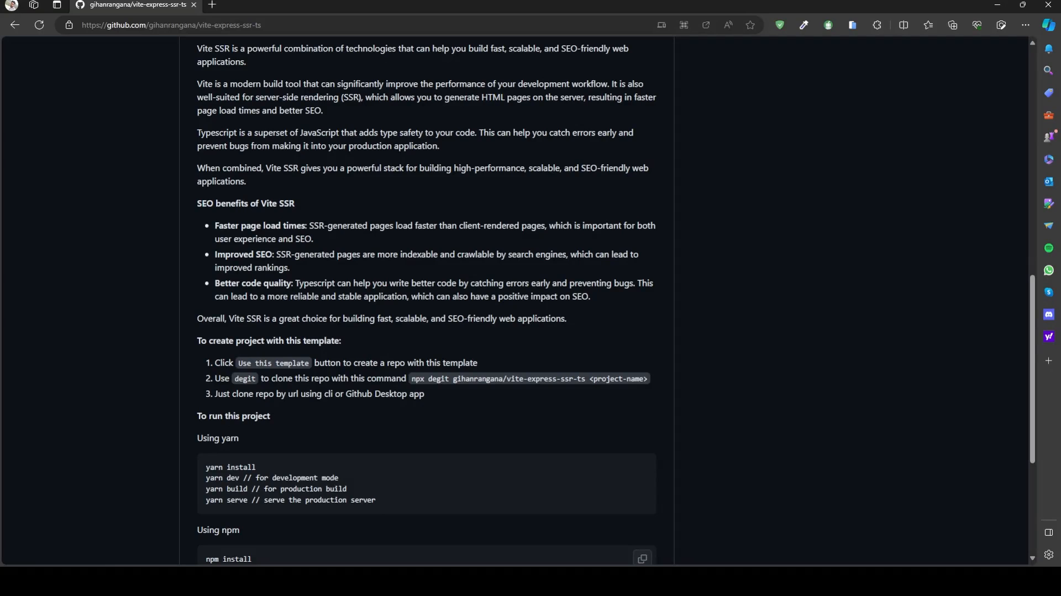
scroll("down", 3)
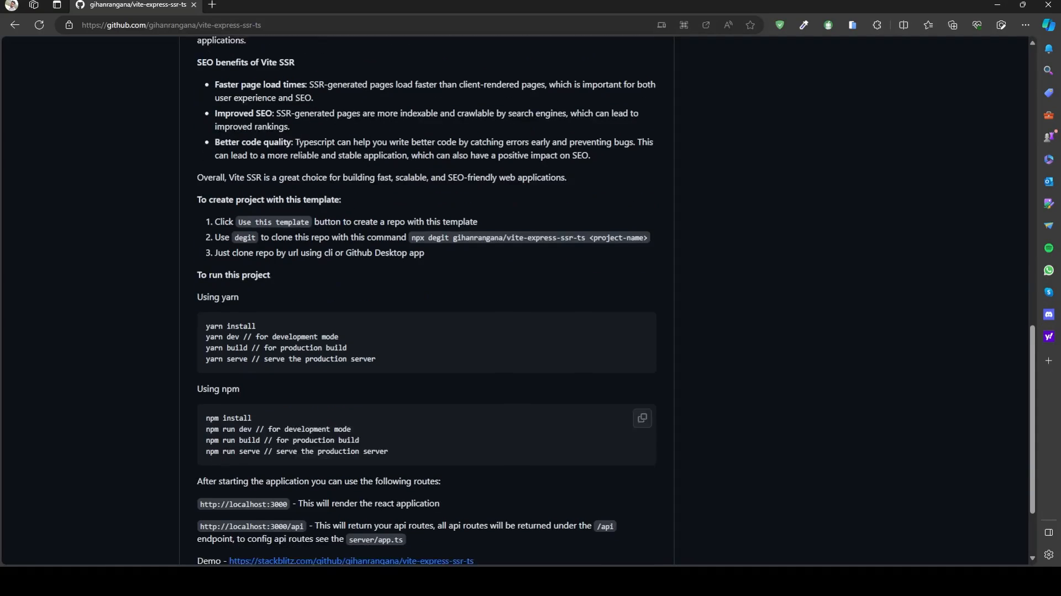
scroll("up", 3)
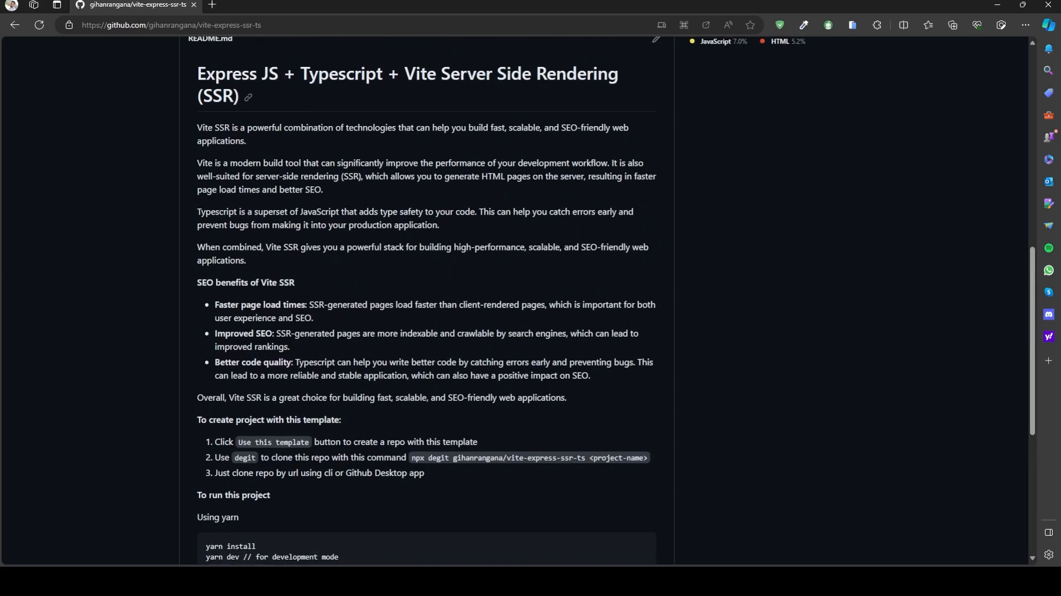
scroll("up", 3)
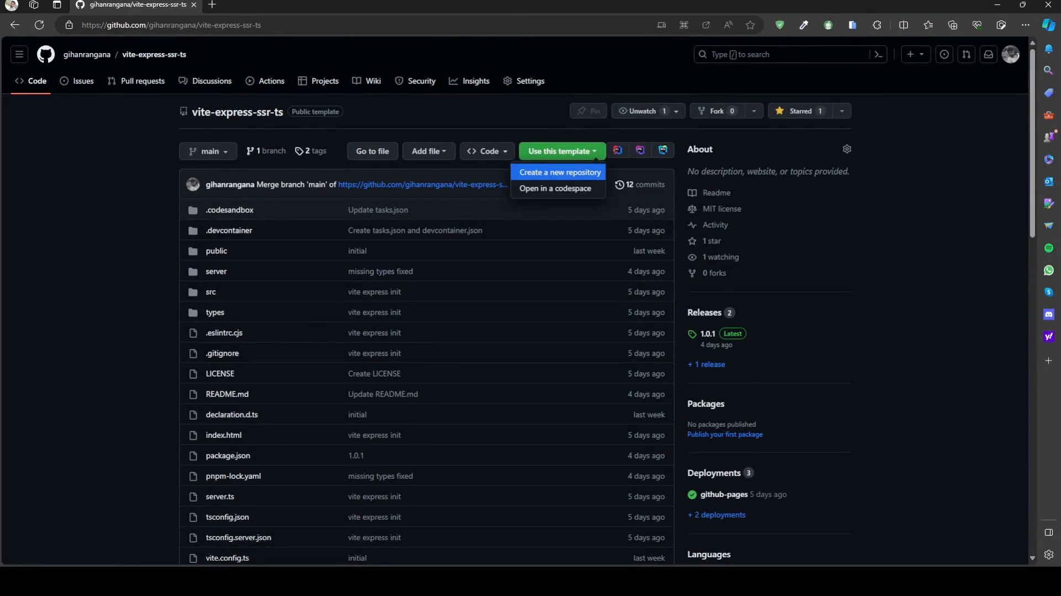
Step: Generate a new private repository named 'vite-ssr-test' from the template
left_click(558, 172)
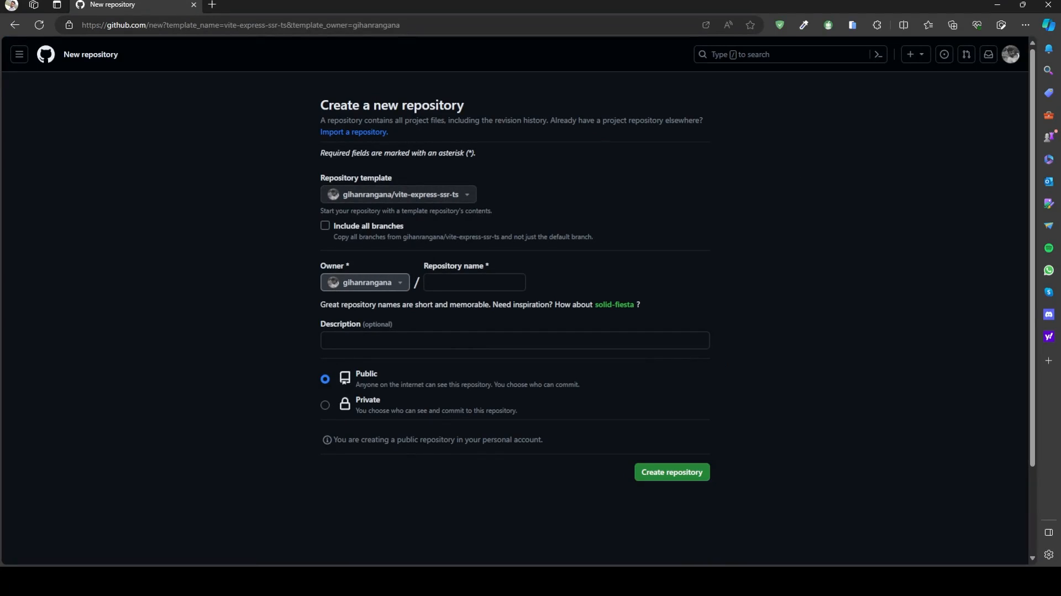
left_click(473, 282)
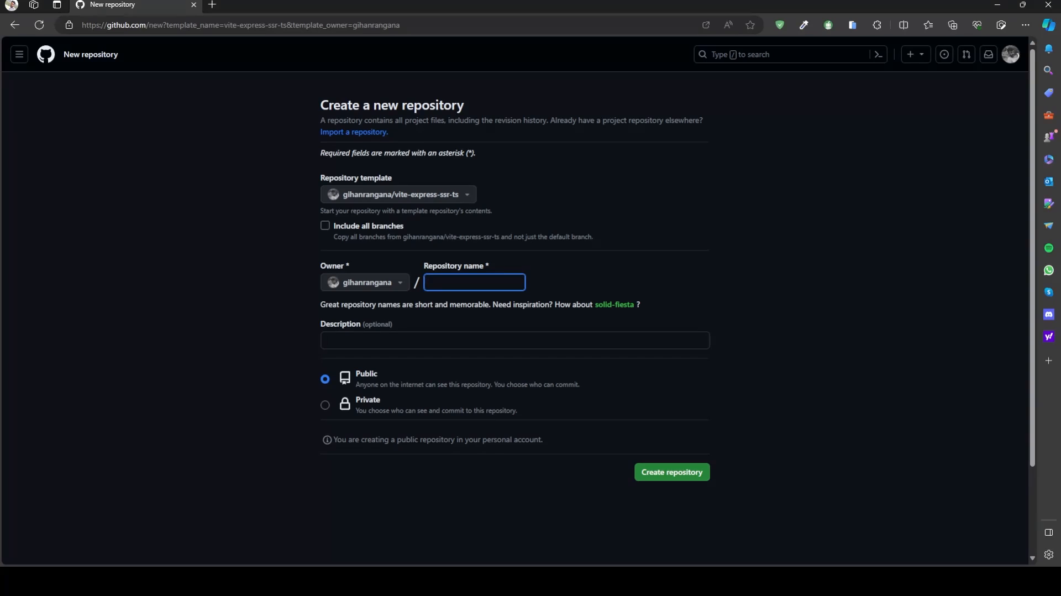
type("v")
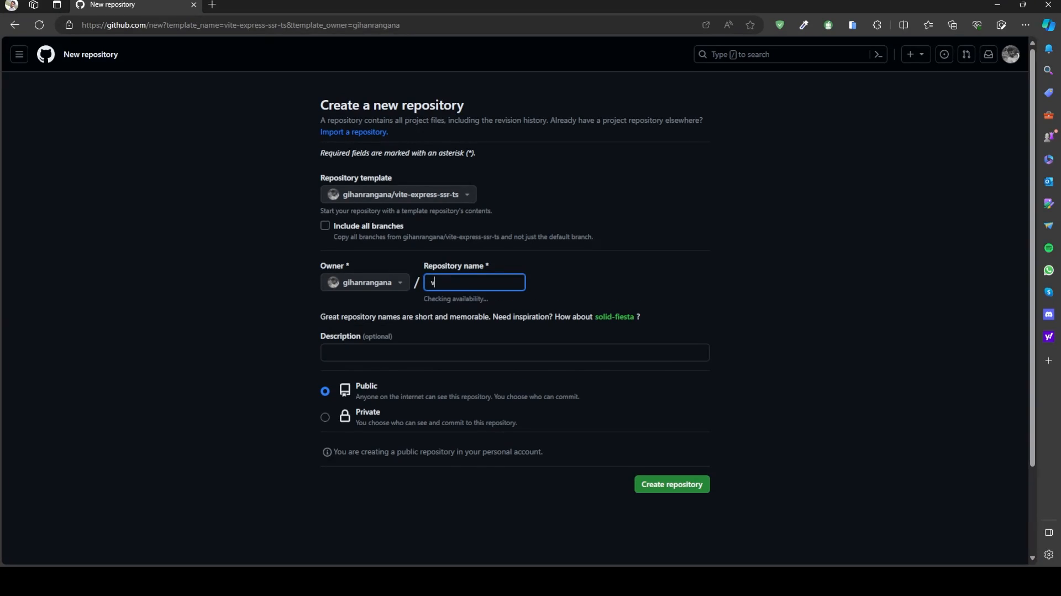
type("ite-ssr-")
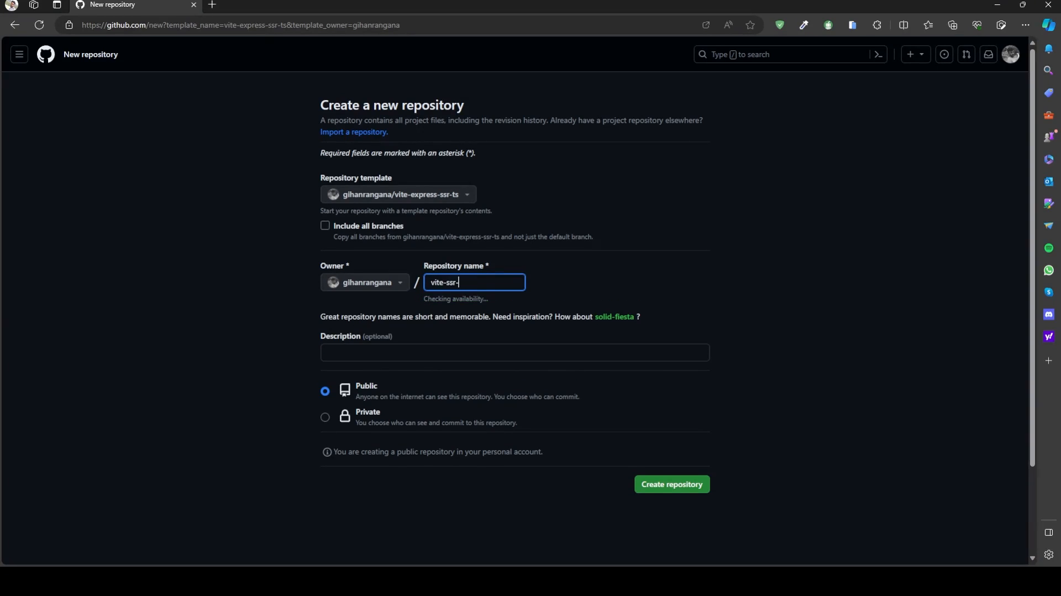
type("test")
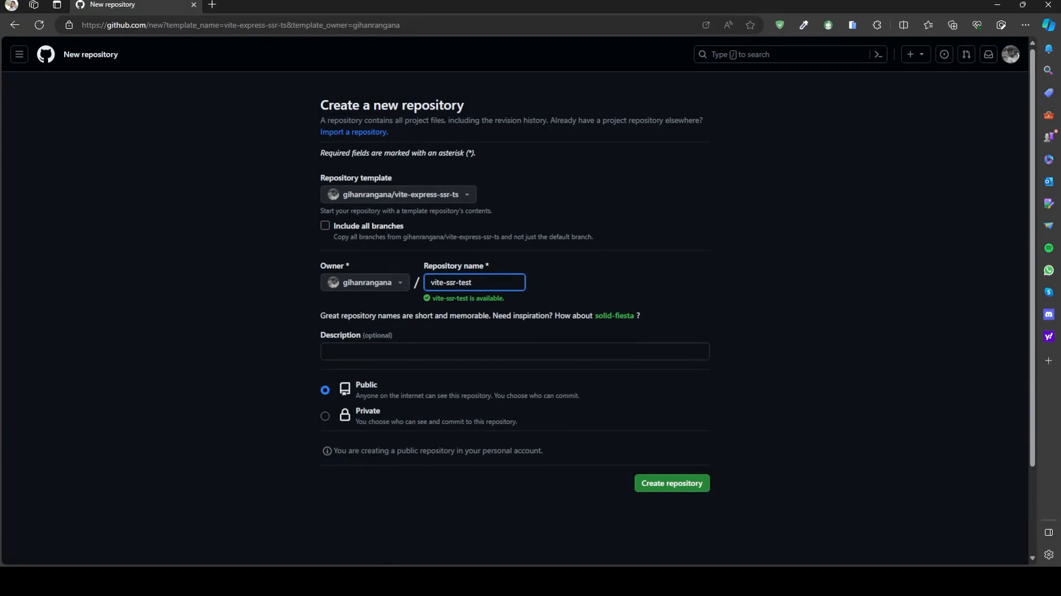
left_click(325, 416)
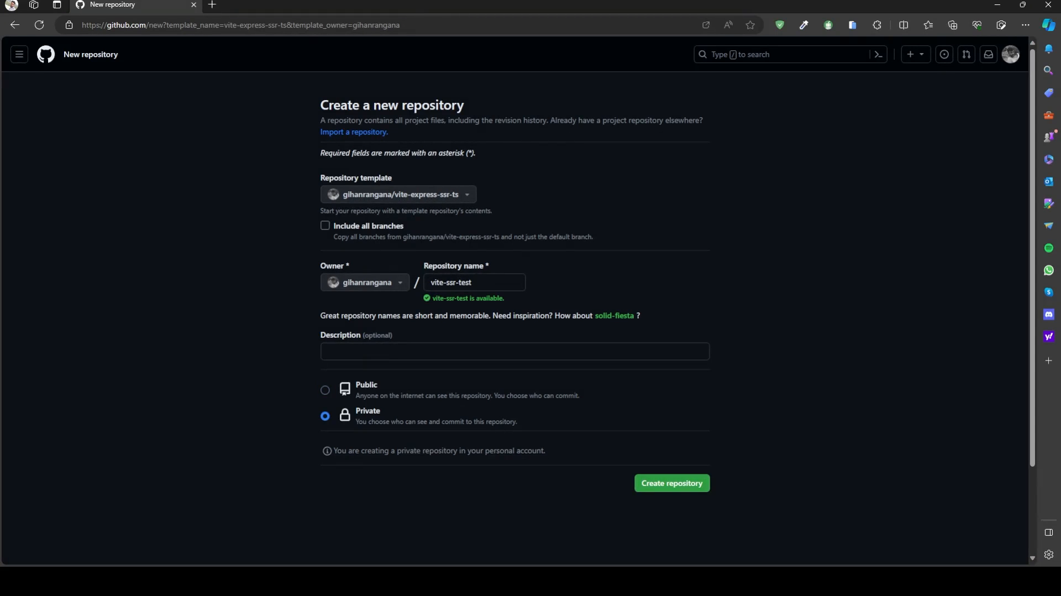
left_click(671, 482)
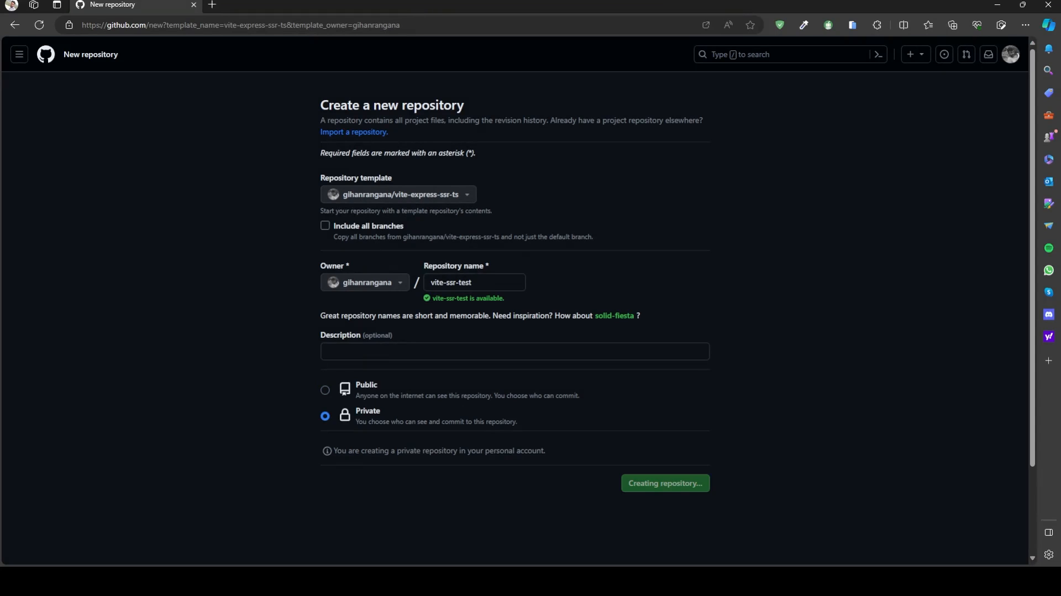
left_click(664, 482)
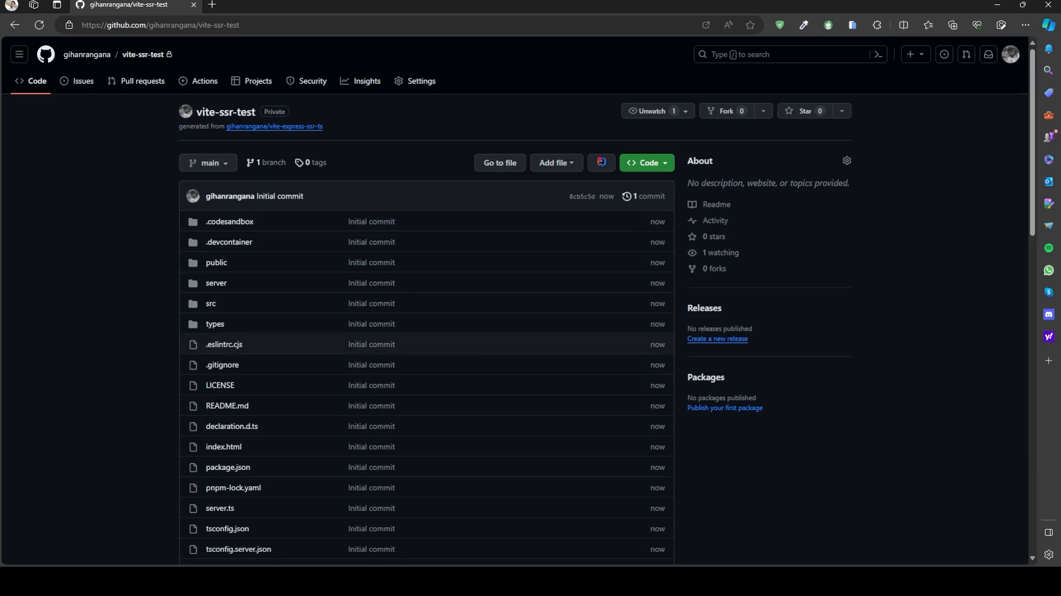
scroll("down", 3)
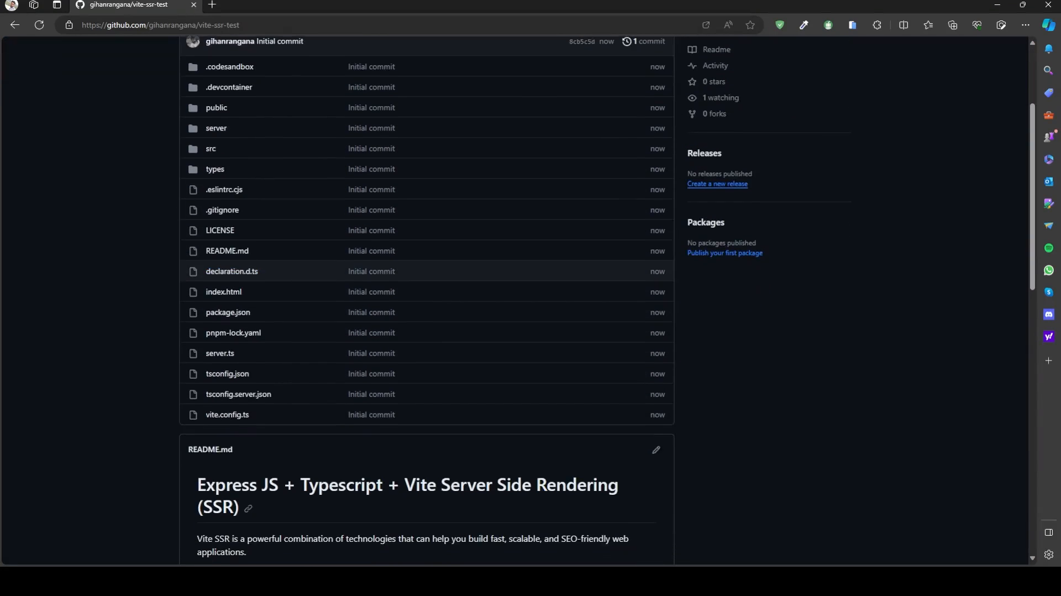
scroll("up", 3)
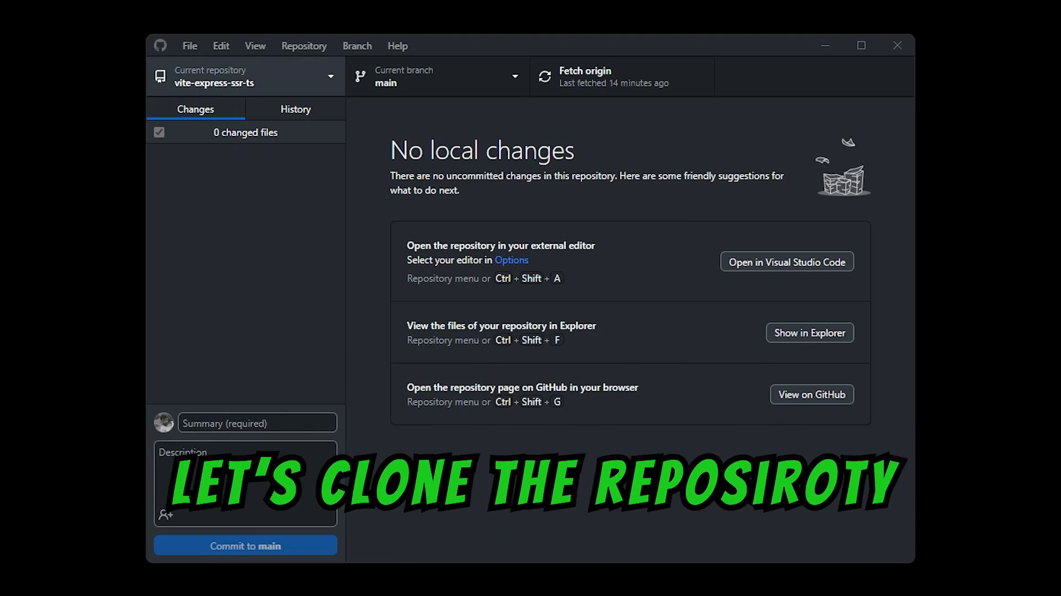
left_click(190, 45)
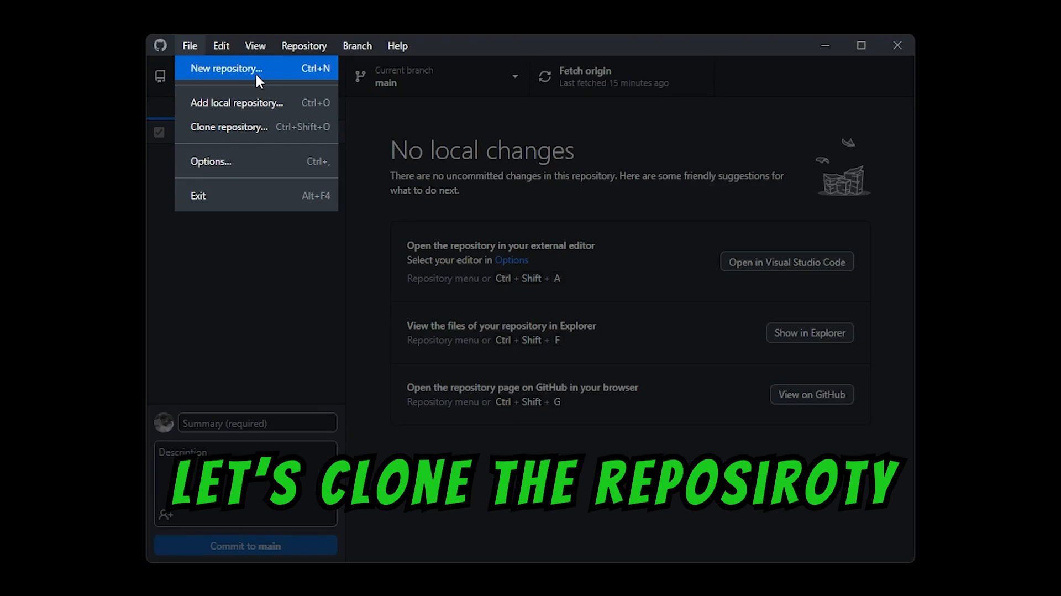
left_click(229, 126)
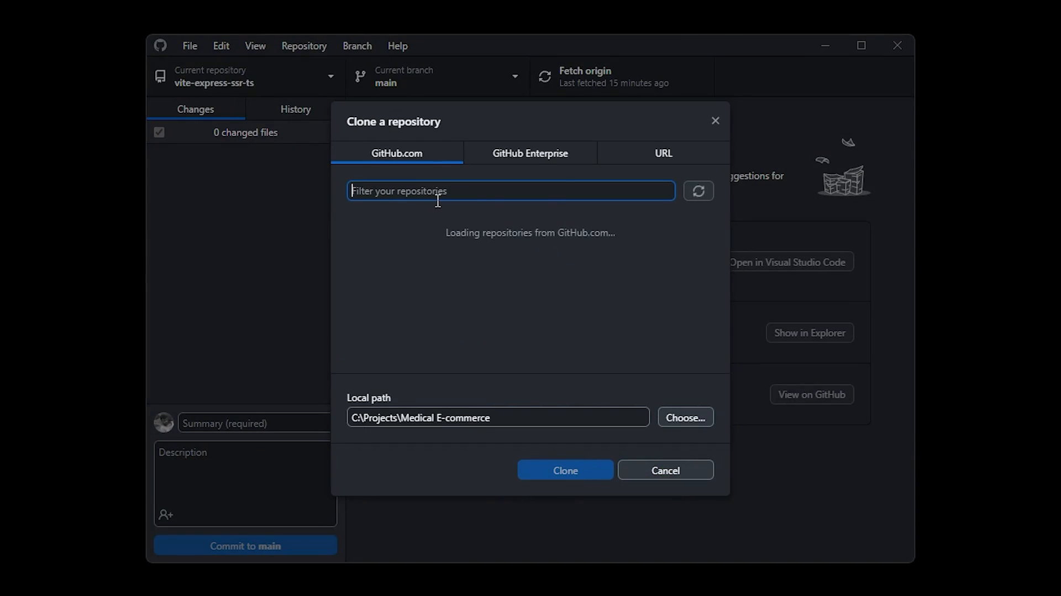
type("https://github.com/gihanrangana/vite-ssr-test.git")
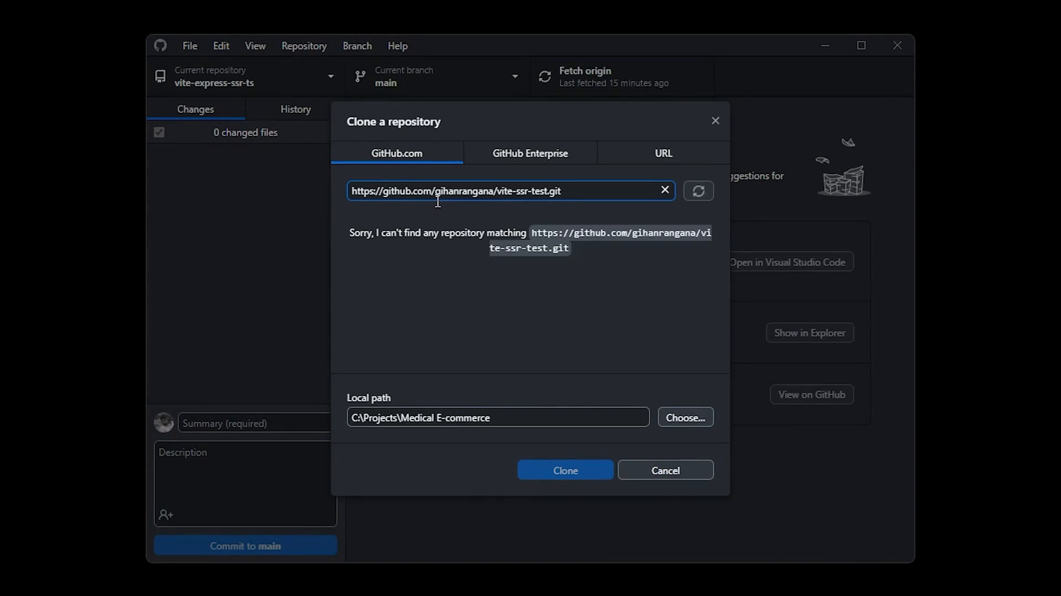
left_click(663, 152)
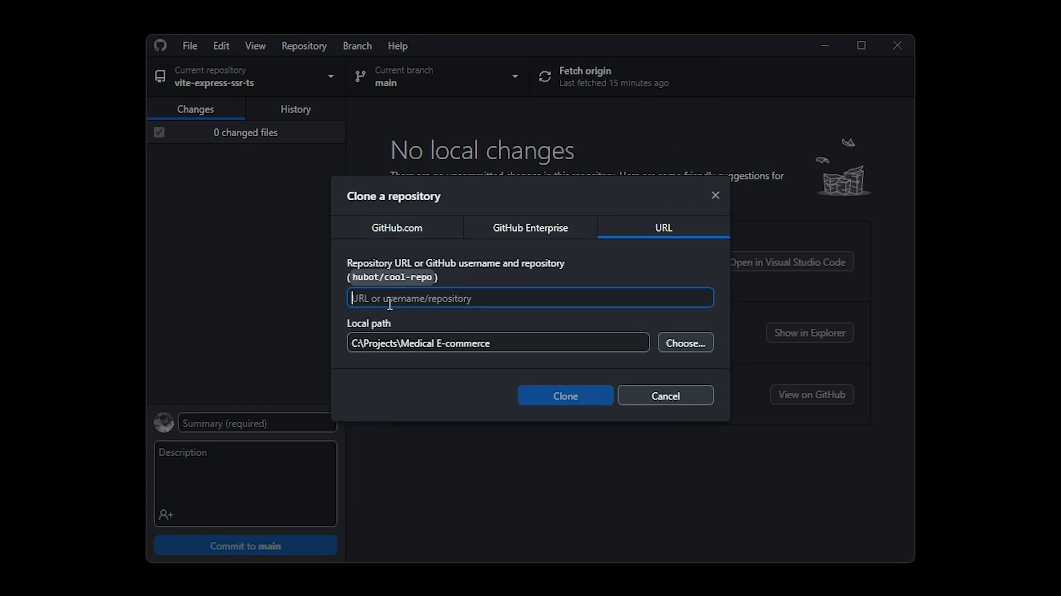
type("https://github.com/gihanrangana/vite-ssr-test.git")
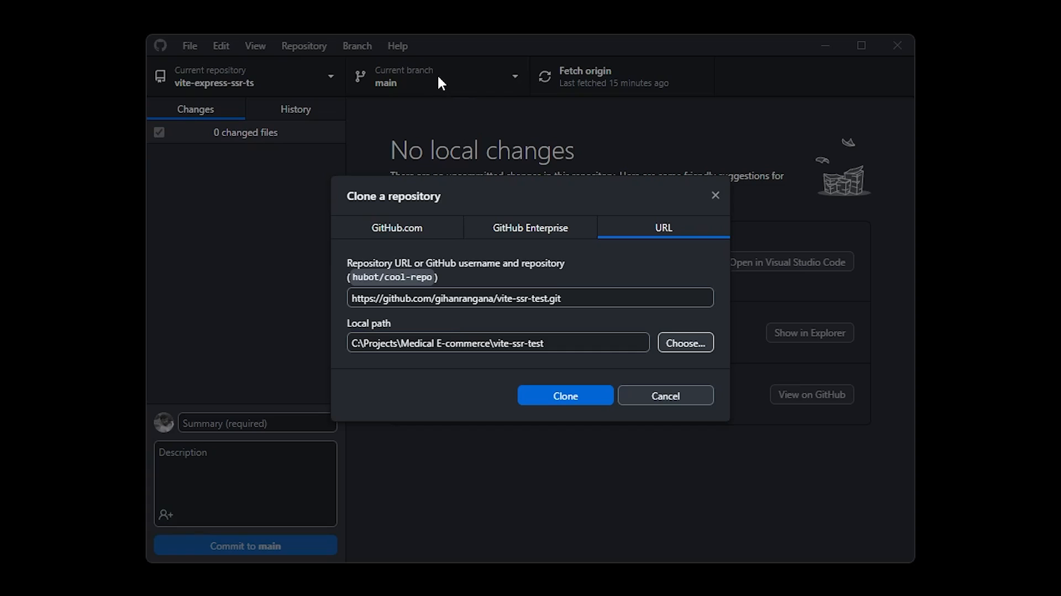
mouse_move(708, 446)
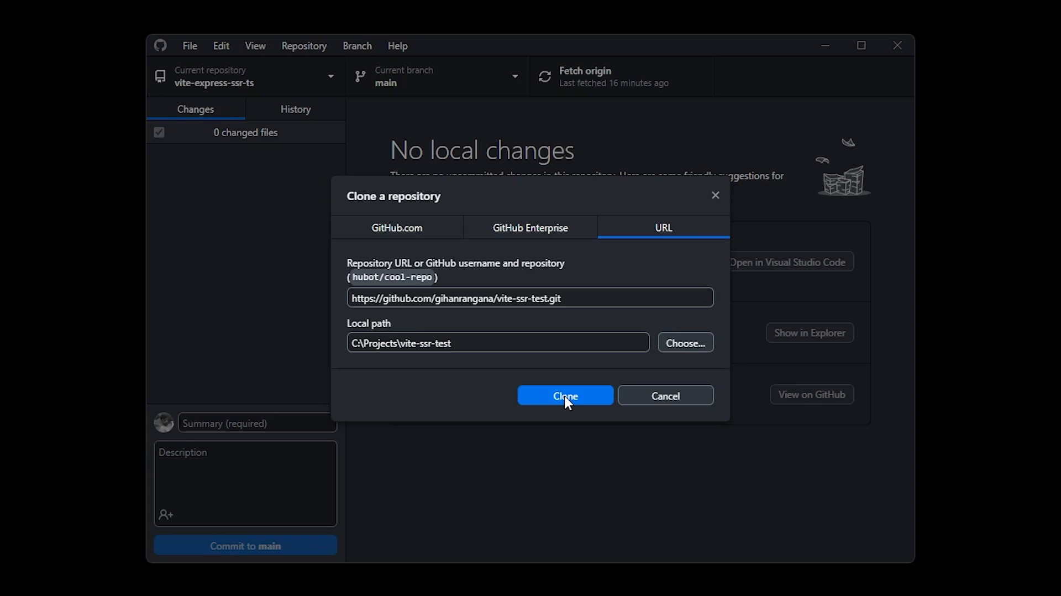
left_click(564, 395)
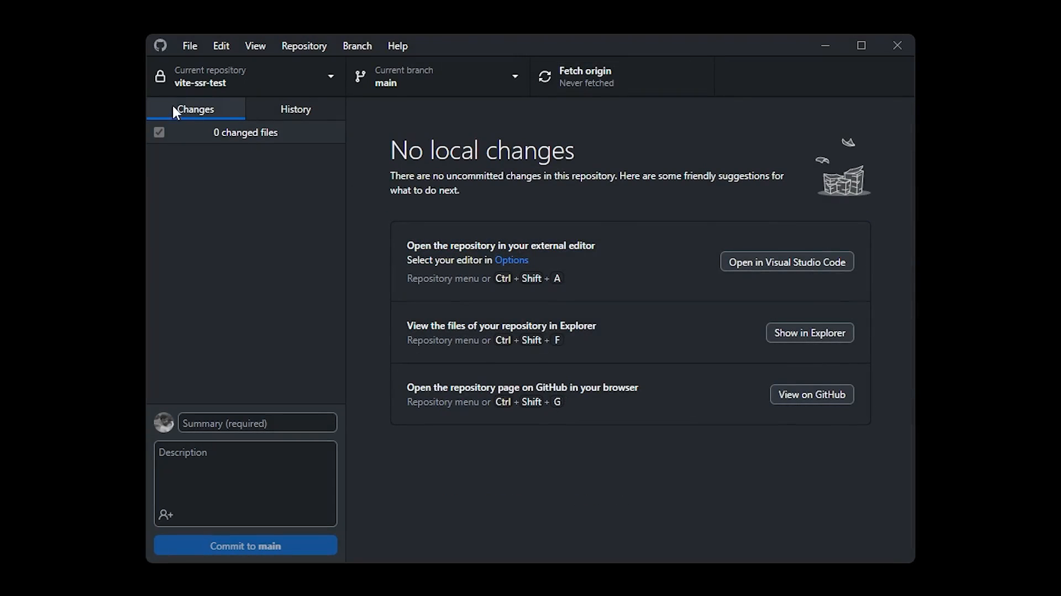
mouse_move(565, 228)
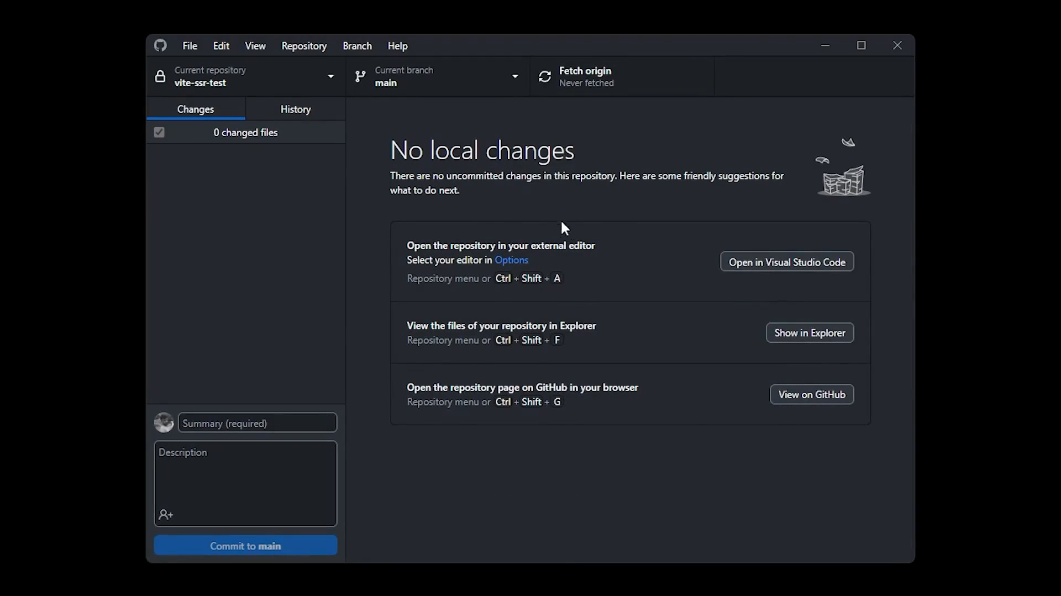
mouse_move(636, 349)
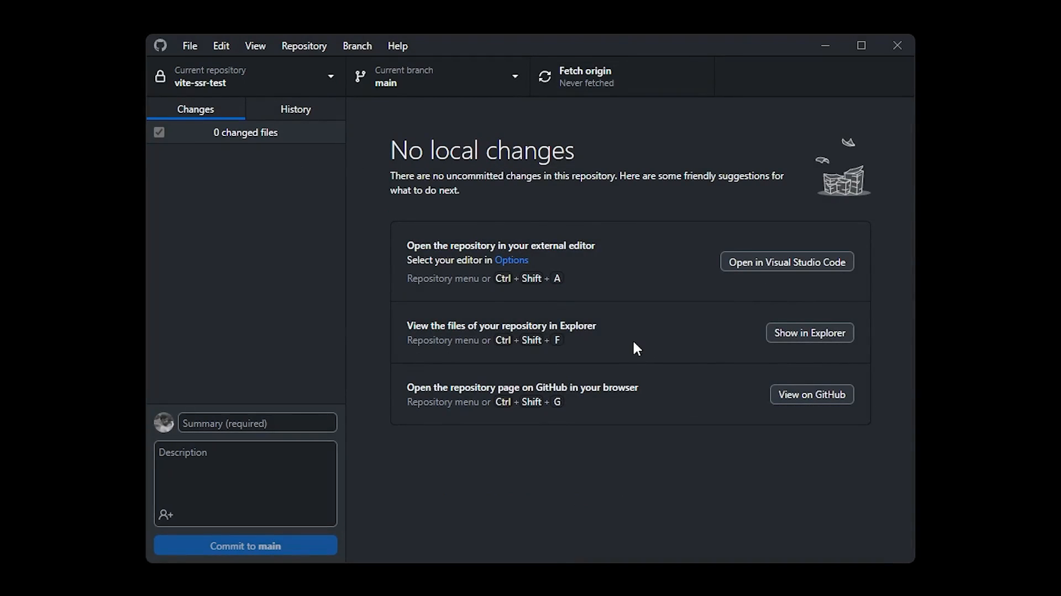
Step: Open vite-ssr-test in VS Code, dismiss the Welcome tab, and scroll through server.ts
left_click(785, 262)
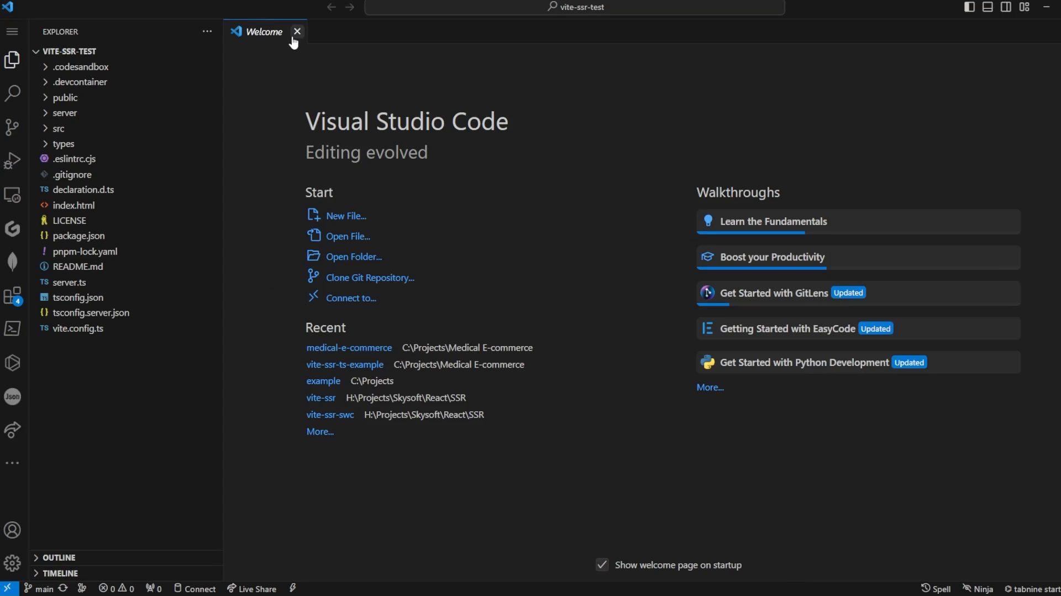
left_click(297, 31)
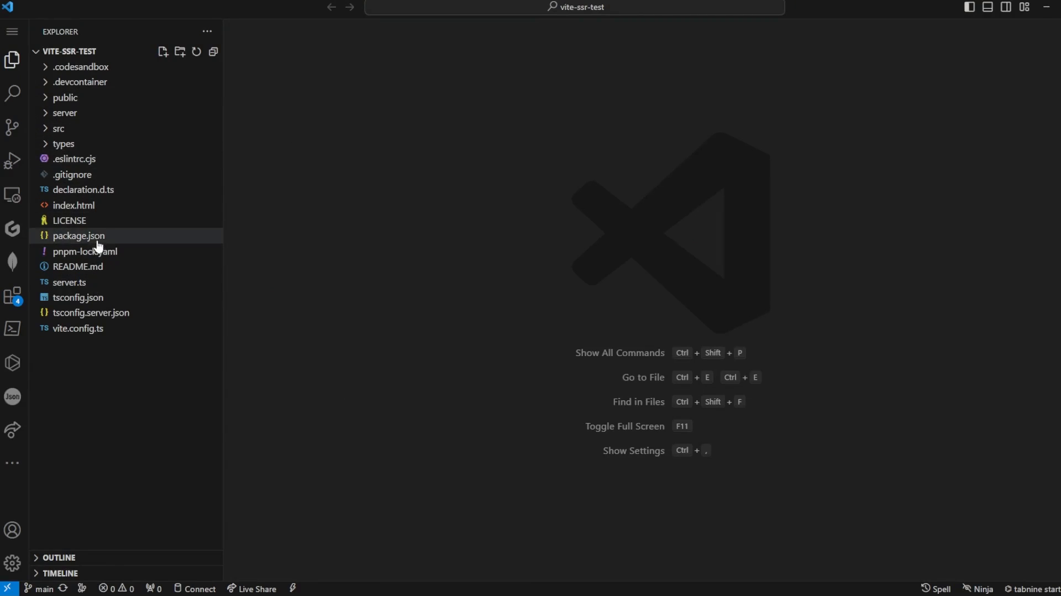
mouse_move(85, 266)
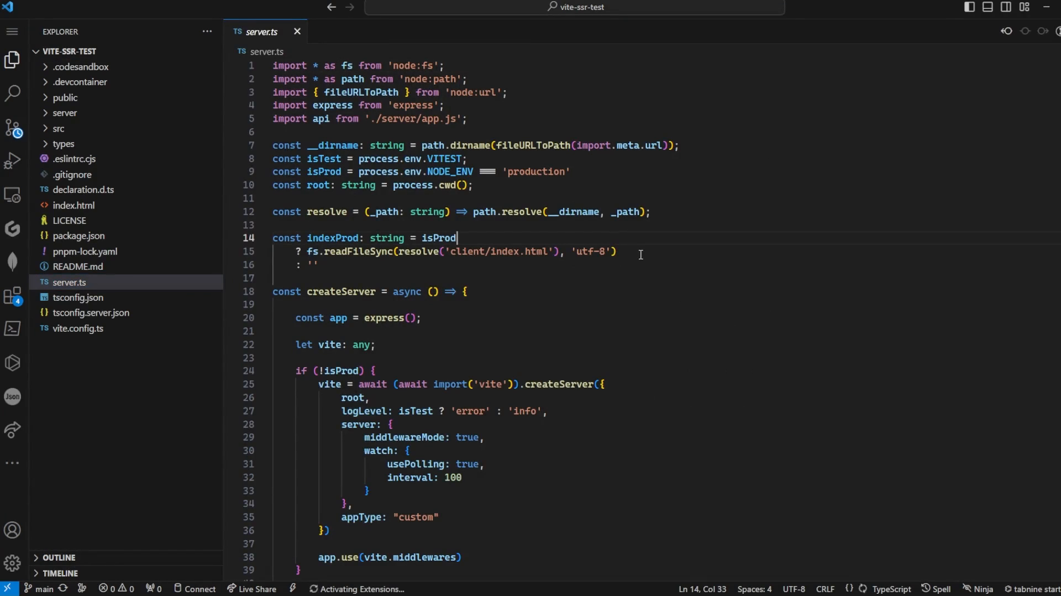
left_click(616, 251)
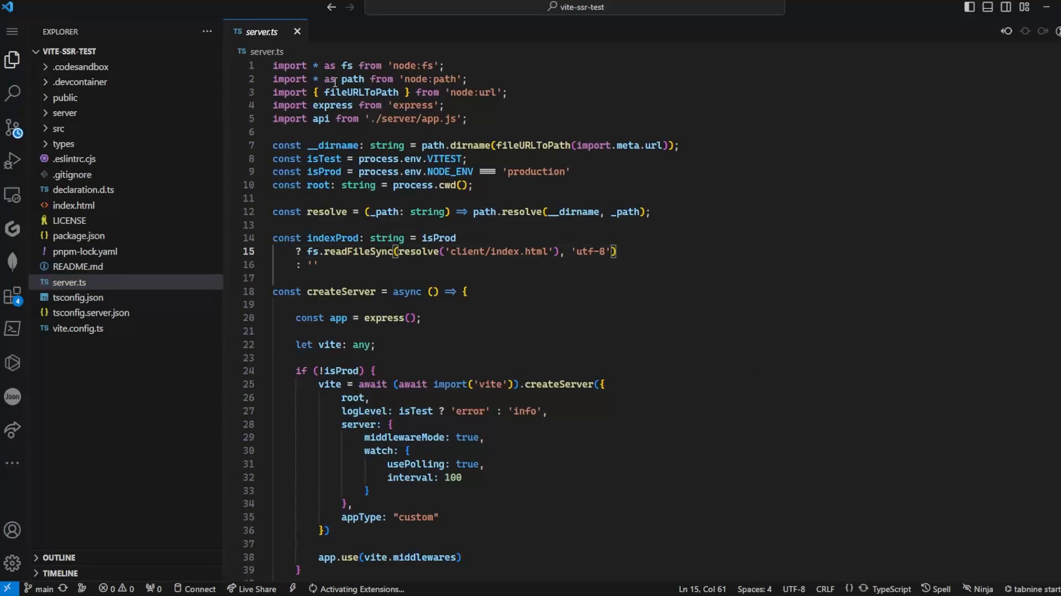
scroll("down", 3)
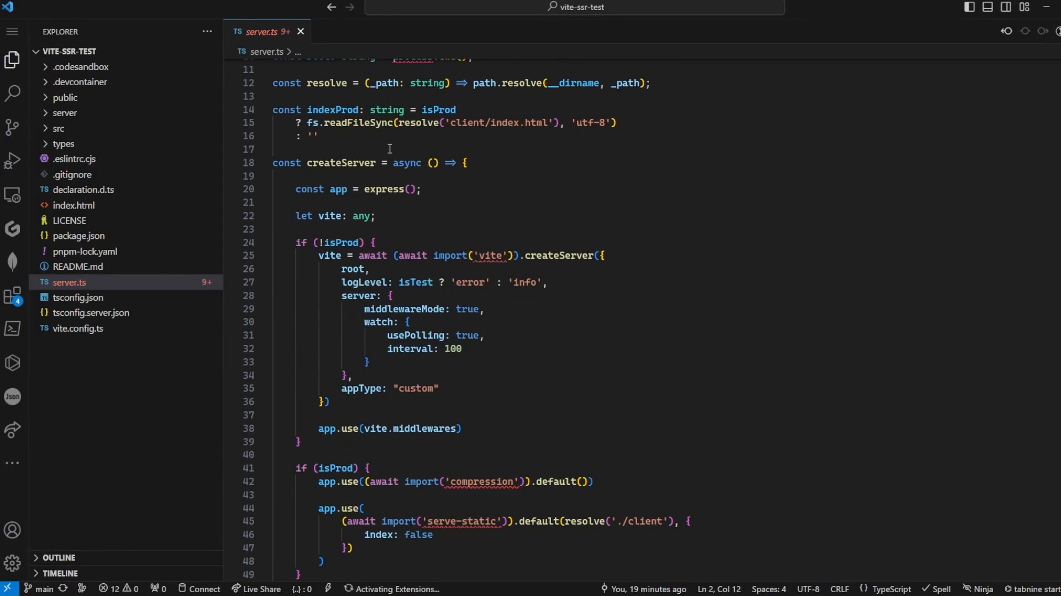
scroll("down", 3)
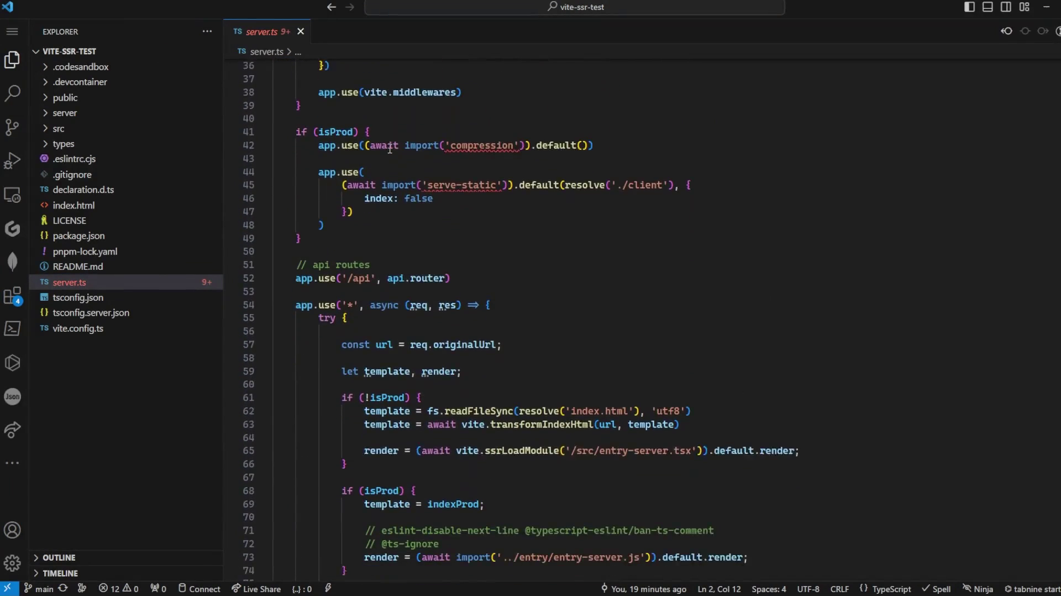
scroll("up", 3)
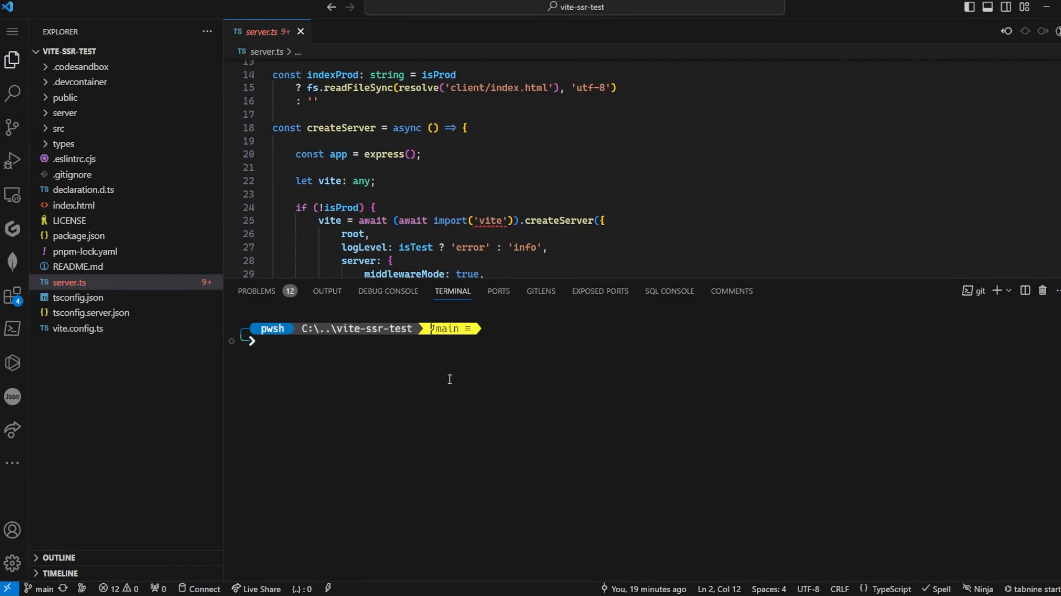
Step: Install the project dependencies with pnpm install
type("install")
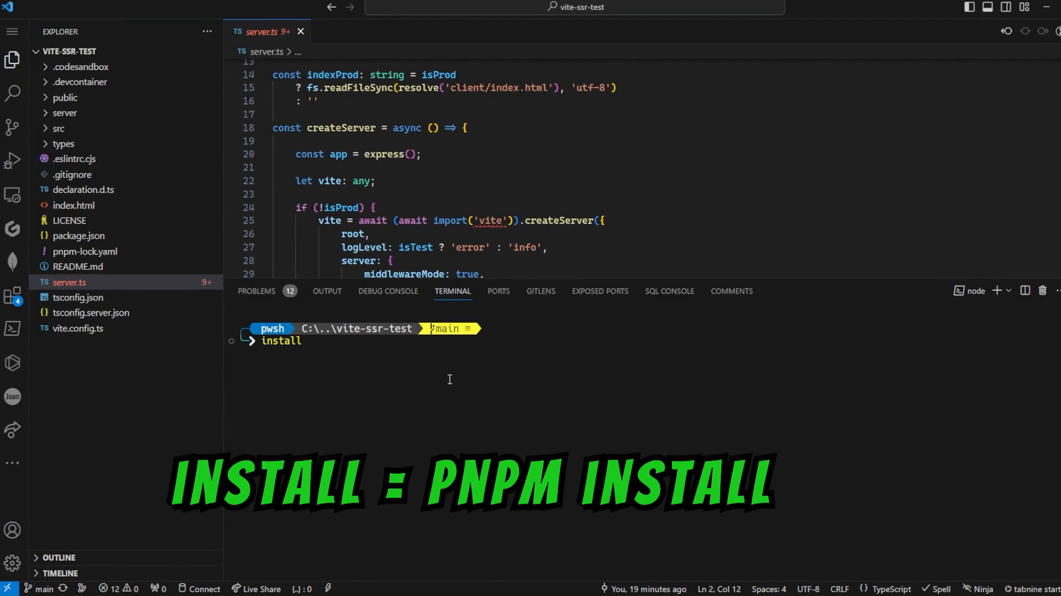
key("Return")
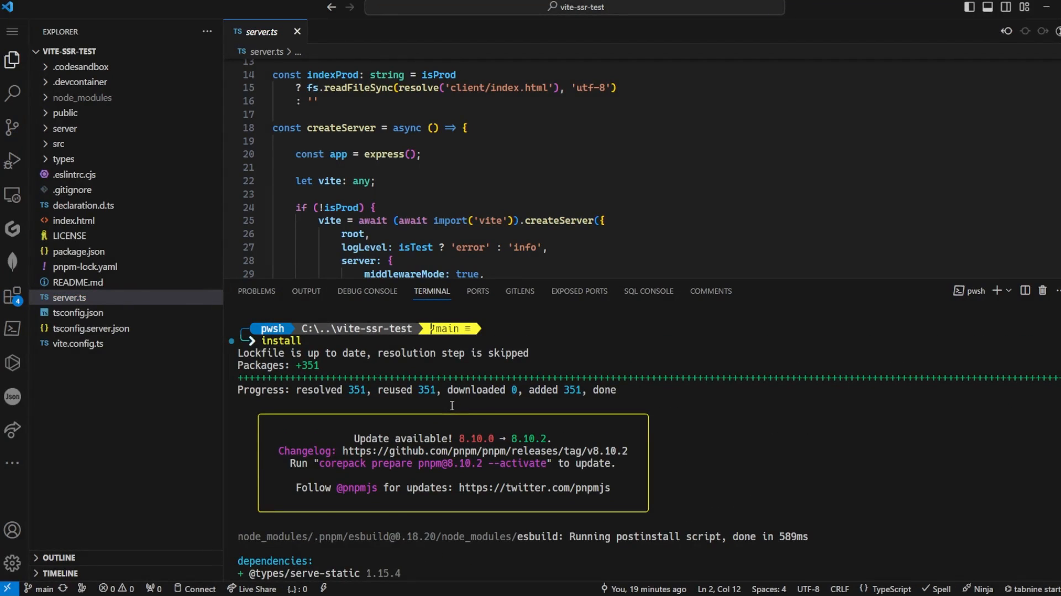
scroll("down", 3)
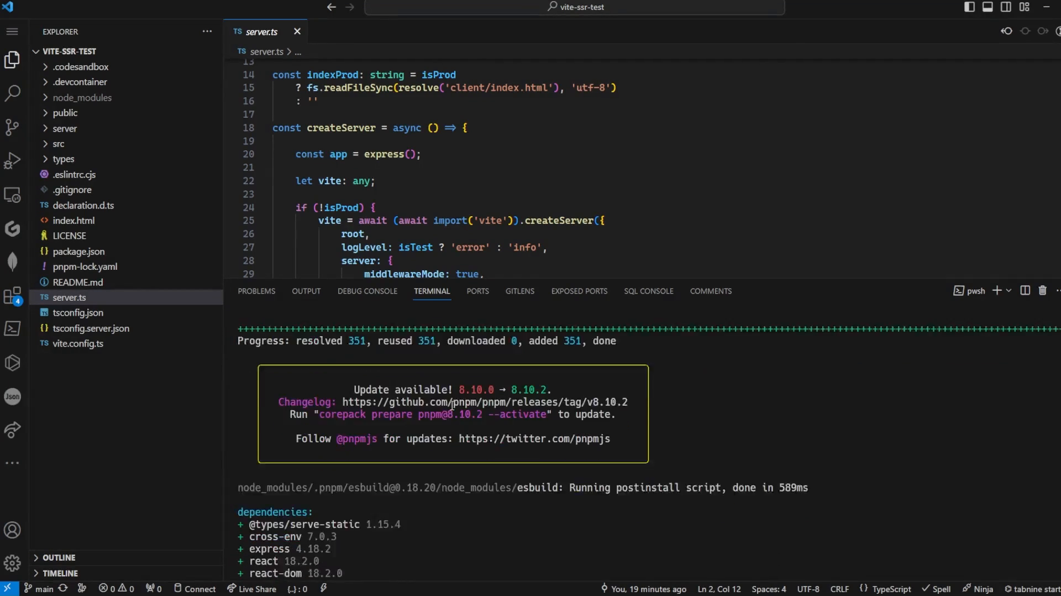
Step: Start the development server with pnpm dev
type("pn")
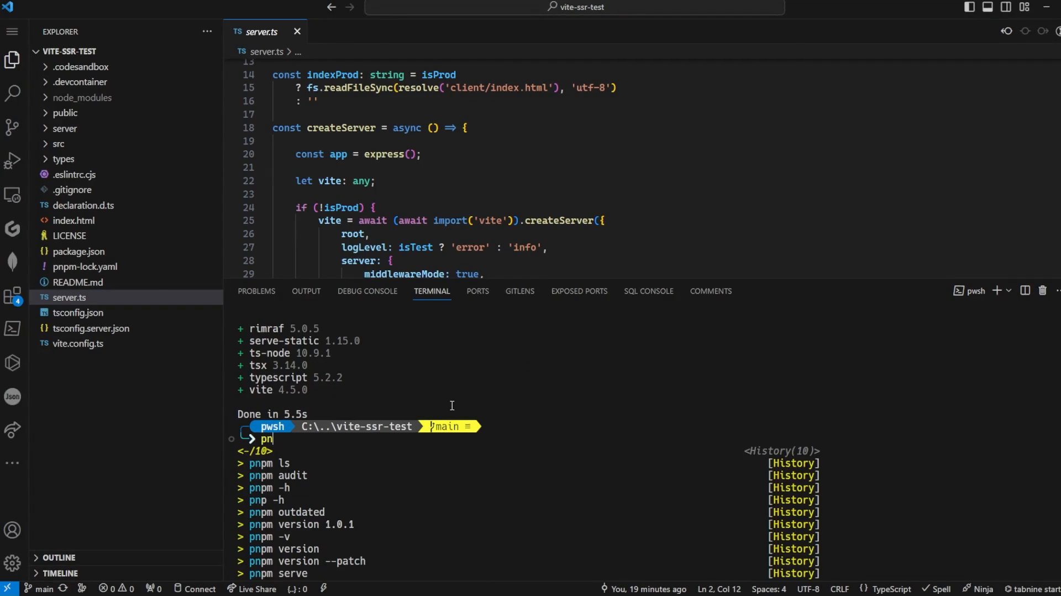
key("Return")
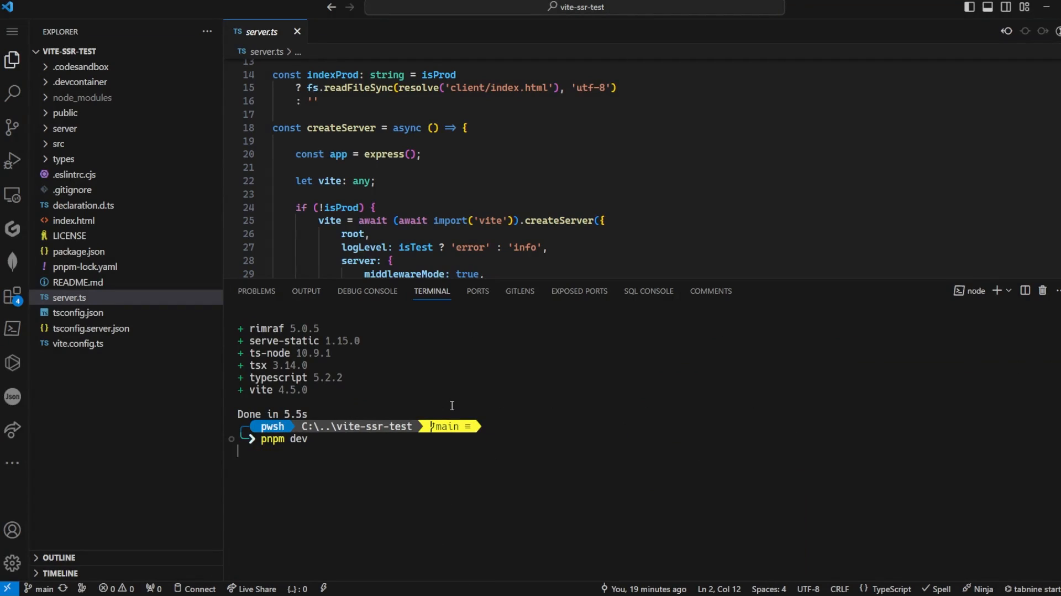
key("Return")
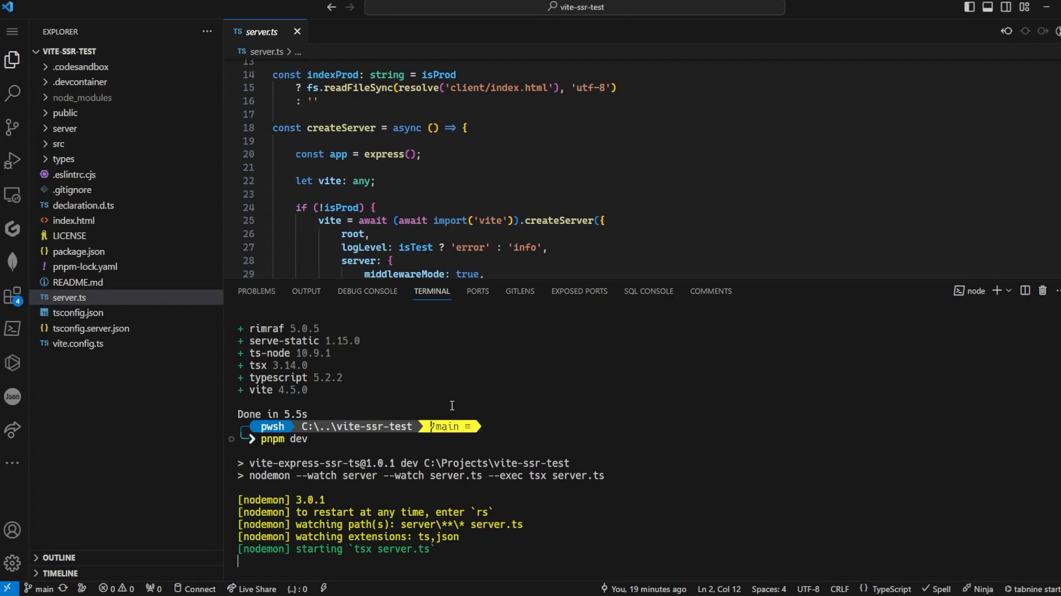
mouse_move(623, 503)
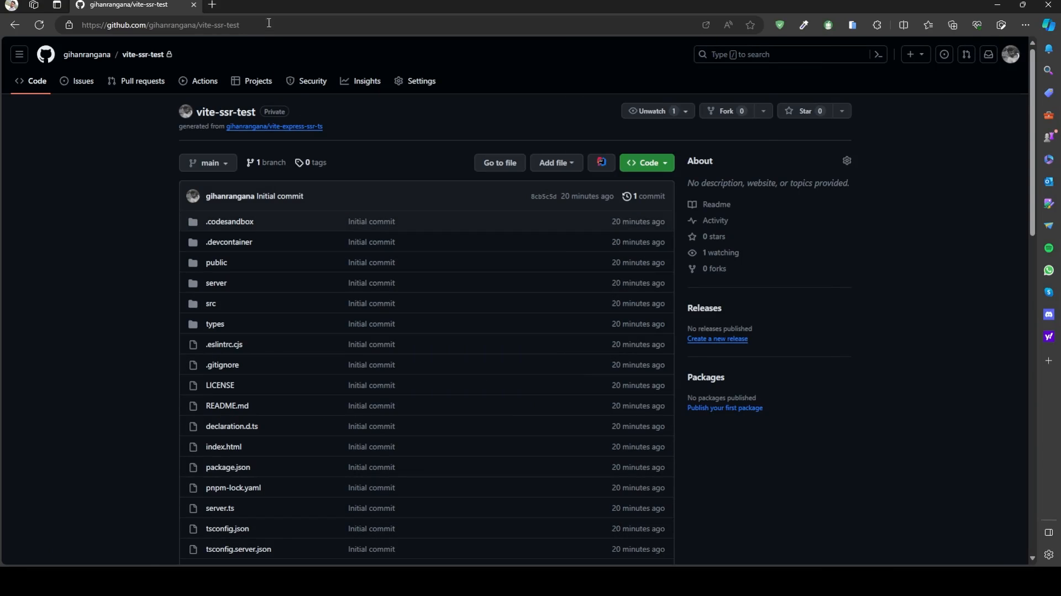
Step: Load localhost:3000/api in Edge after first trying localhost:3004
type("localhost:3004")
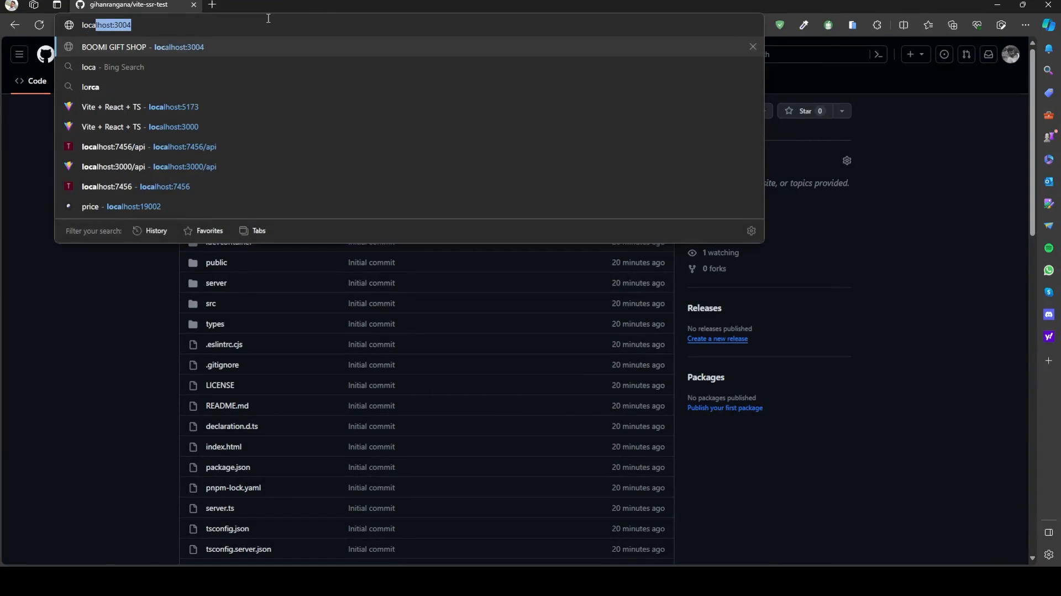
type("localhost:3000/api")
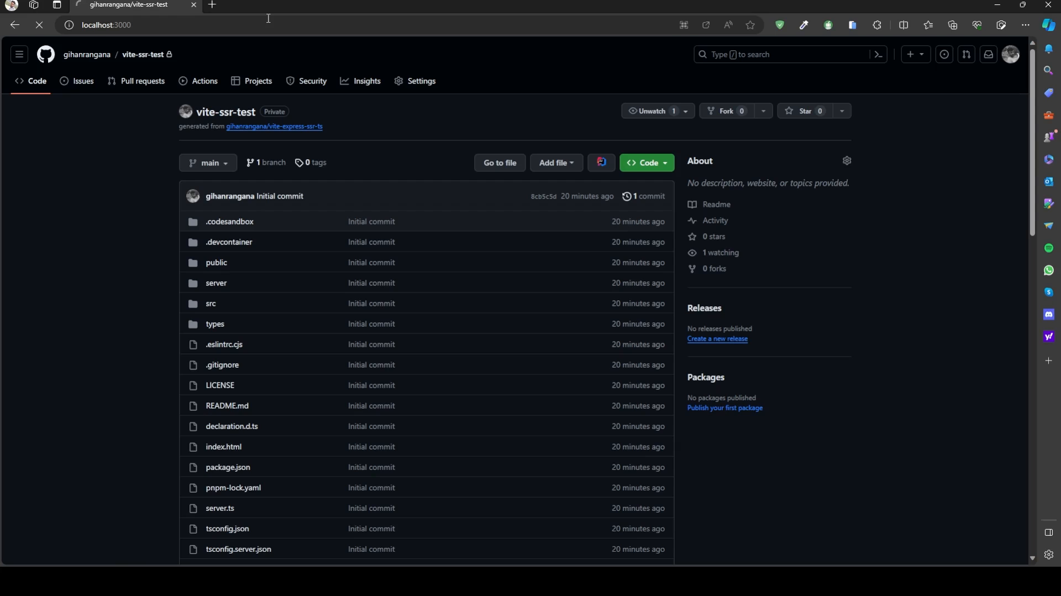
mouse_move(341, 5)
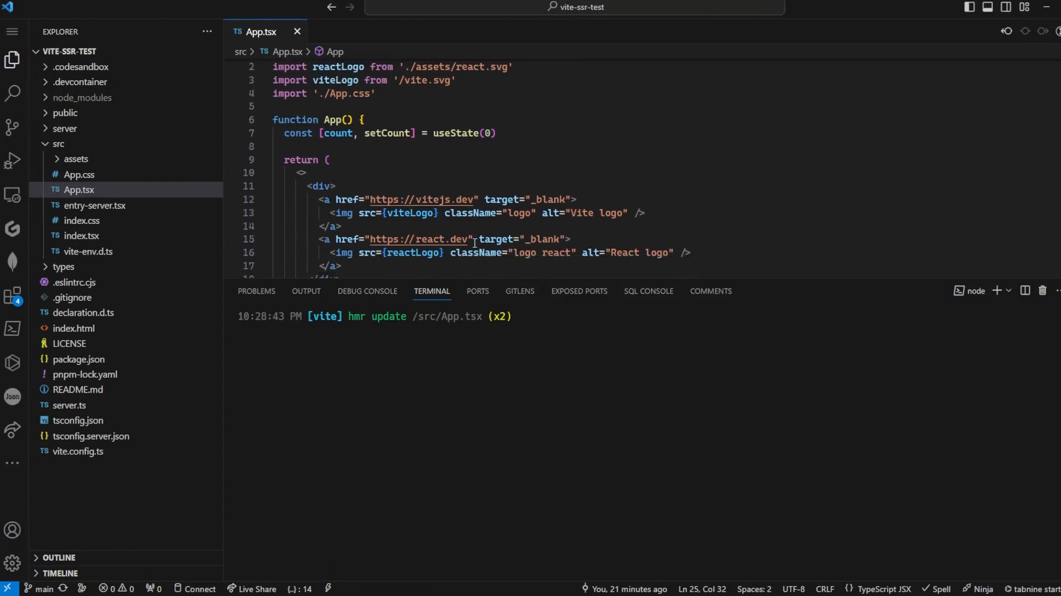
Step: Save App.tsx with its original text to trigger a hot update
scroll("down", 3)
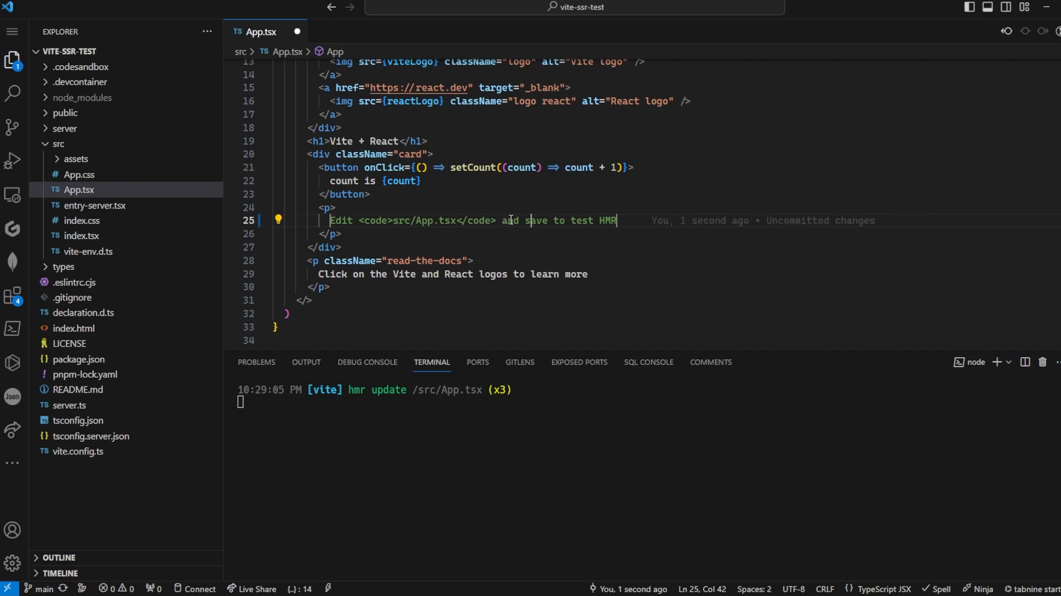
key("ctrl+s")
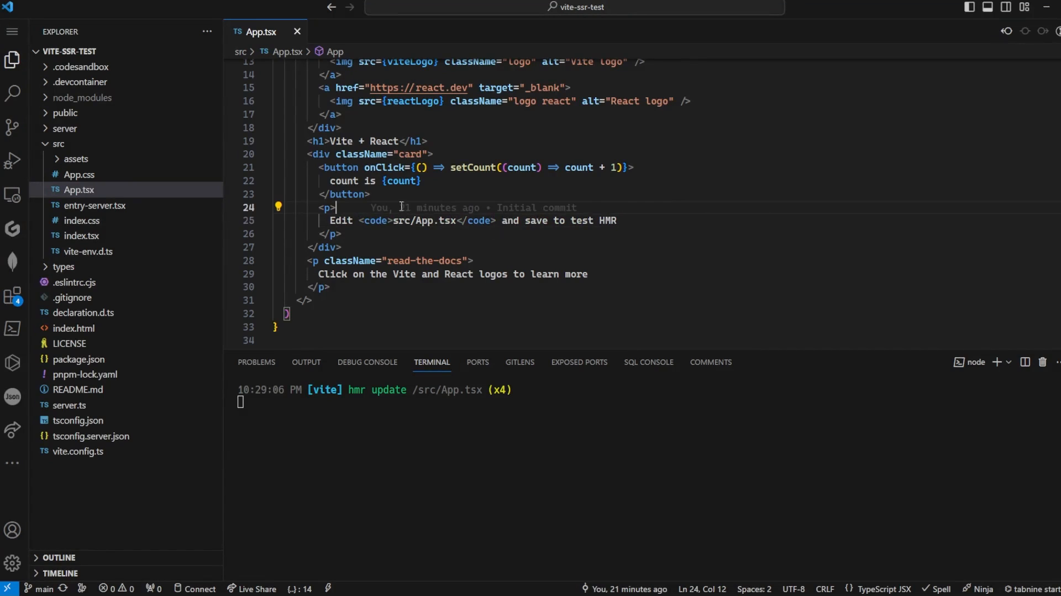
scroll("up", 3)
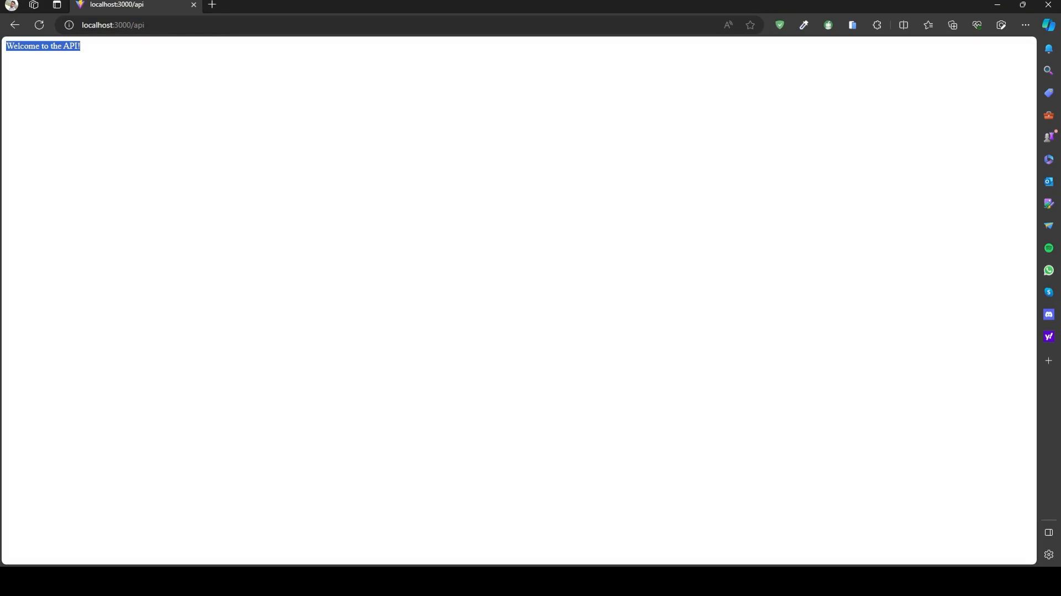
Step: Check the 'Welcome to the API' response at localhost:3000/api
left_click(162, 129)
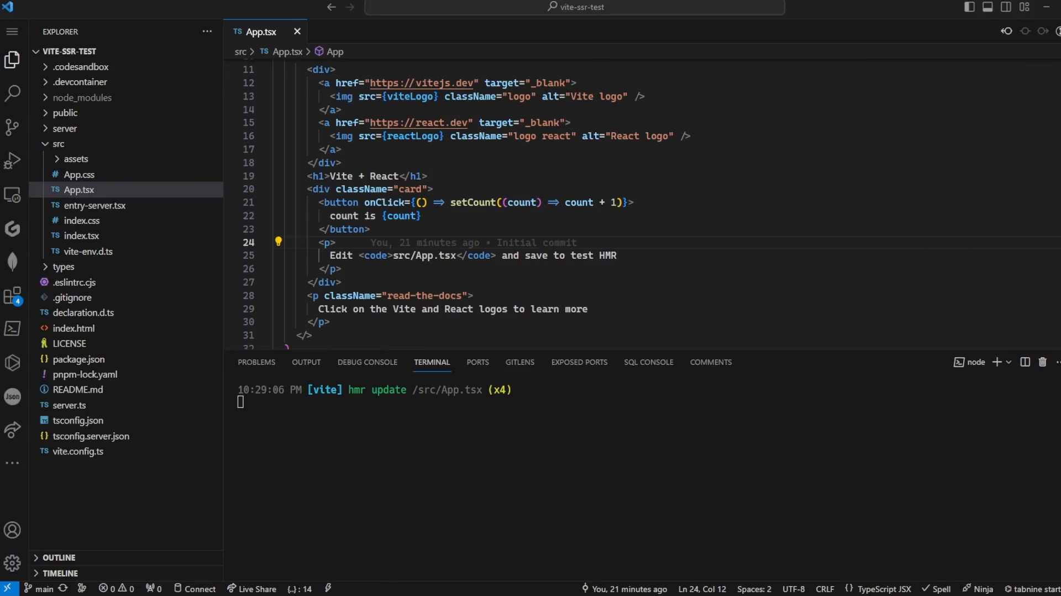
Step: Jump from the /api mount in server.ts to api.router's definition in server/app.ts
left_click(58, 144)
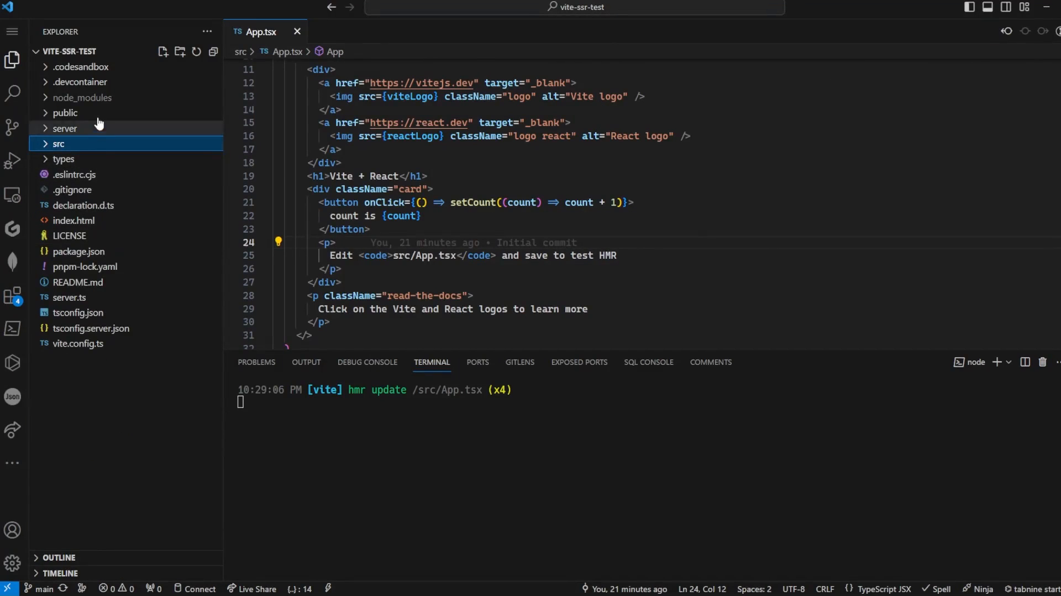
mouse_move(91, 266)
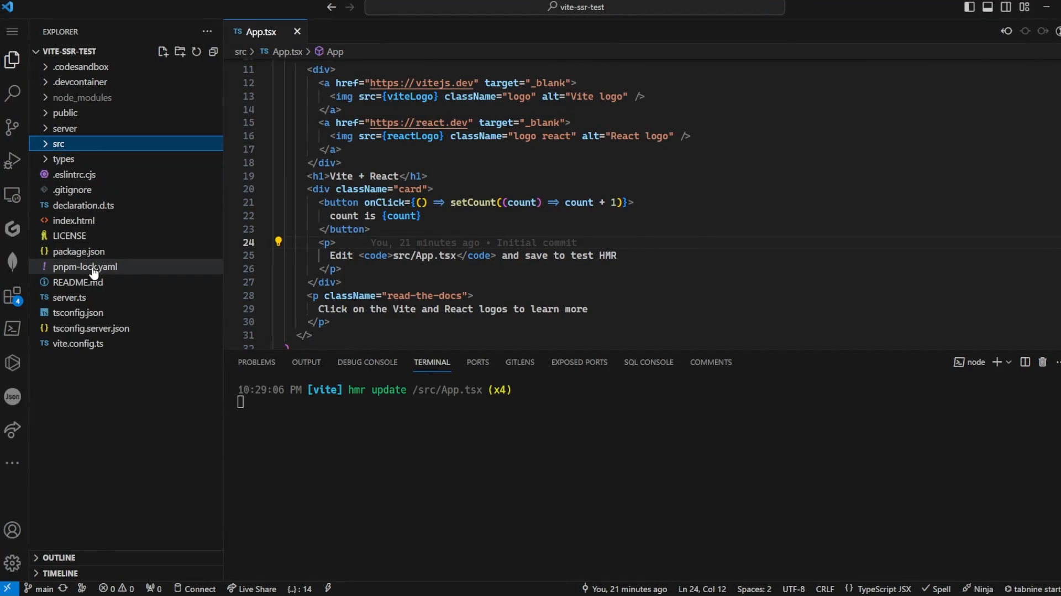
left_click(69, 298)
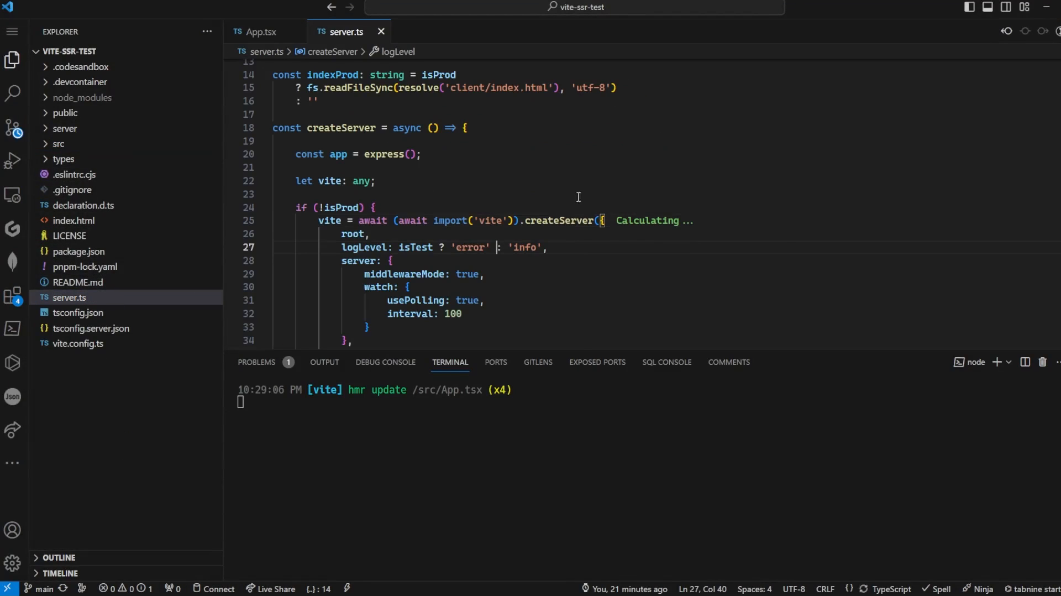
scroll("down", 3)
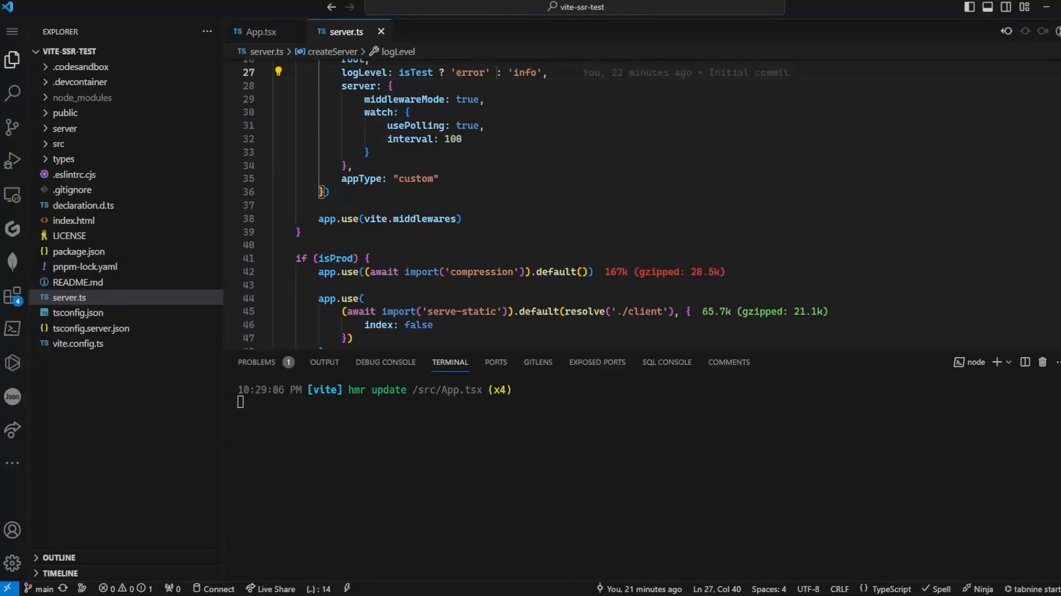
scroll("down", 3)
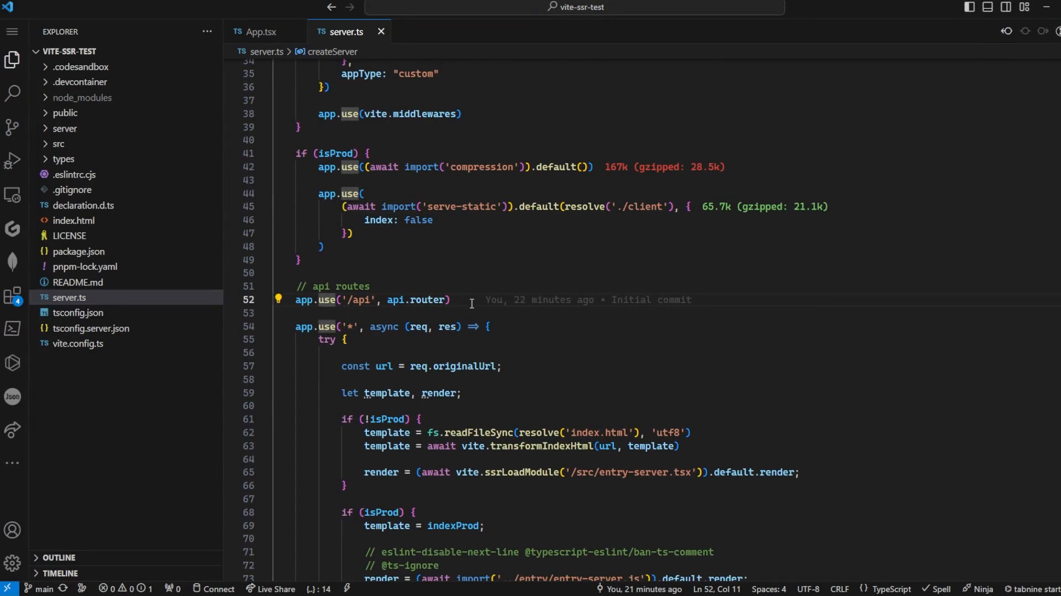
left_click(449, 299)
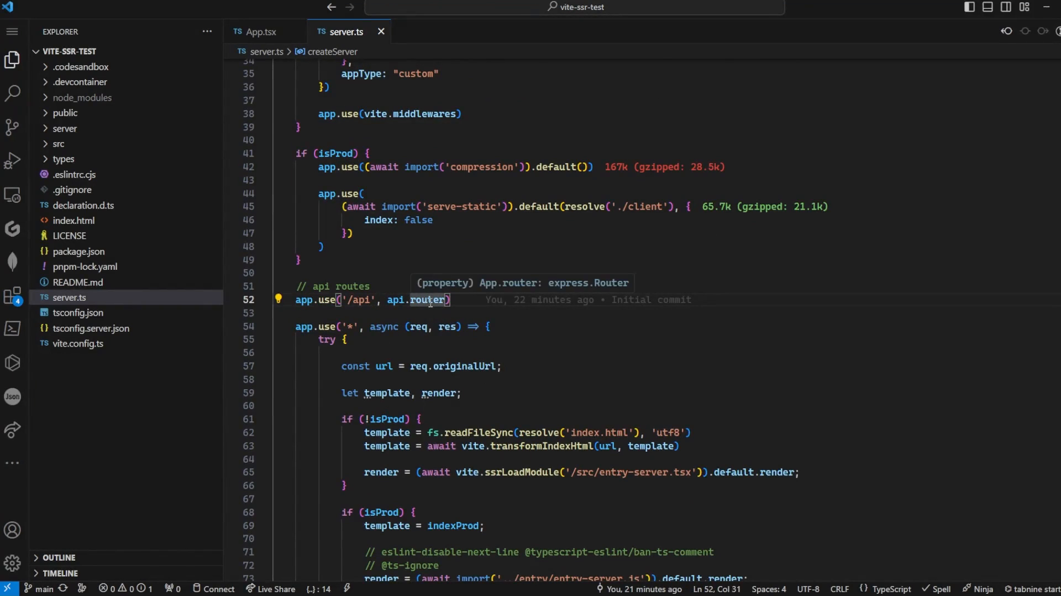
left_click(426, 299)
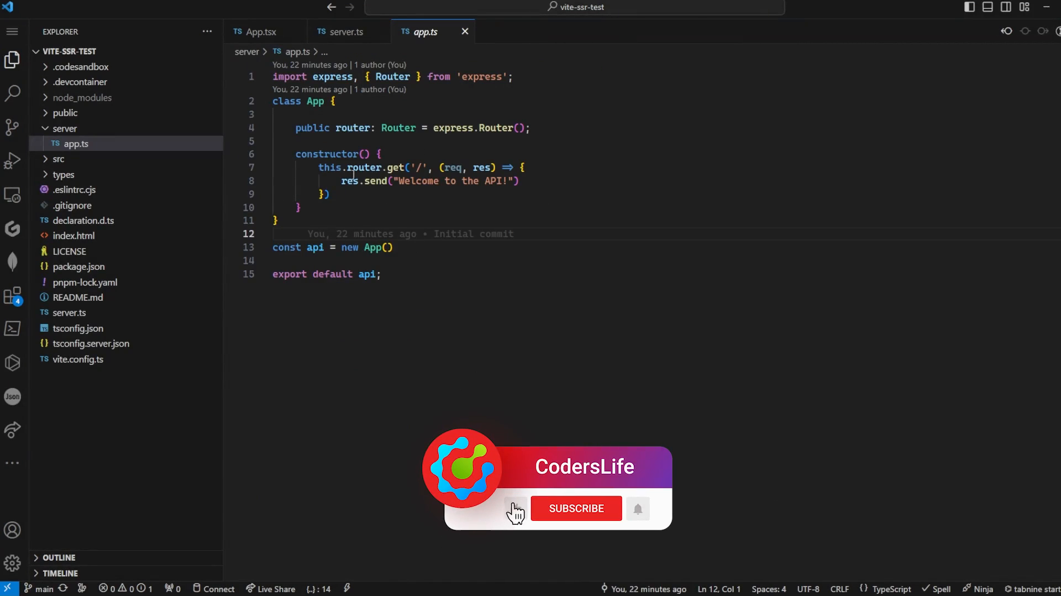
Step: Duplicate the welcome router.get handler directly below the original in server/app.ts
left_click(576, 508)
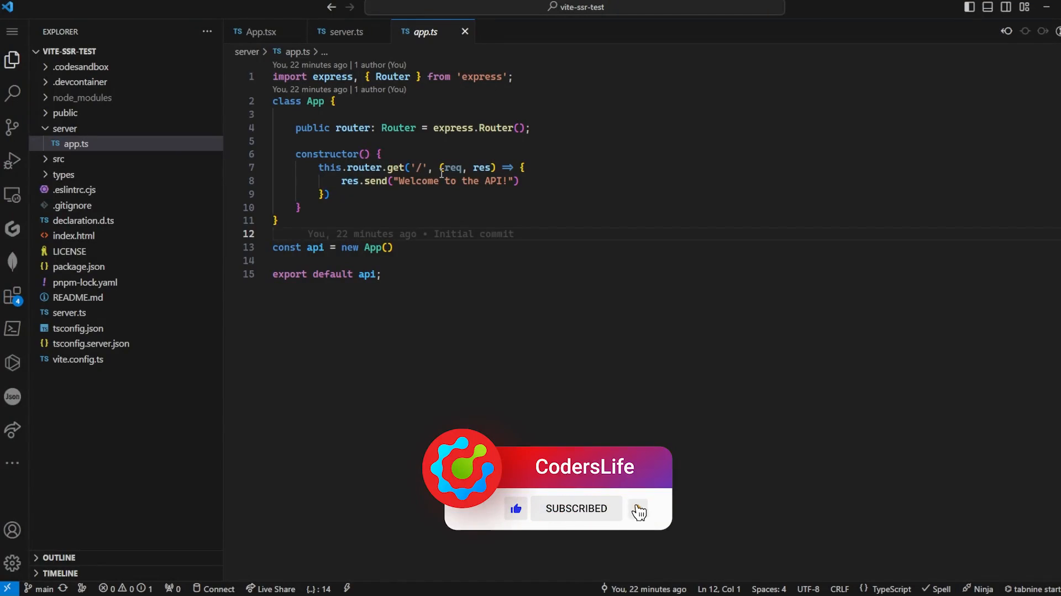
double_click(452, 128)
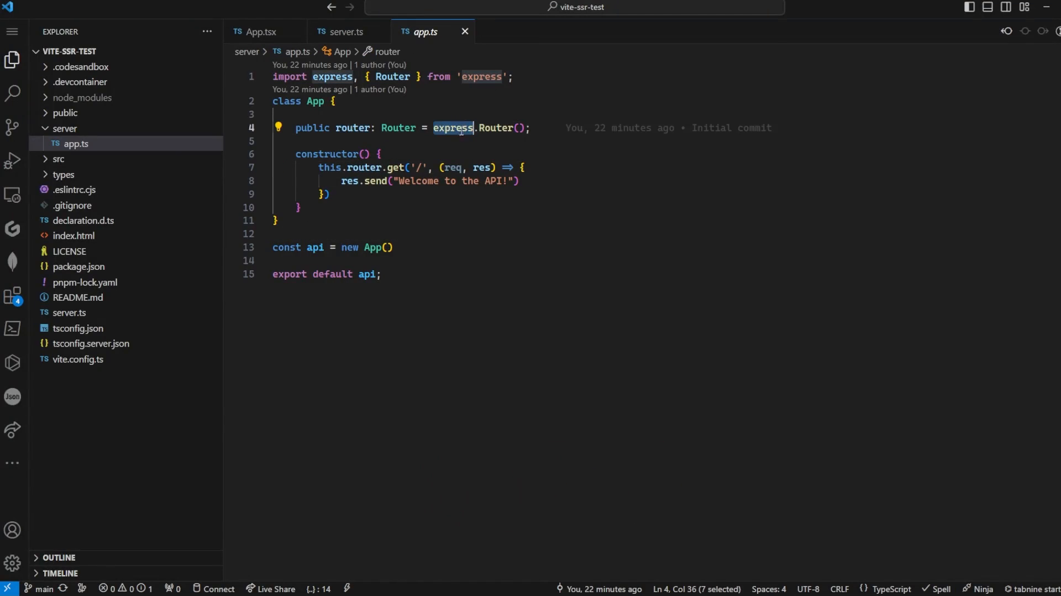
left_click(327, 195)
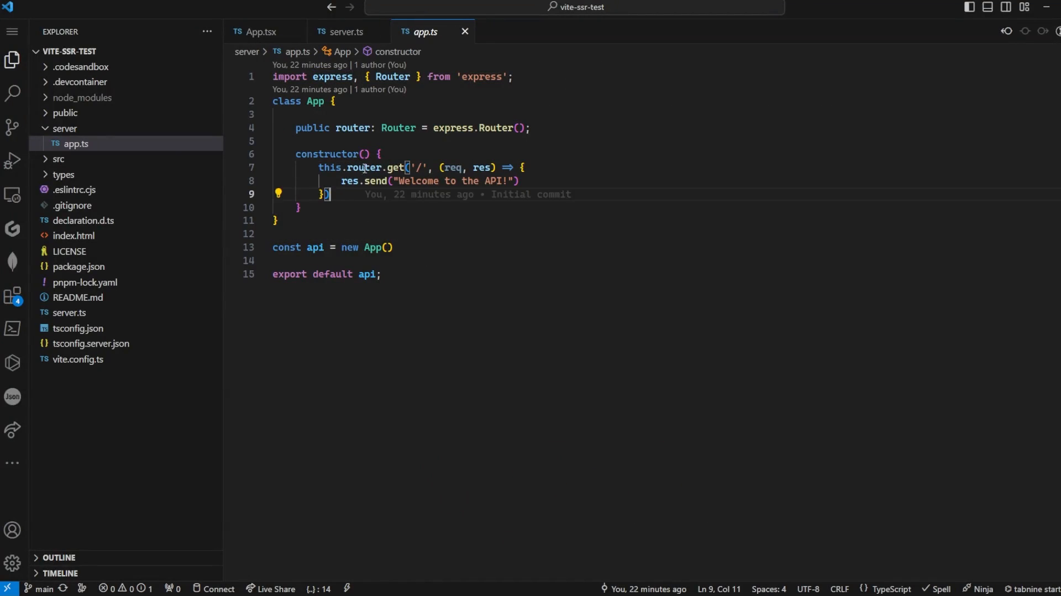
left_click(465, 180)
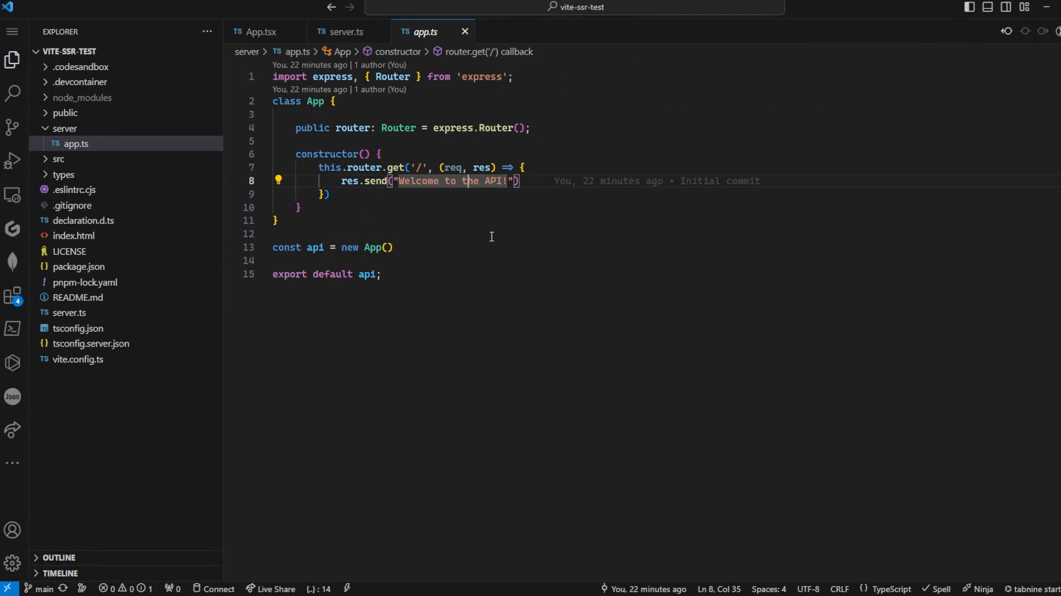
left_click(298, 207)
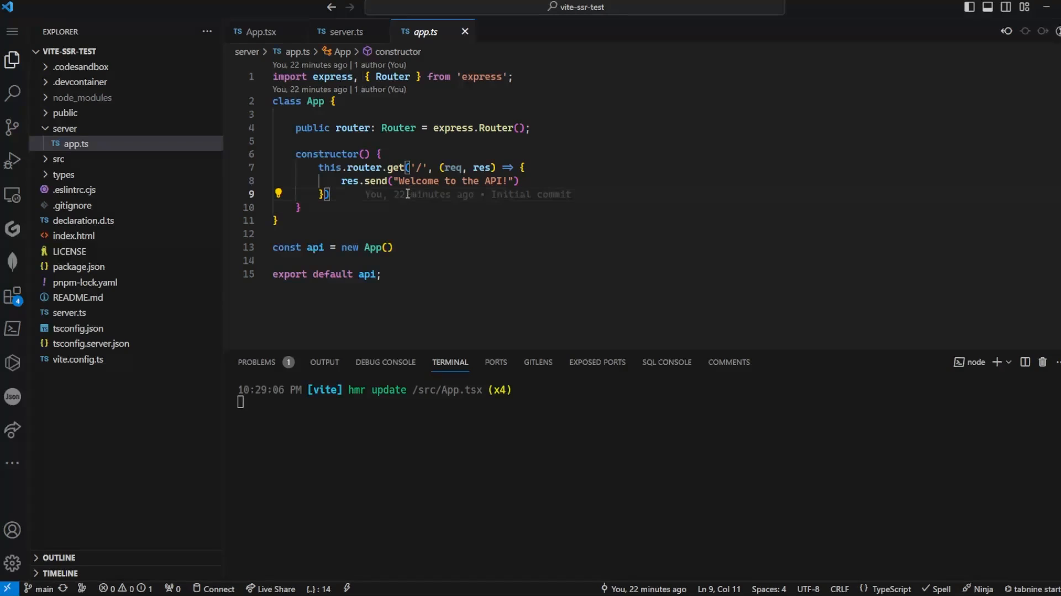
left_click_drag(319, 167, 330, 195)
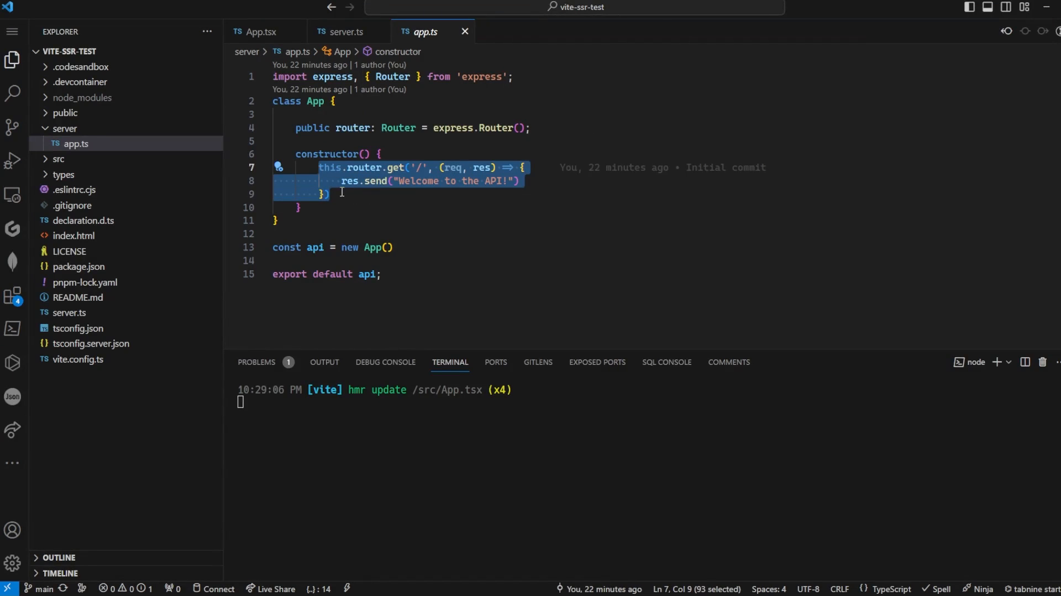
key("ctrl+v")
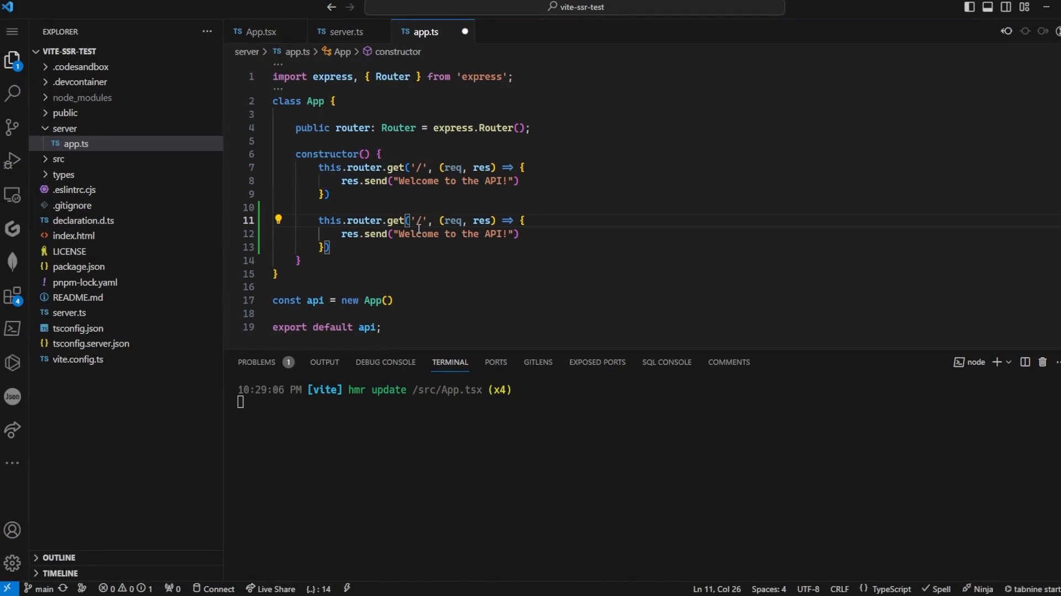
Step: Change the copied route's path to '/users' and begin a res.status(200) response
type("users")
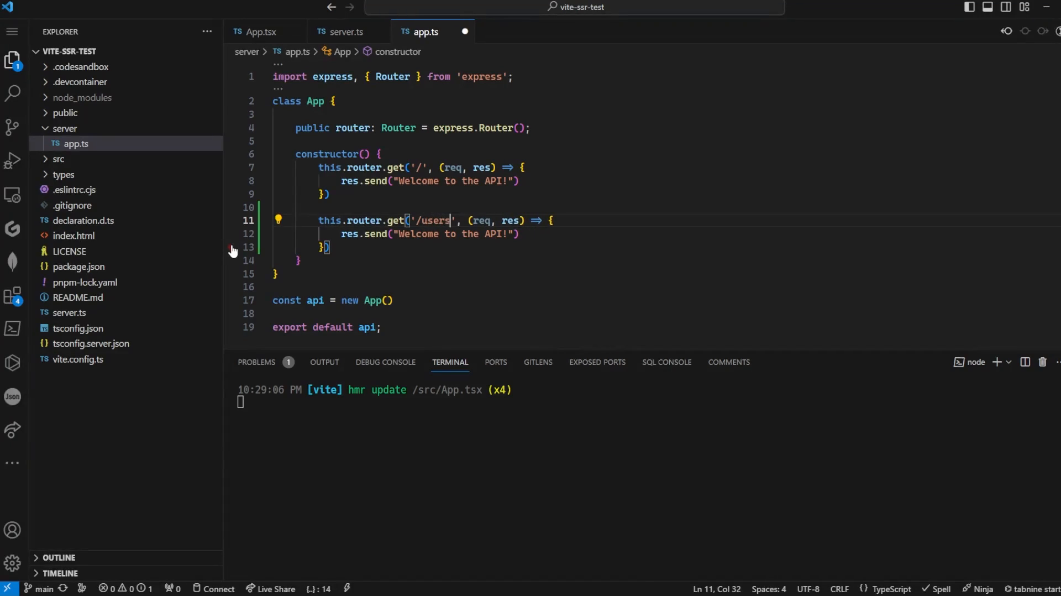
left_click(537, 233)
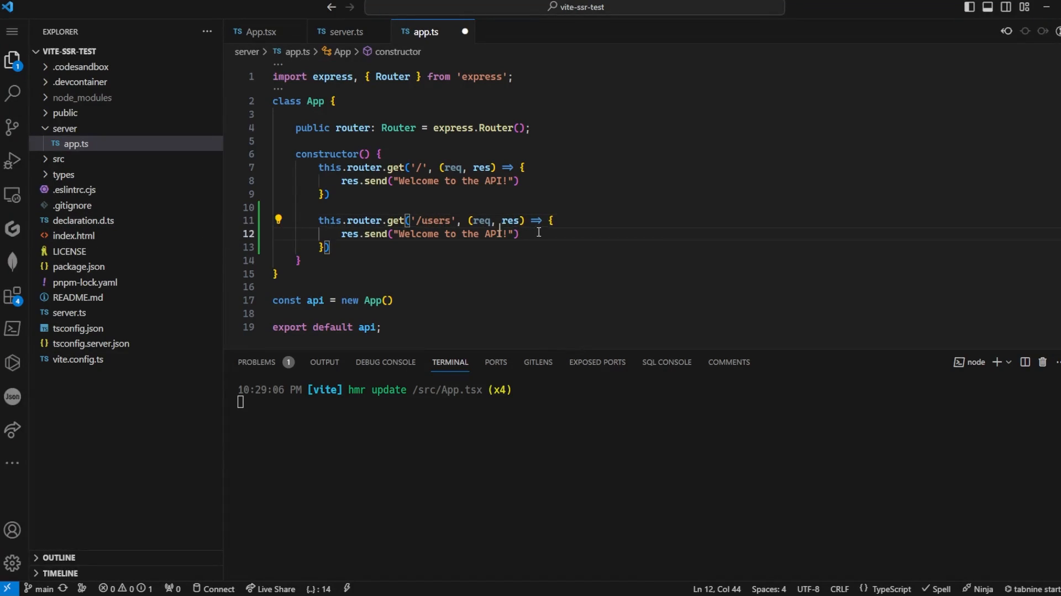
type("res")
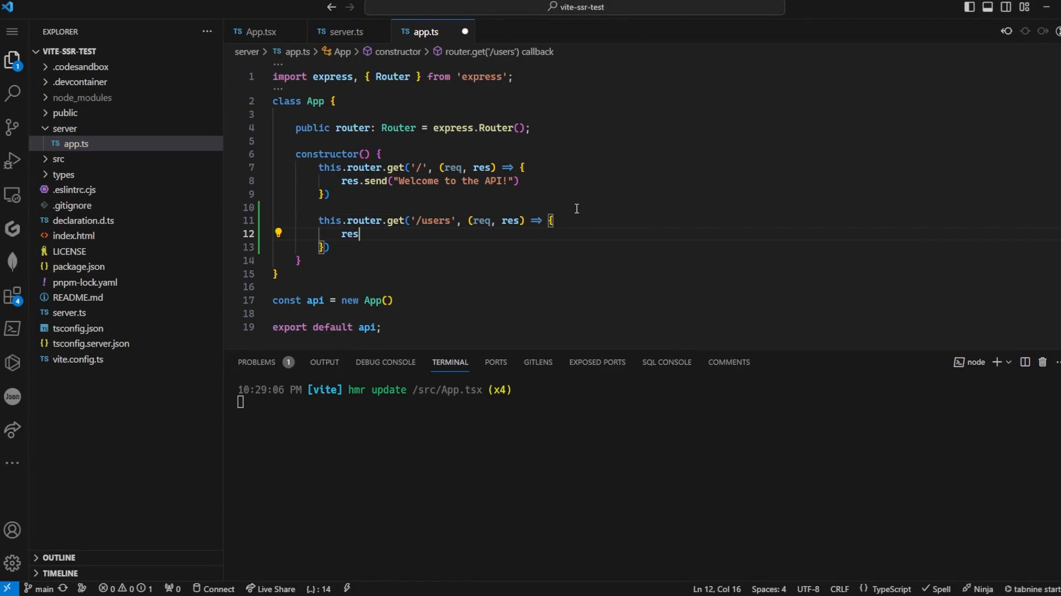
type(".status(200")
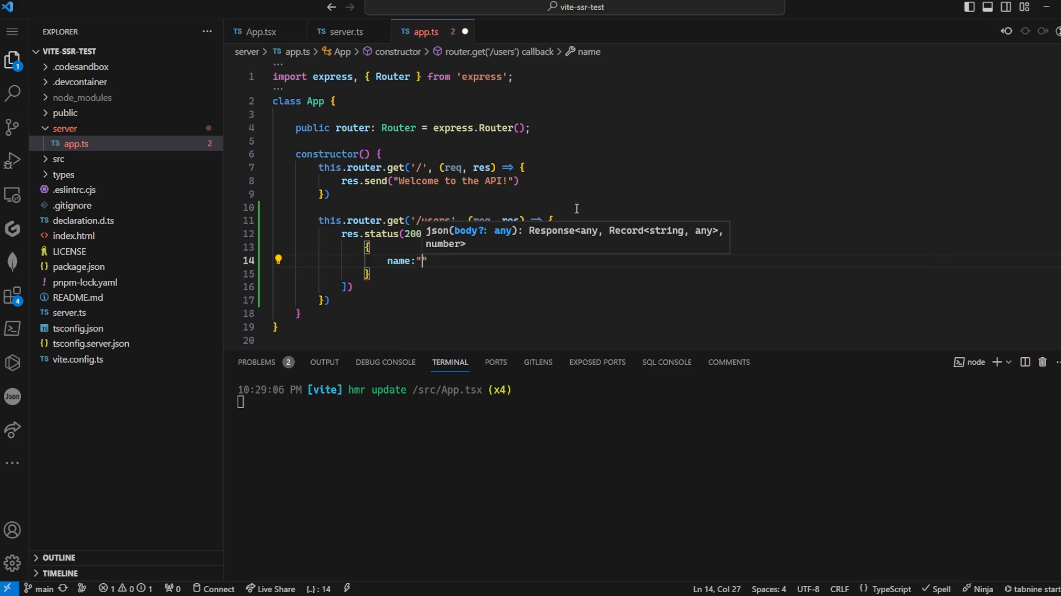
type("John\",")
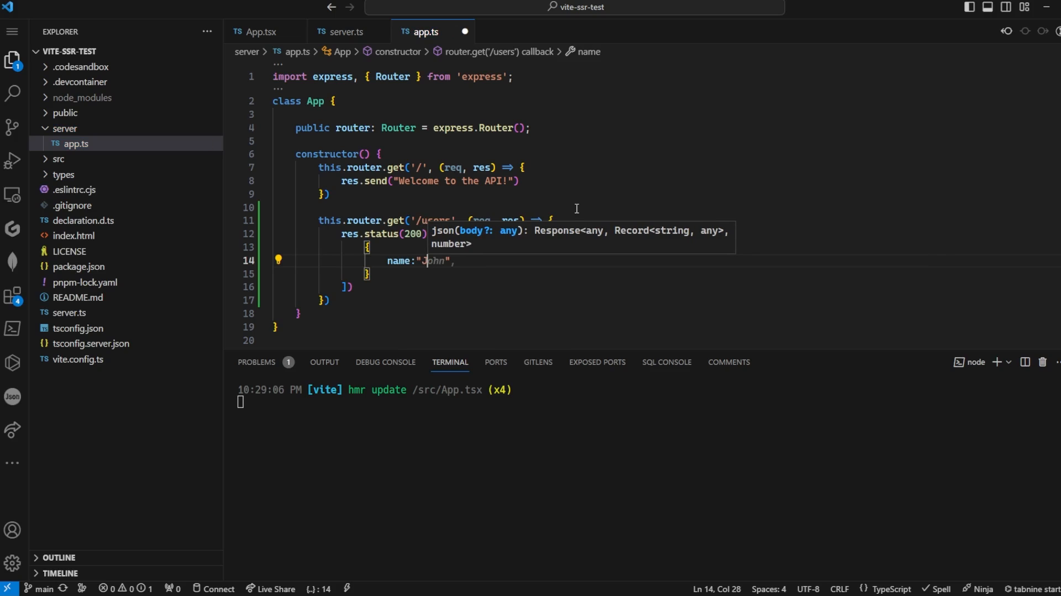
type("Do")
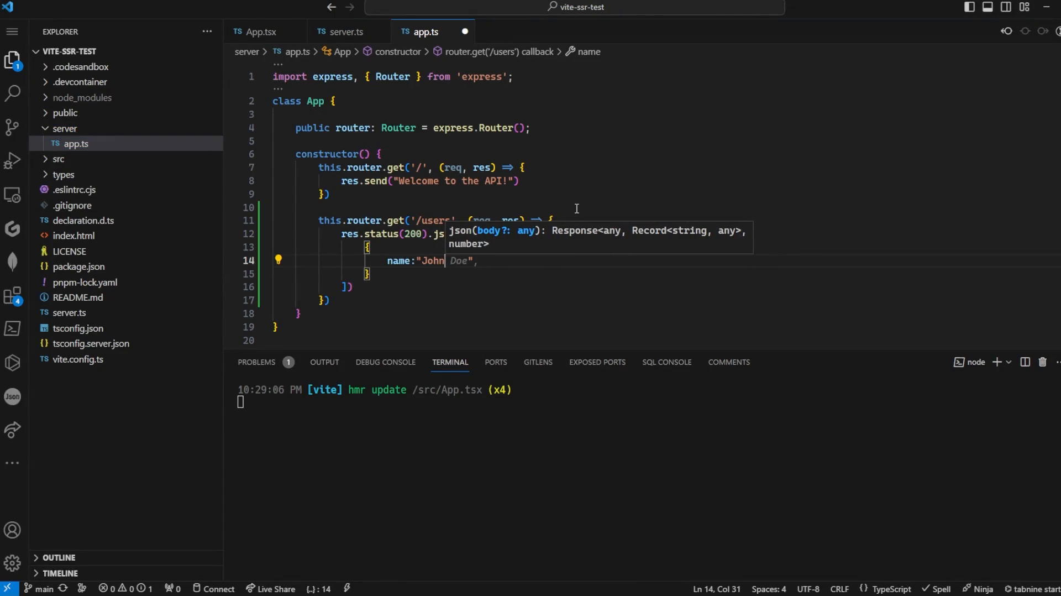
type(", email")
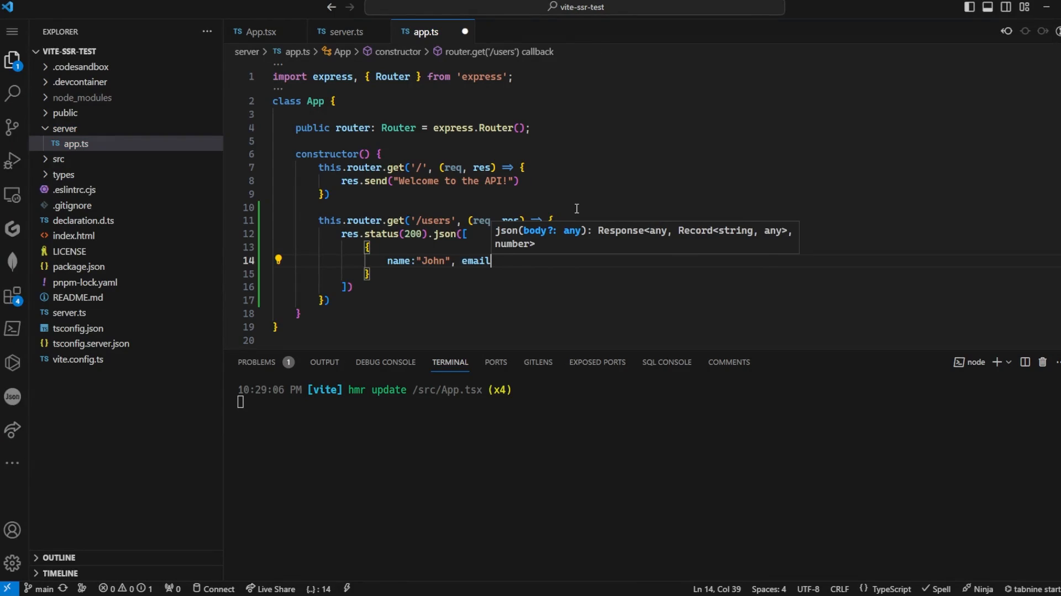
type(":\"")
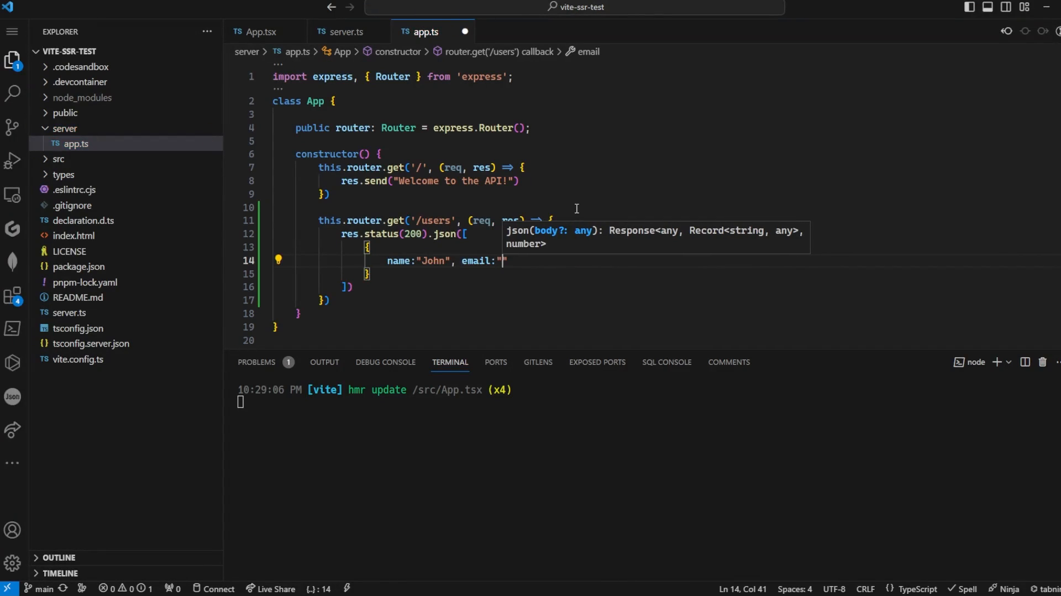
type("jhone")
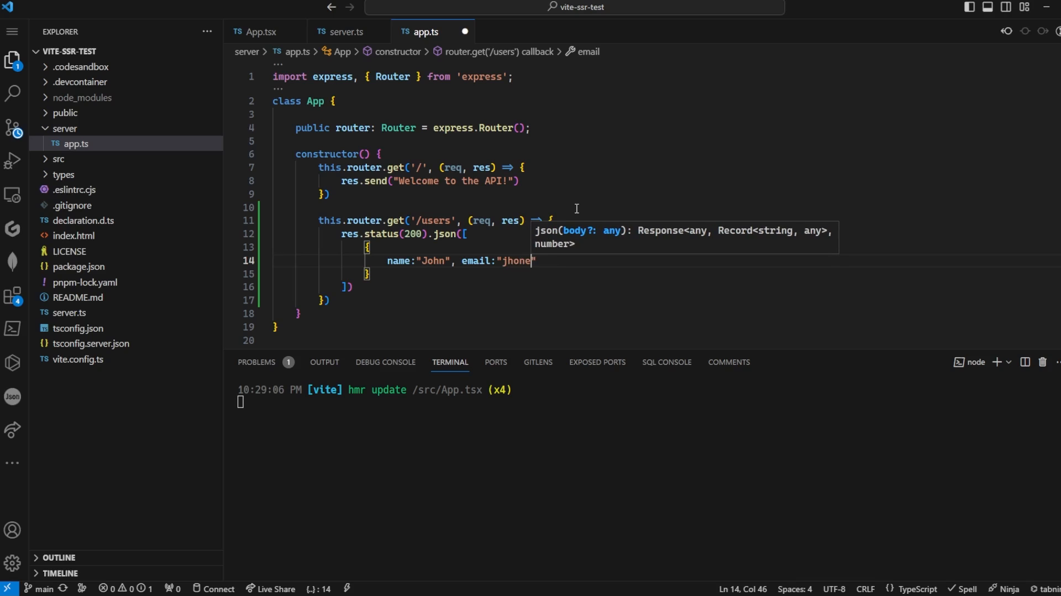
type("@exxa")
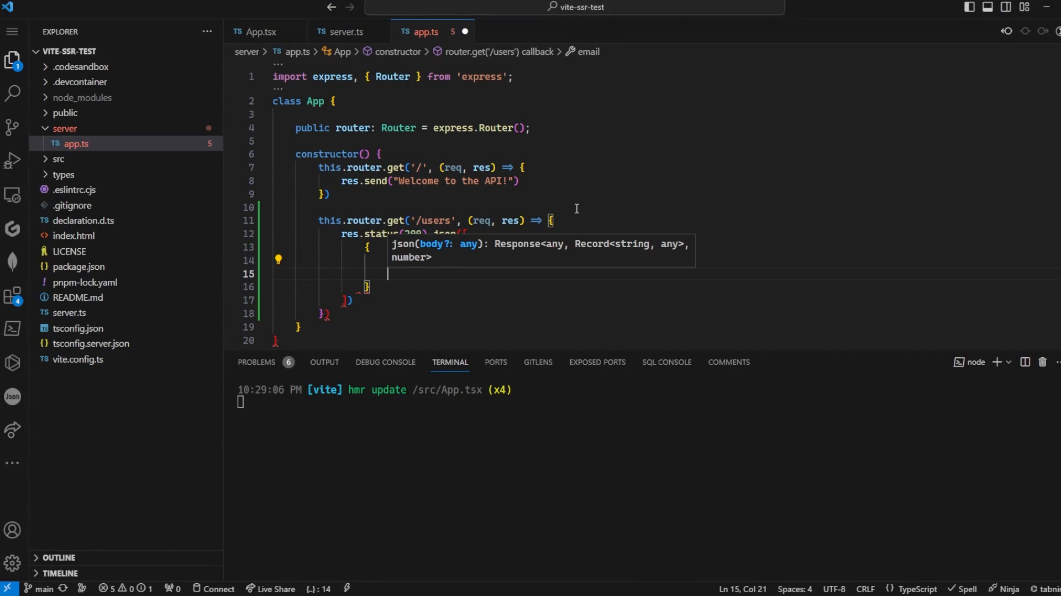
type("name:\"John\", email:\"jhone@example.com\"")
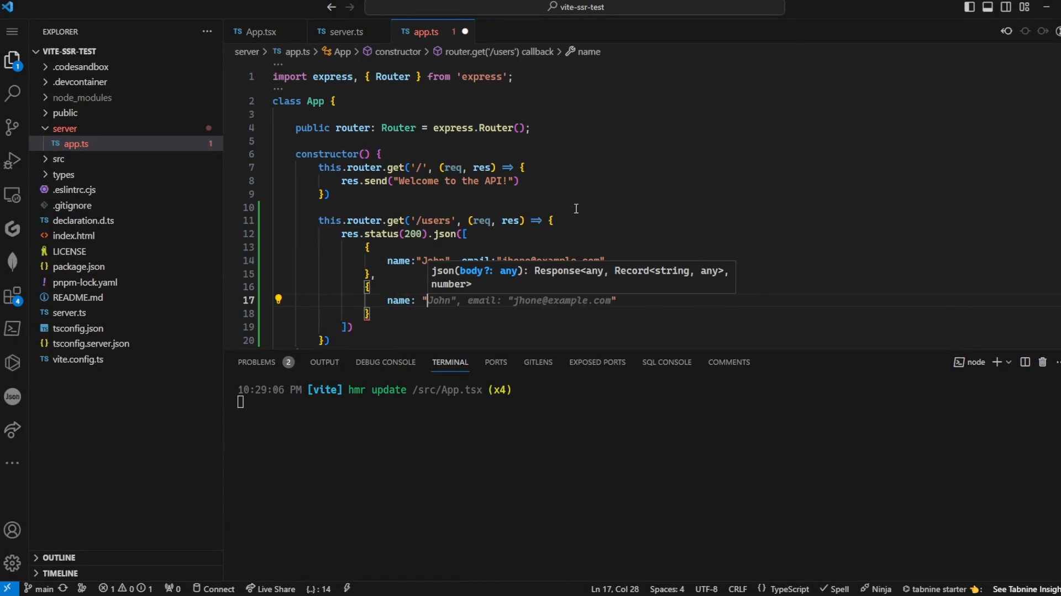
type("mark\"")
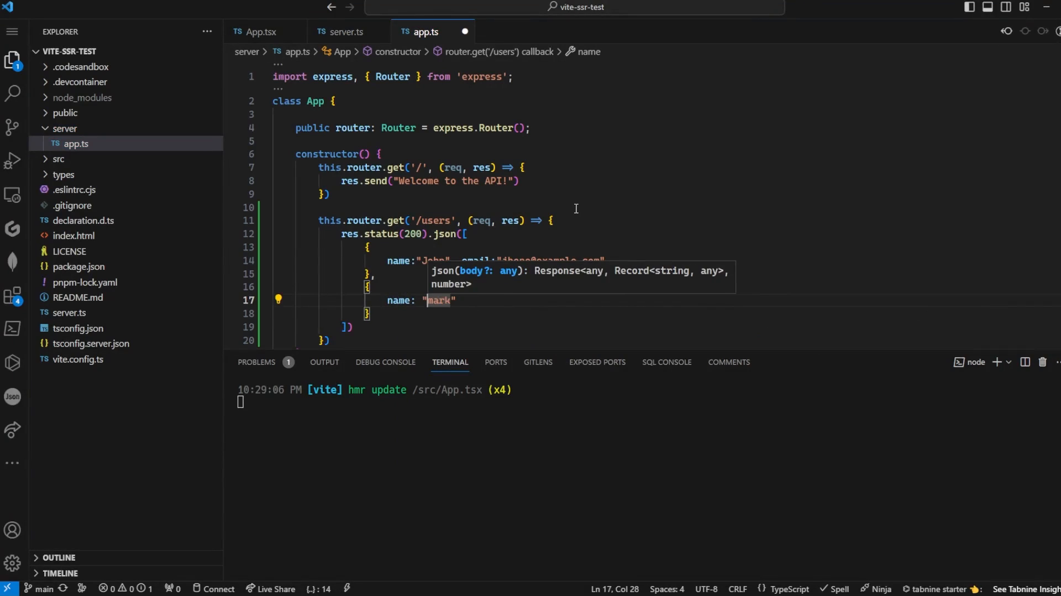
type(",")
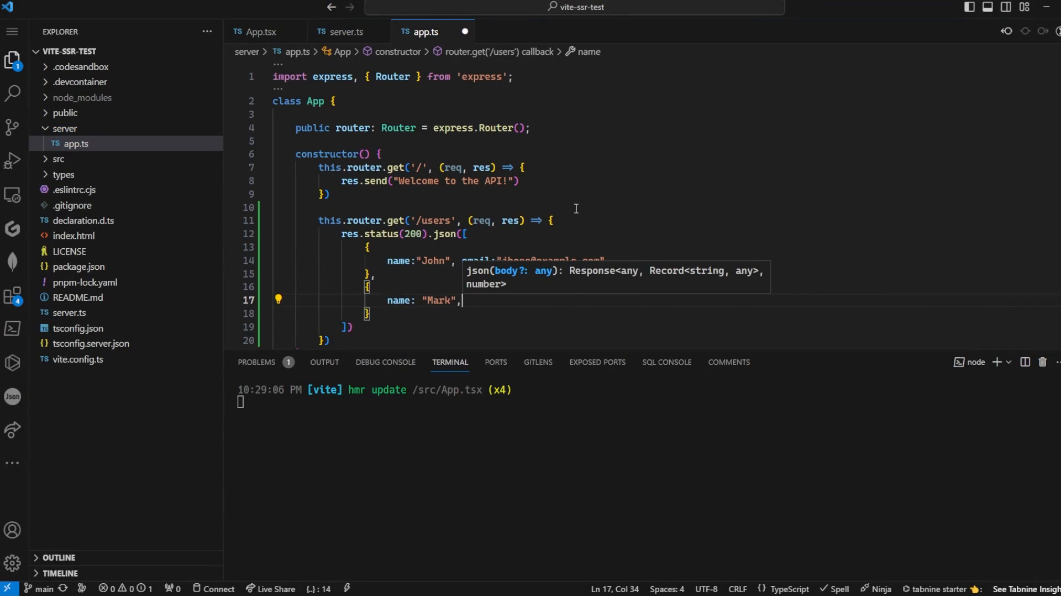
type("email:\"mark@example.com\"")
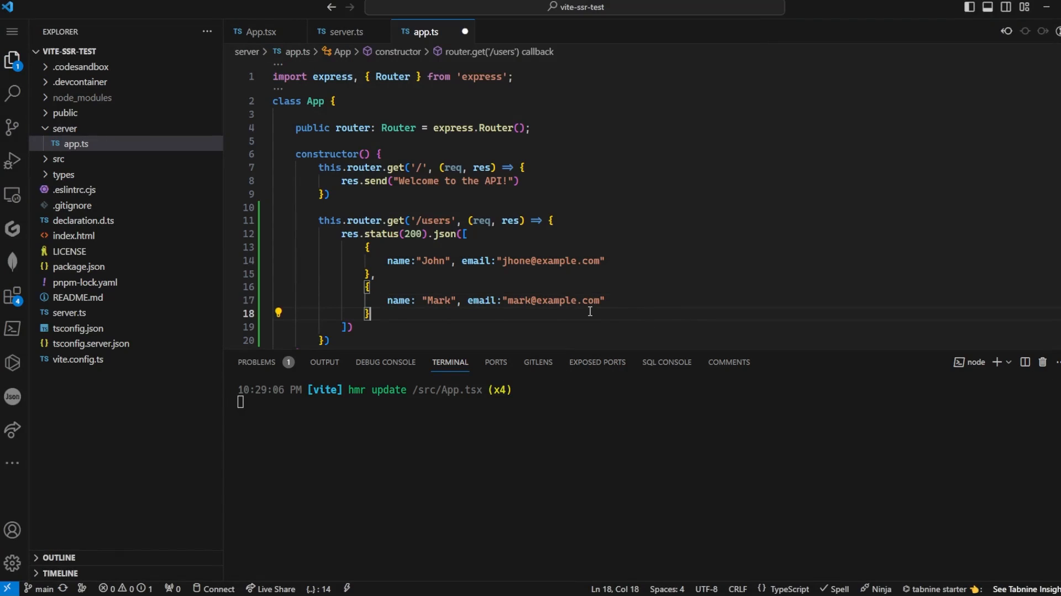
key("ctrl+s")
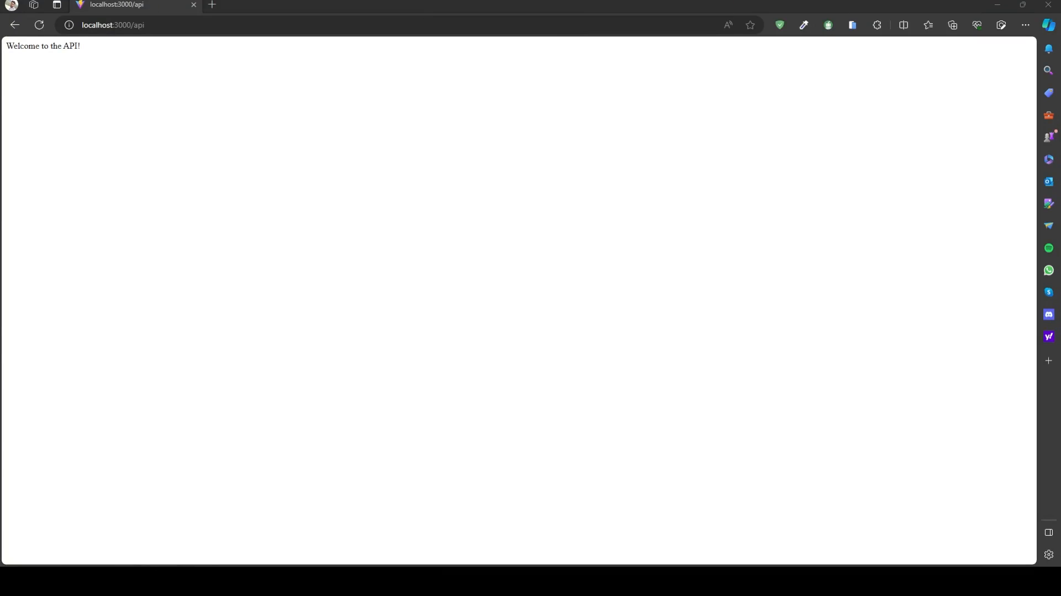
mouse_move(241, 236)
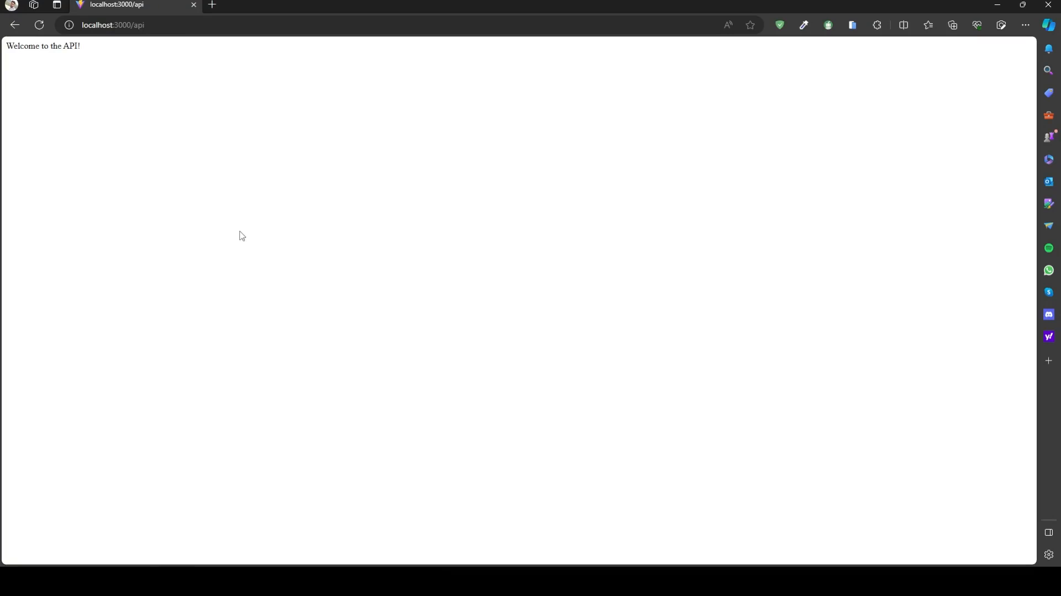
Step: Go to localhost:3000/api/users and confirm it returns the John and Mark JSON list
left_click(112, 25)
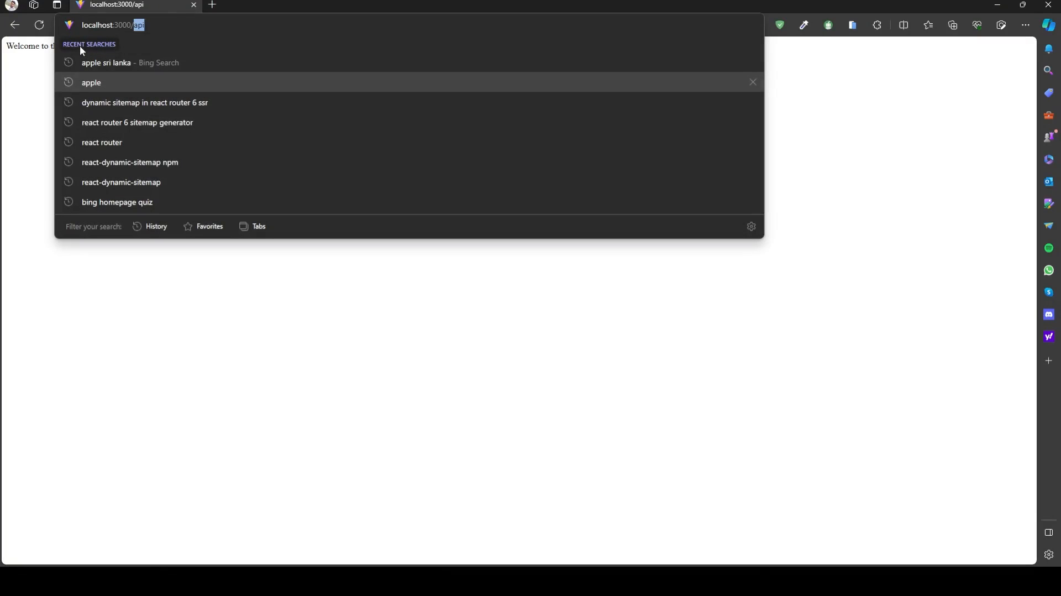
type("/users")
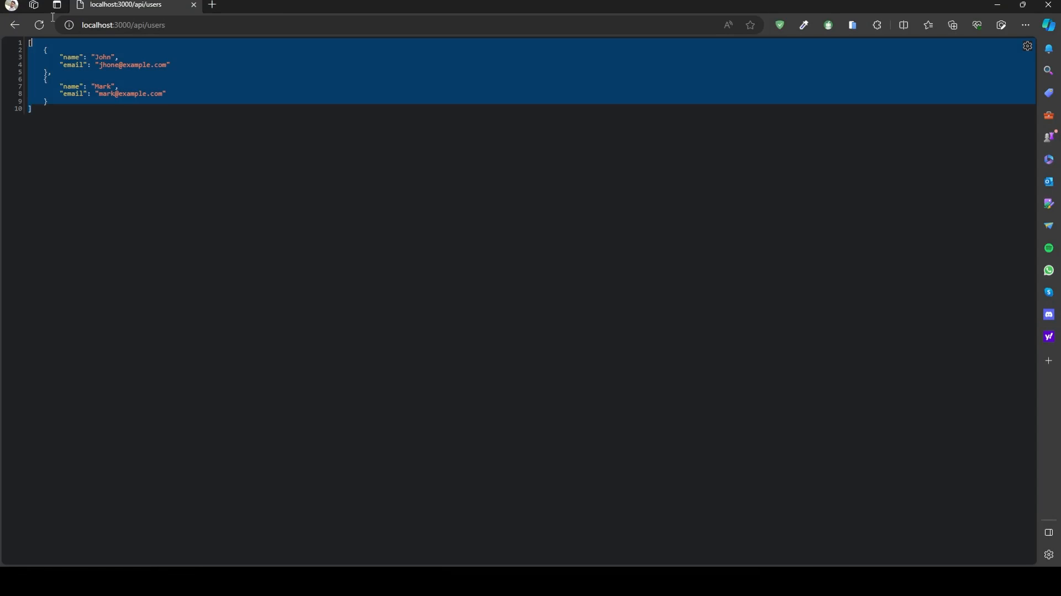
left_click(142, 187)
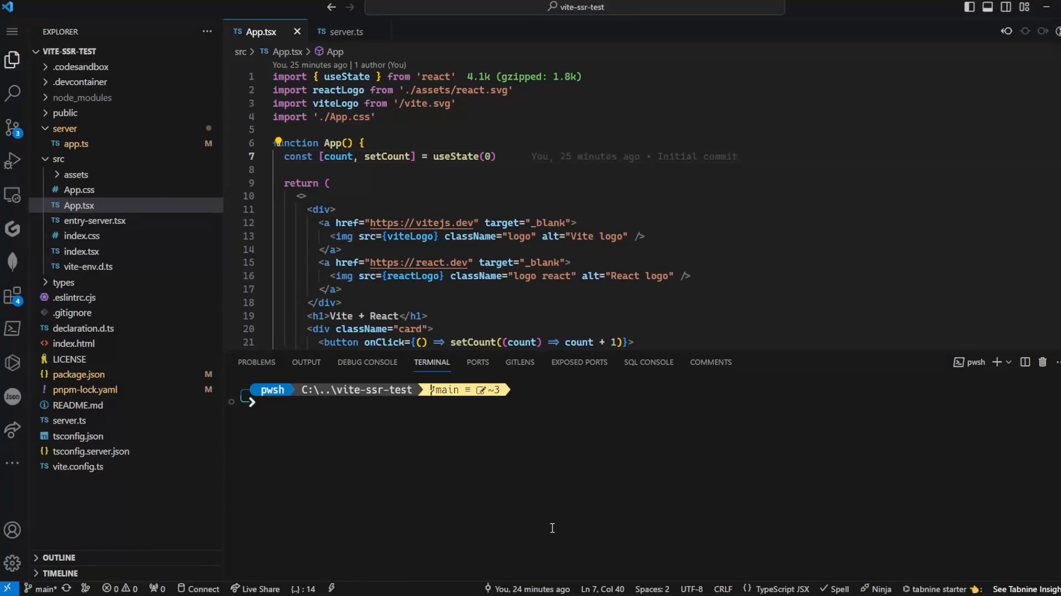
Step: Run pnpm add axios in the terminal, then close the terminal panel
type("add axios")
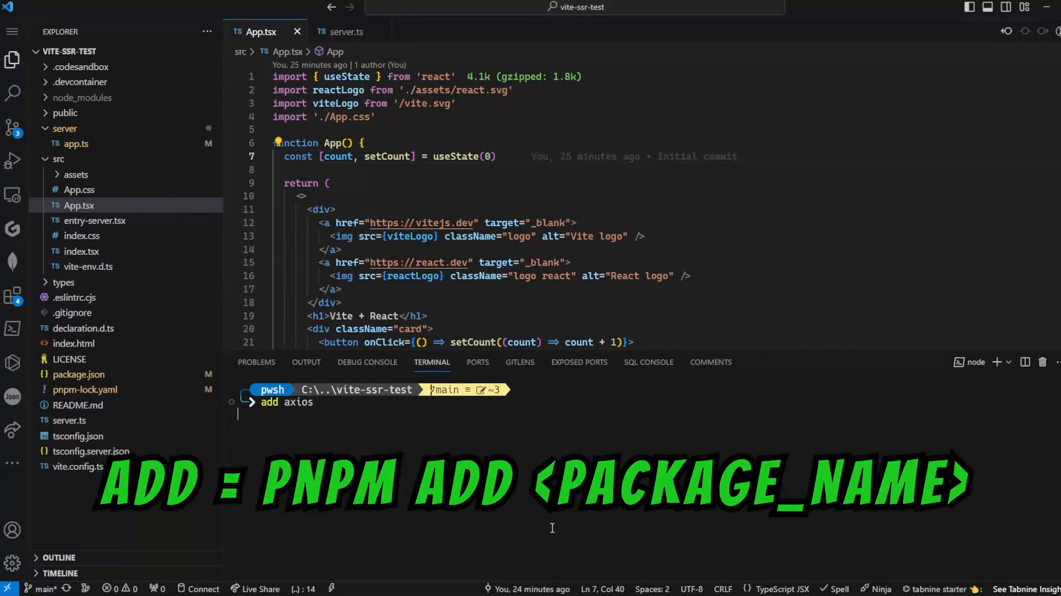
key("Return")
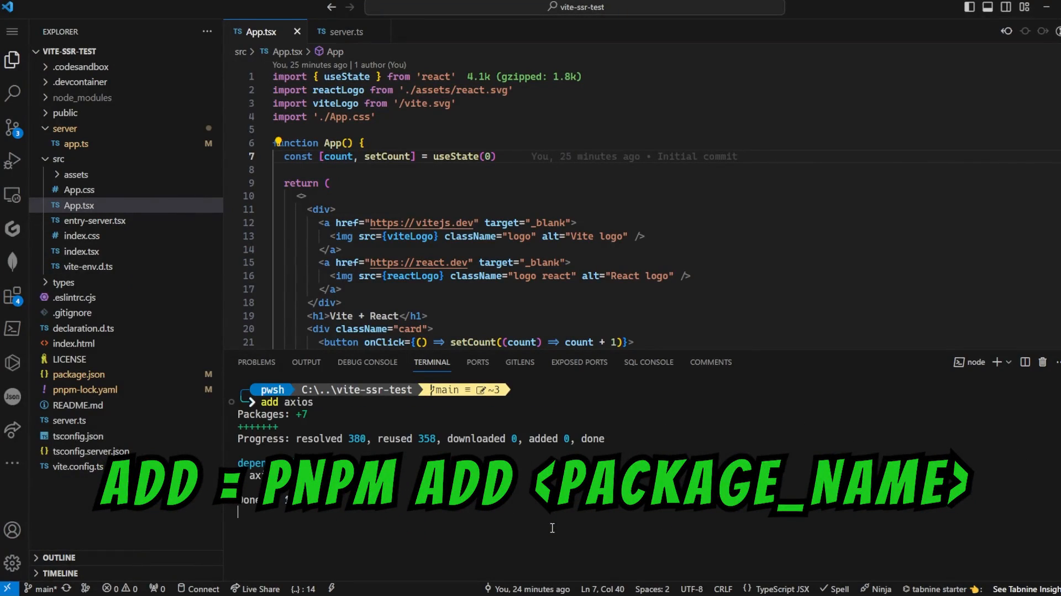
left_click(996, 362)
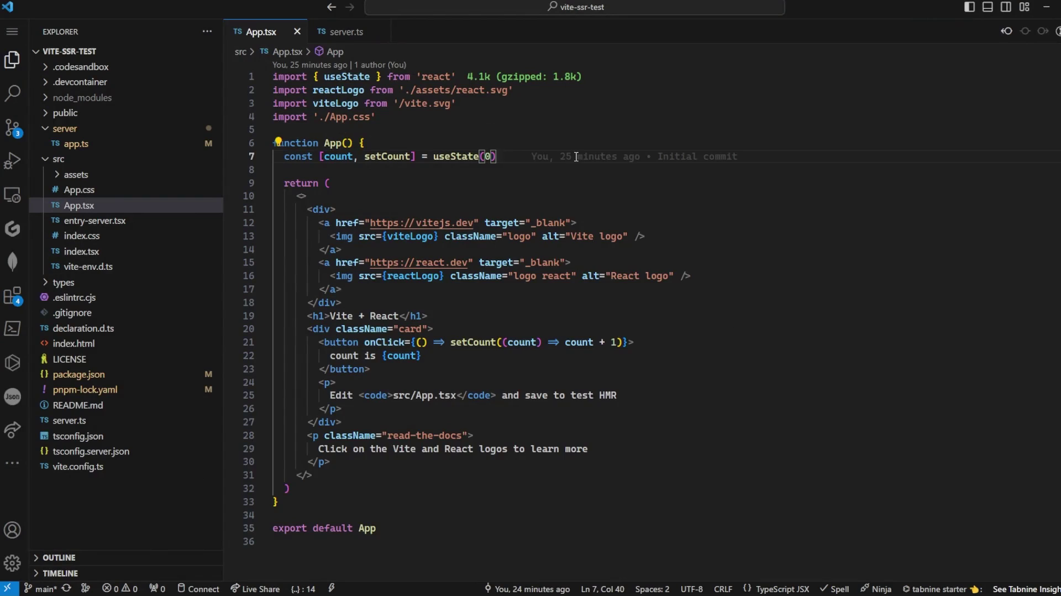
Step: Add a useEffect imported from react and an axios import to App.tsx
type("useEffect((")
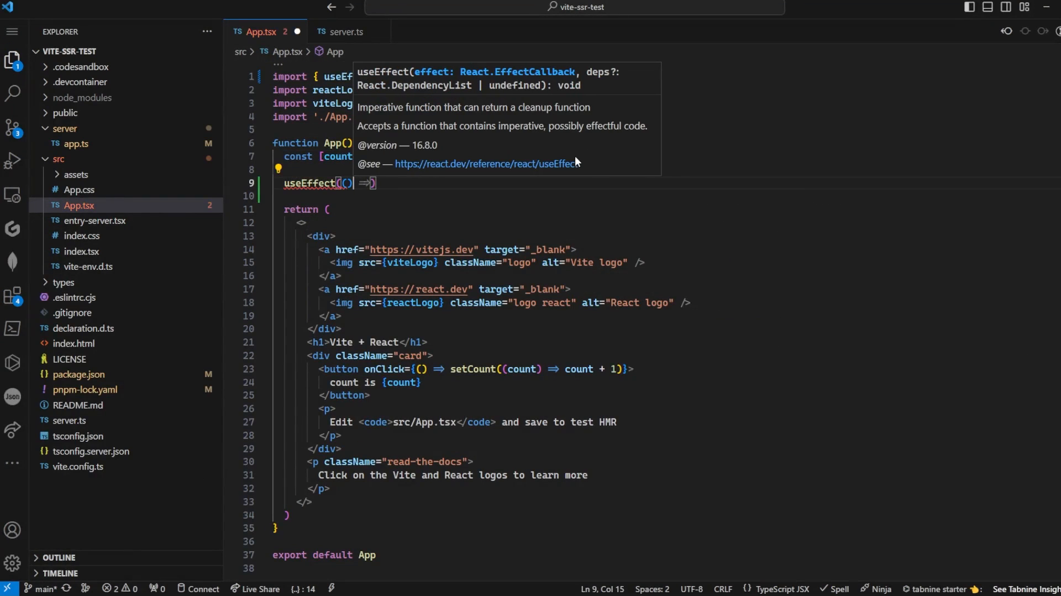
key("Enter")
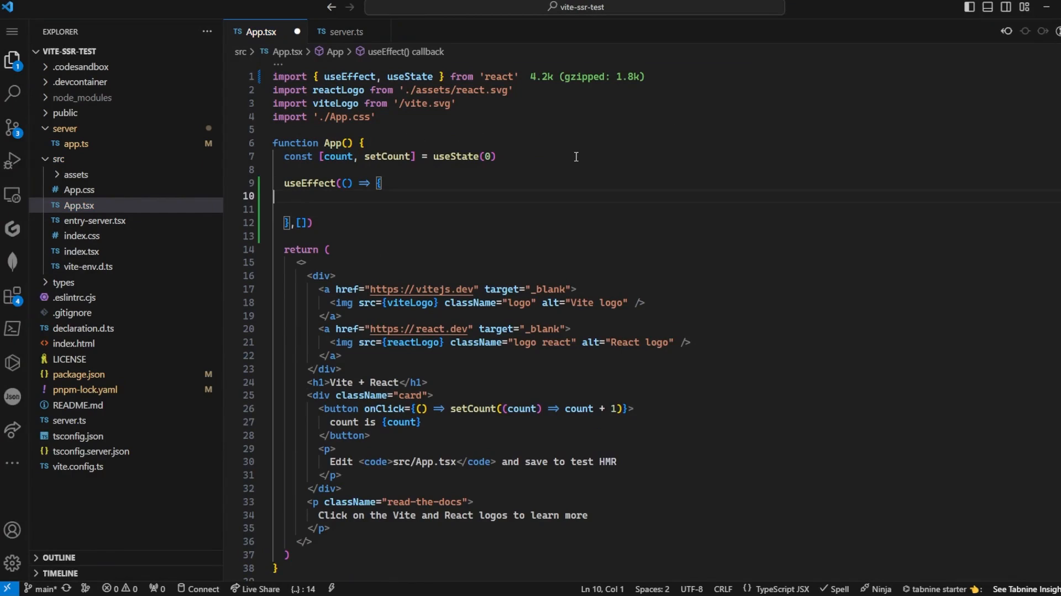
type("axios")
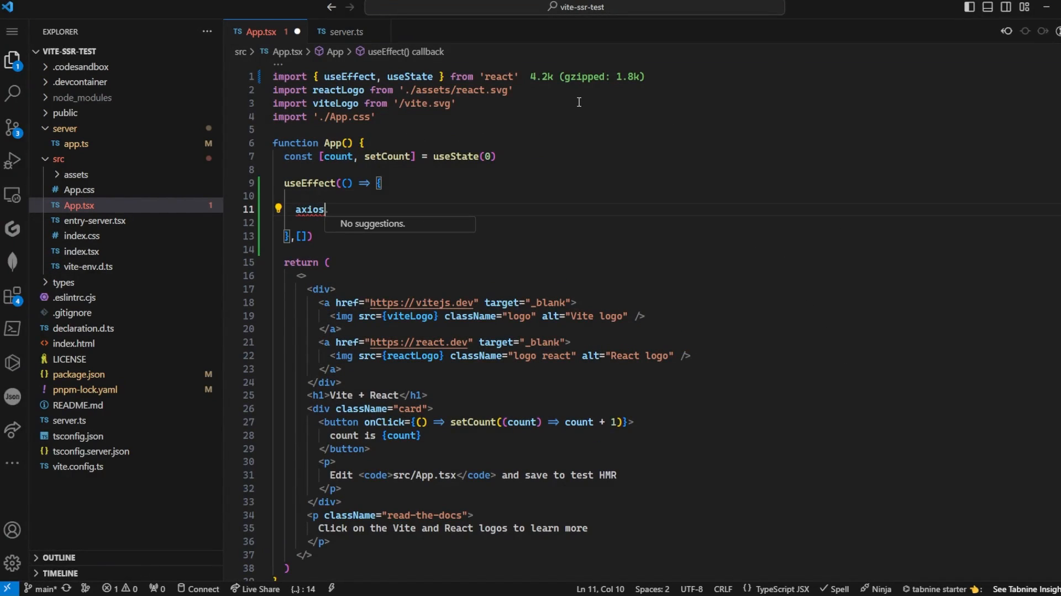
key("Enter")
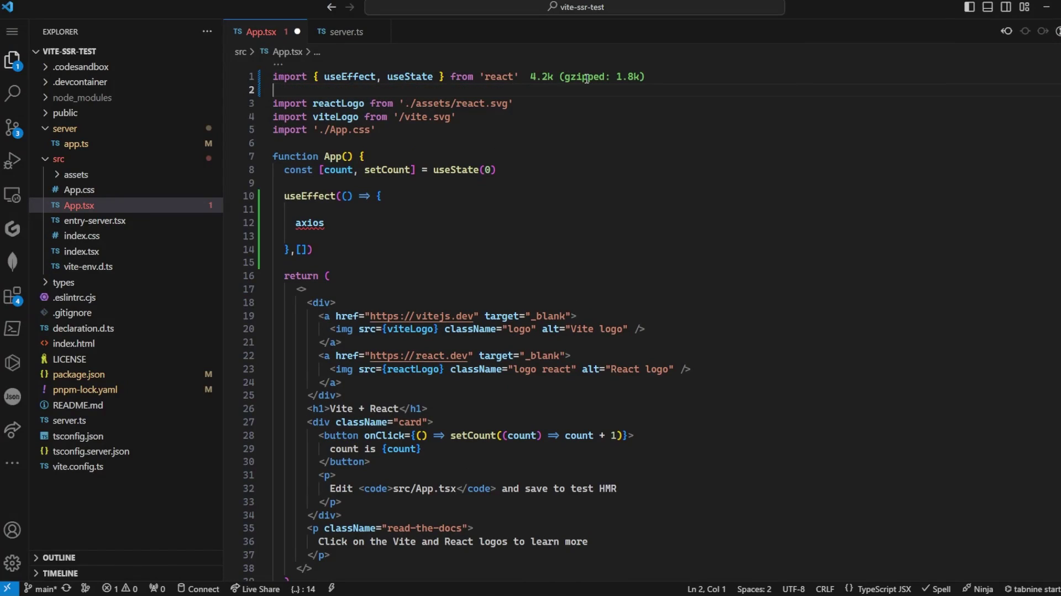
type("import axios from 'axios")
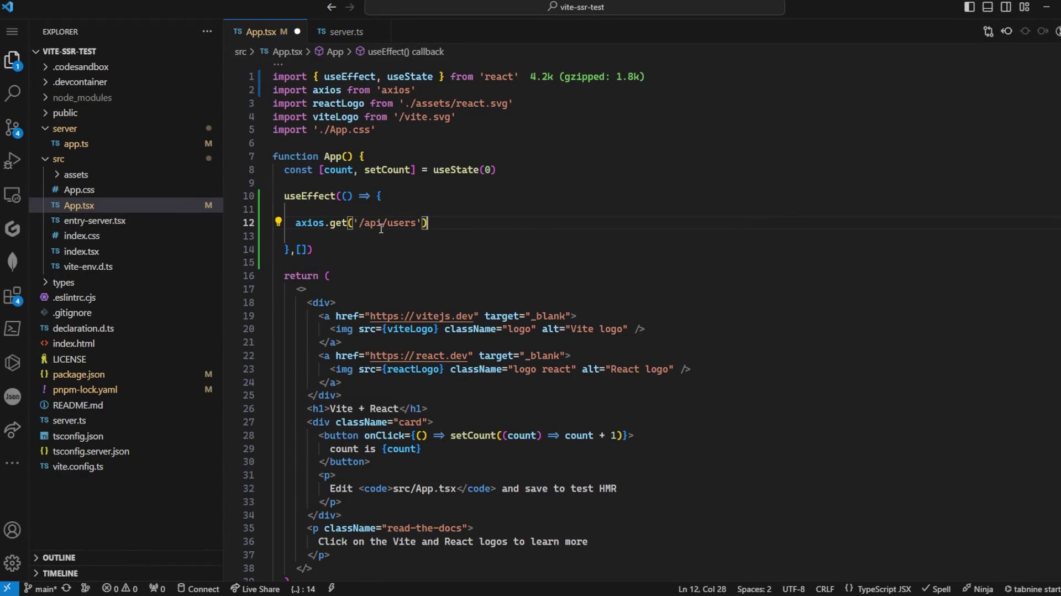
Step: Chain .then on axios.get('/api/users') to console.log(response.data)
type(".then(response => {")
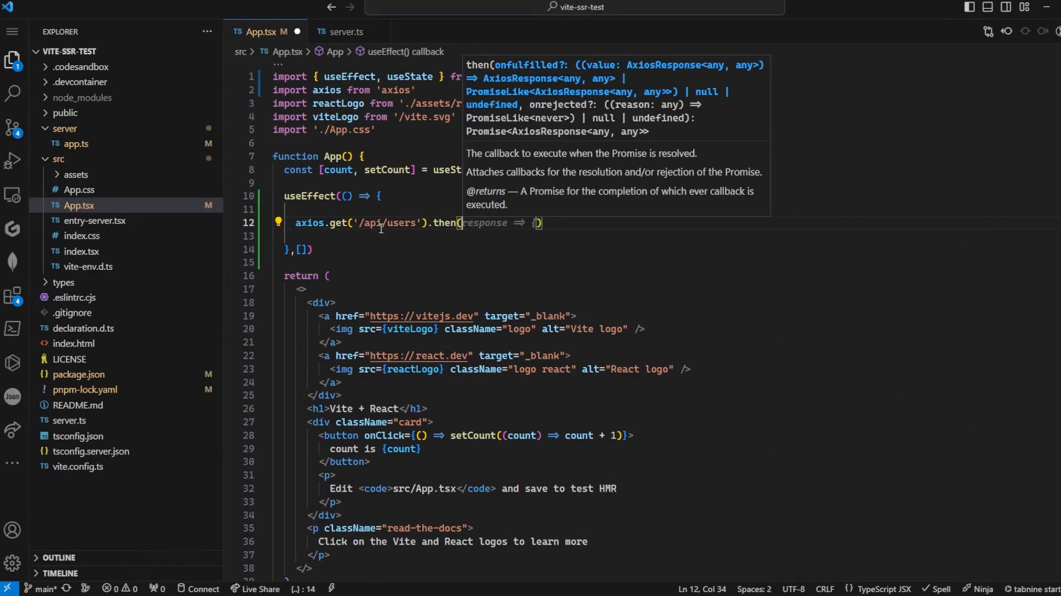
type("response => response.")
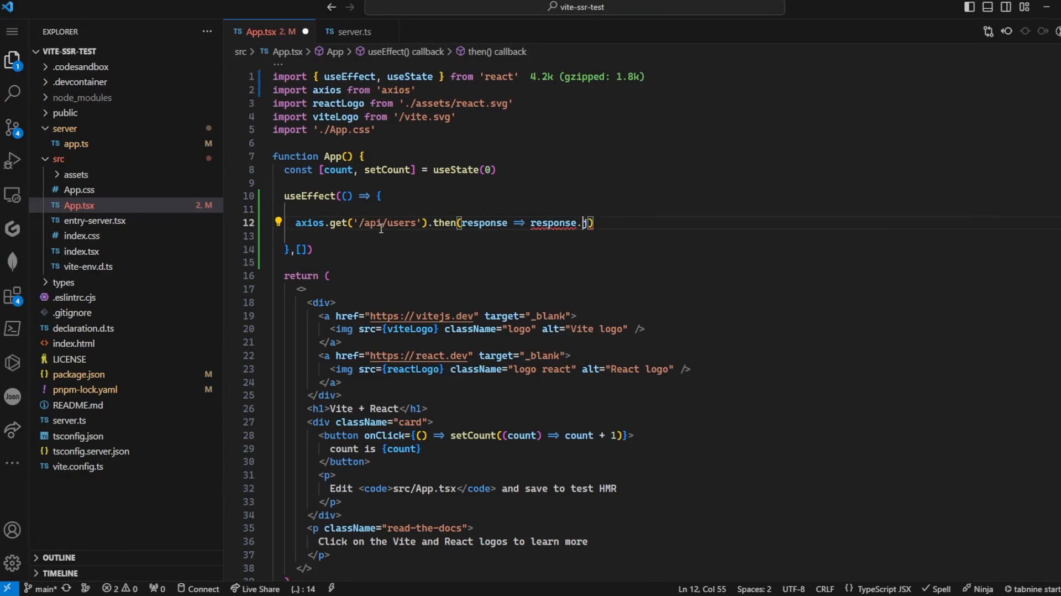
type("json()")
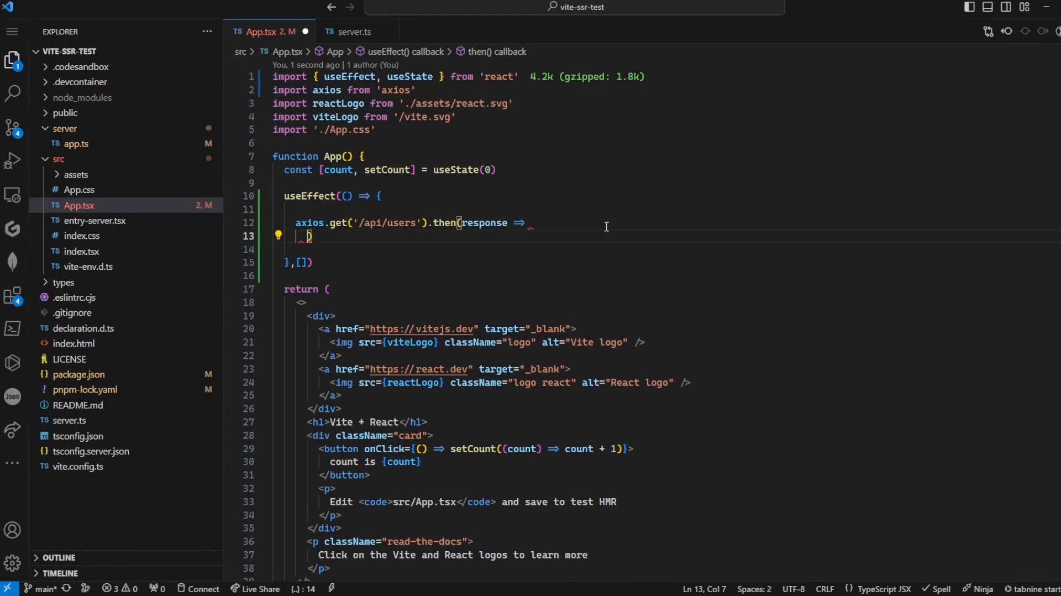
type("console.log")
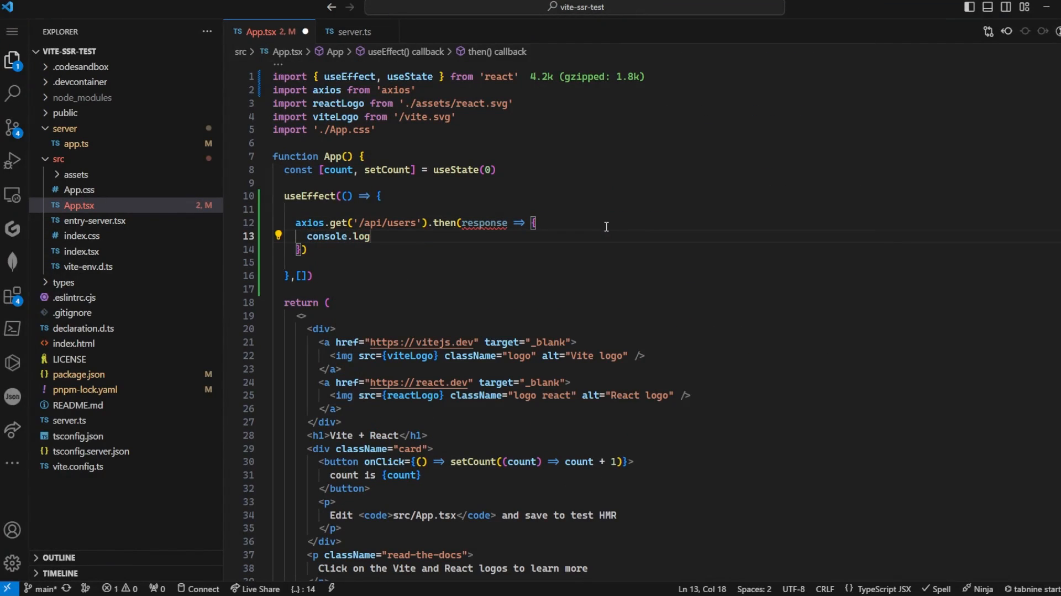
type("(ress")
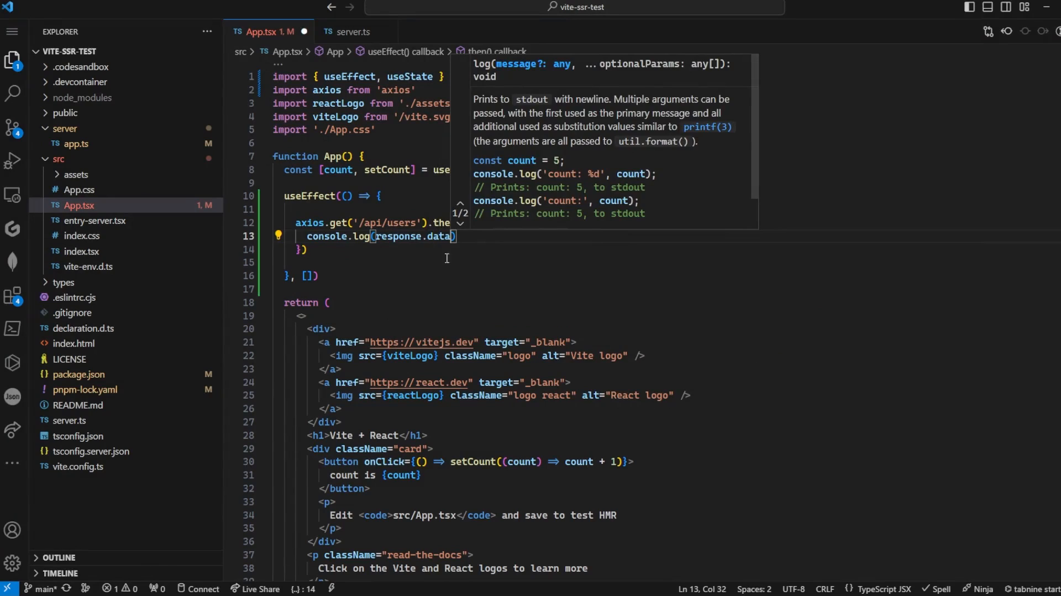
double_click(482, 222)
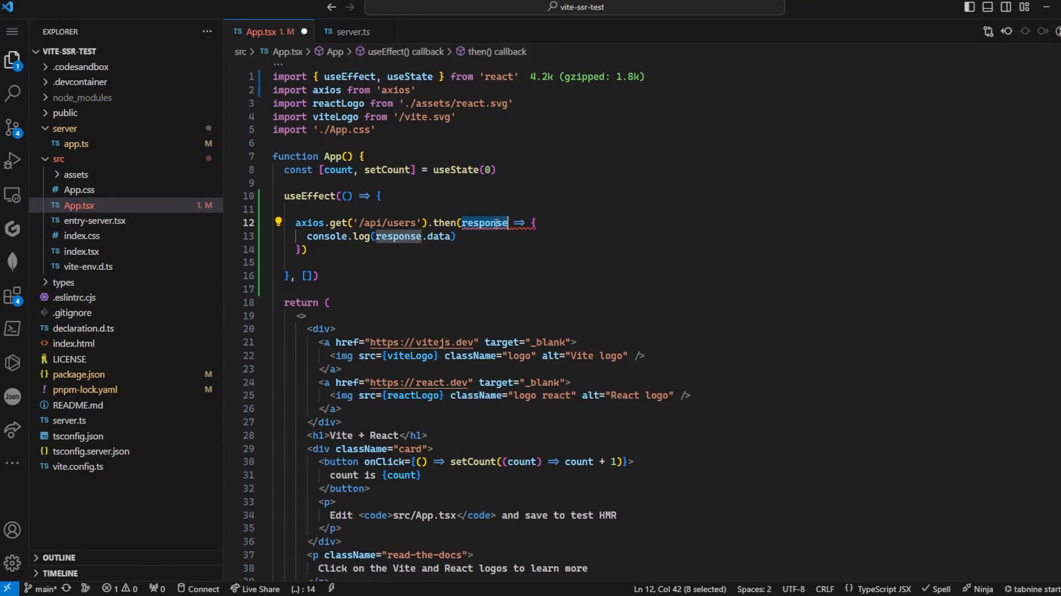
left_click(304, 209)
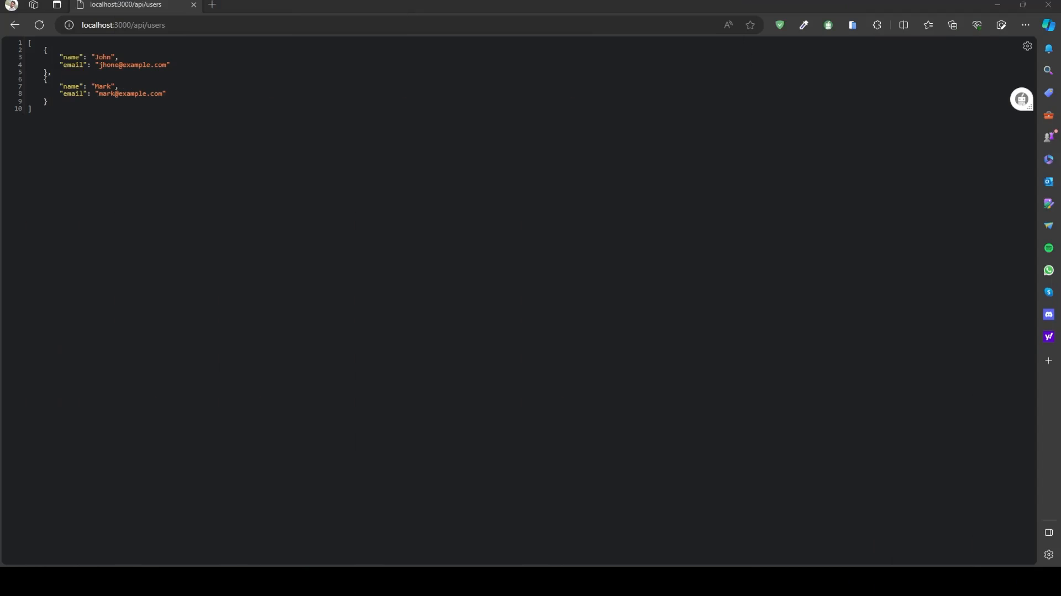
mouse_move(285, 270)
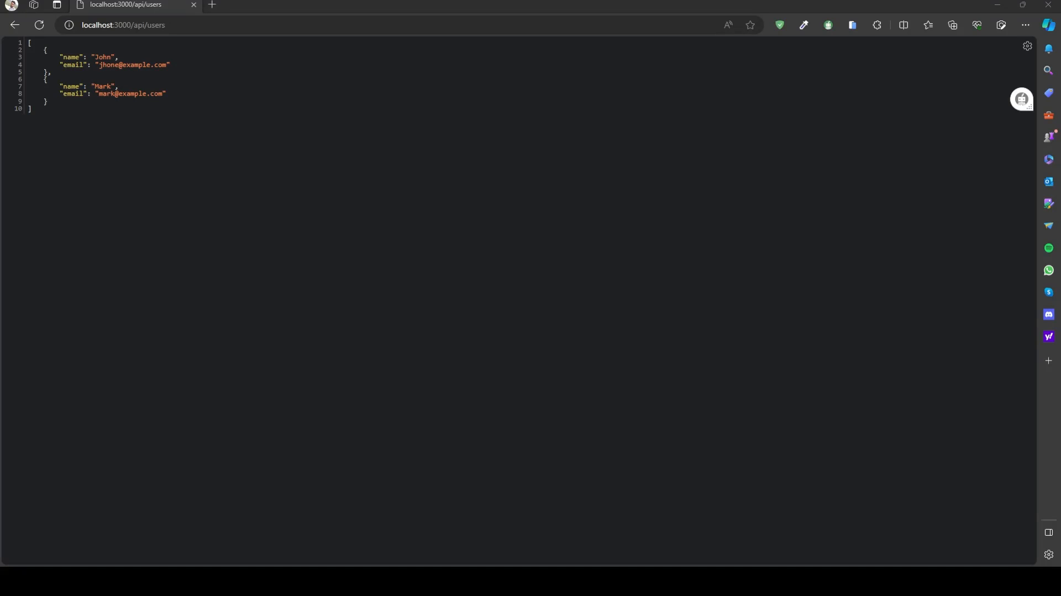
Step: Change the Edge address to localhost:3000 to load the app home page
left_click(123, 25)
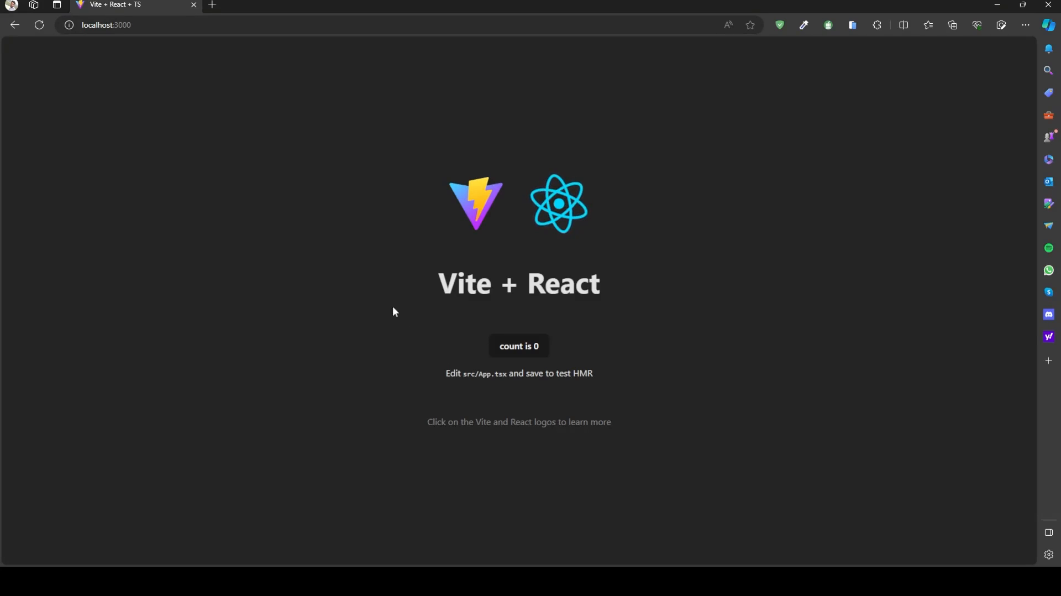
Step: Open DevTools Console and expand the logged Array(2) and its user entries
key("F12")
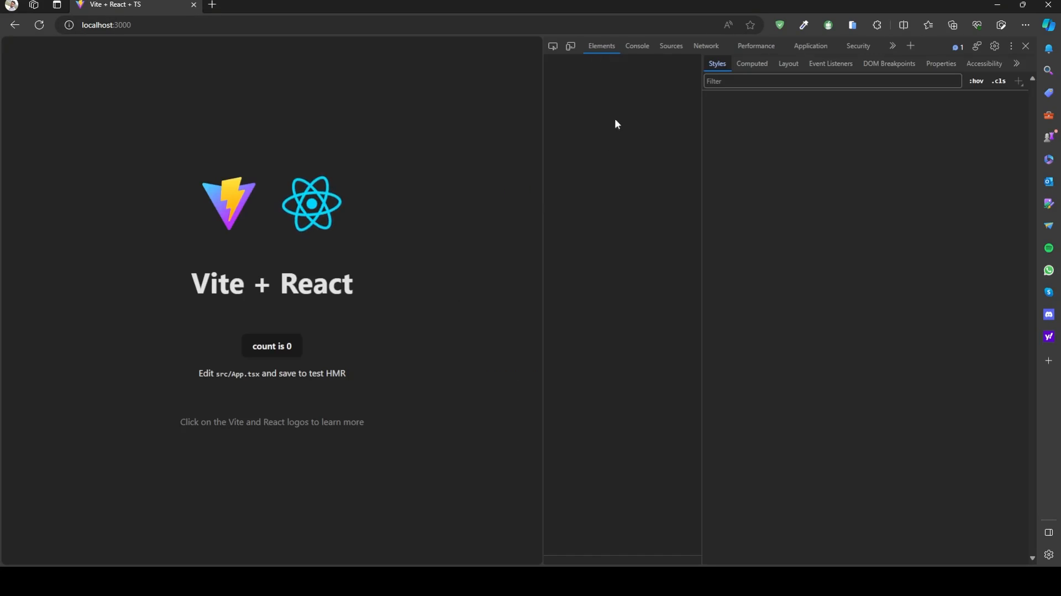
left_click(635, 45)
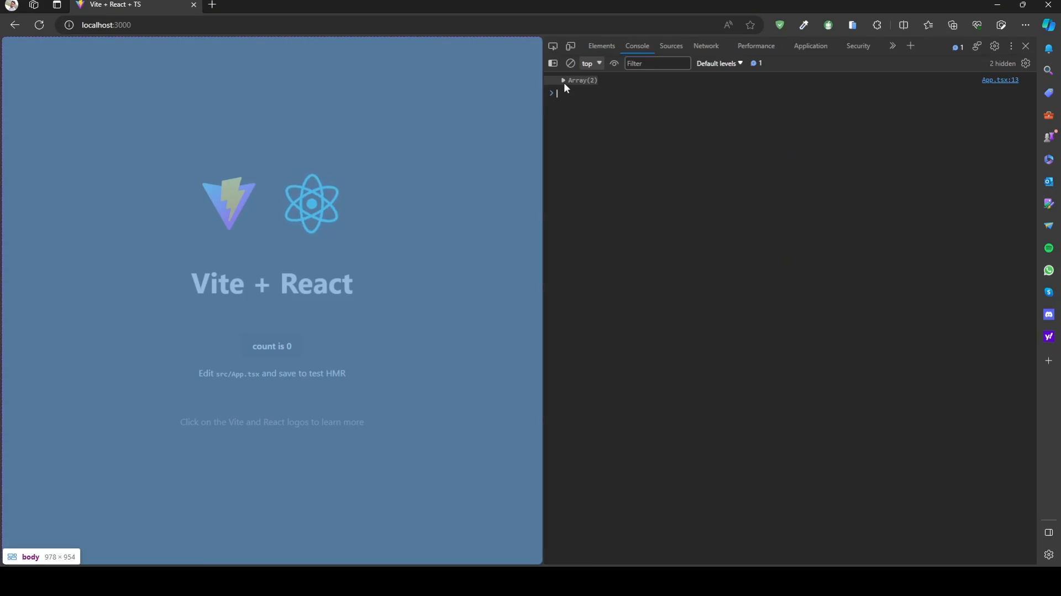
left_click(562, 80)
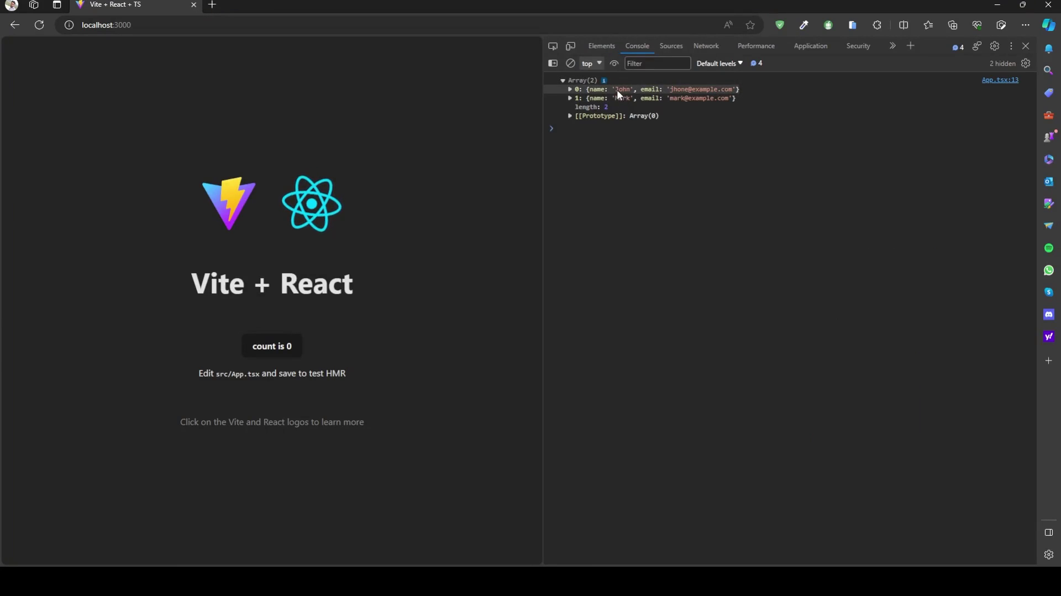
mouse_move(626, 98)
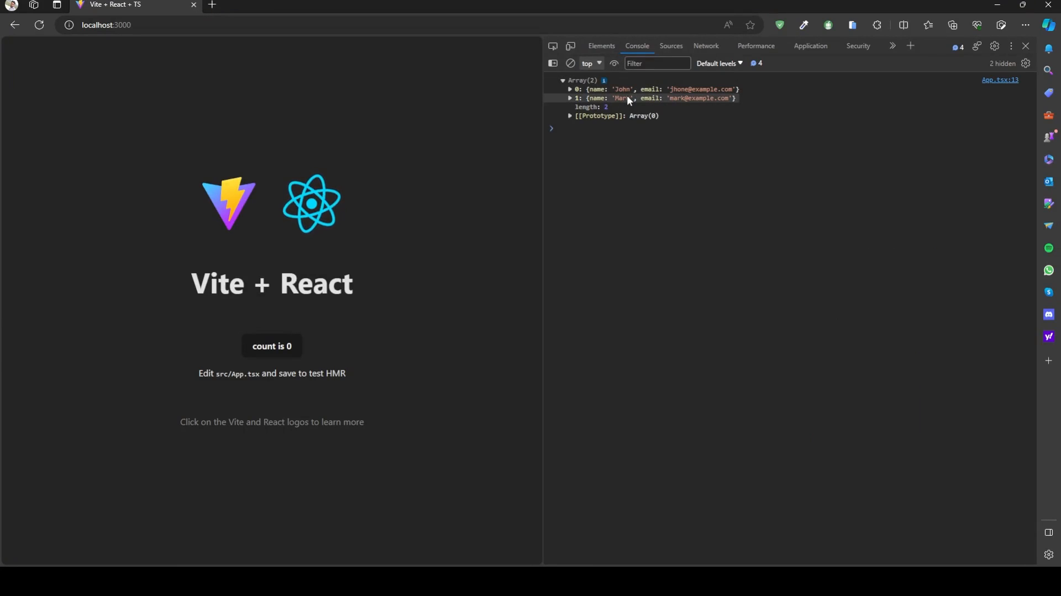
left_click(569, 89)
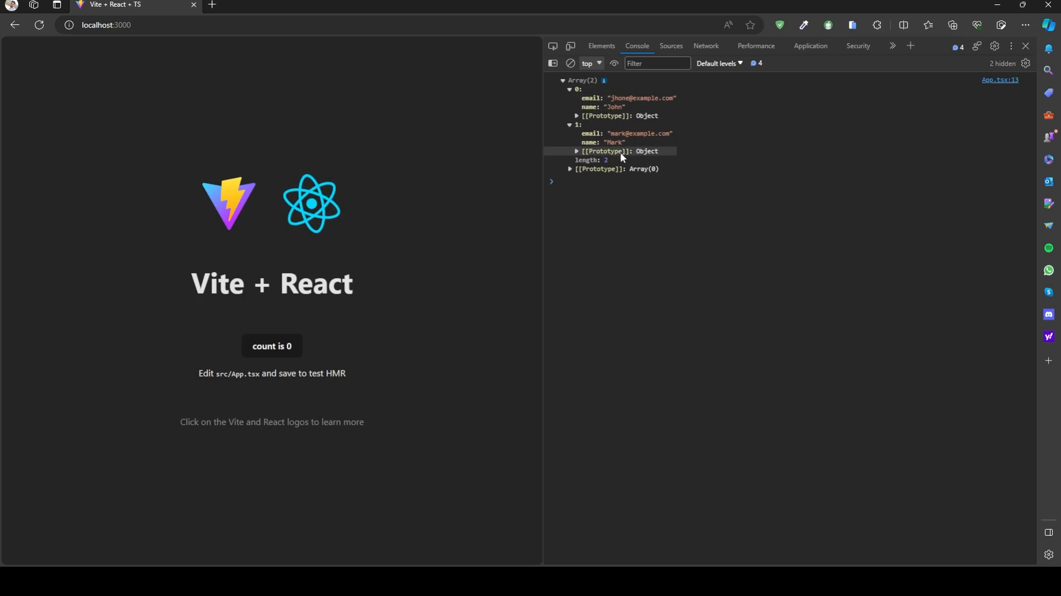
mouse_move(944, 31)
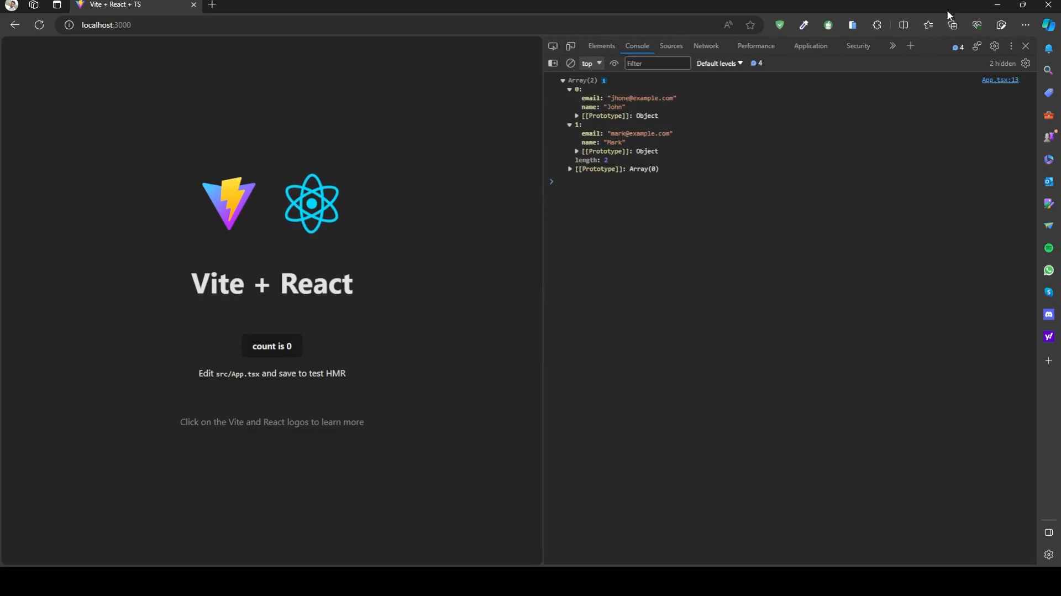
mouse_move(712, 545)
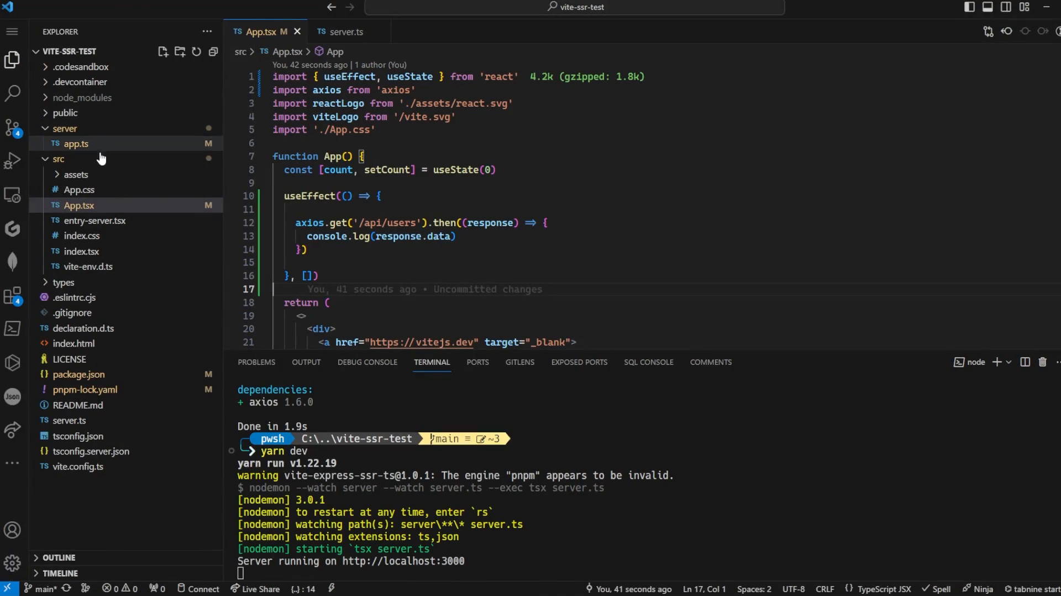
Step: Open the server's app.ts, clear the terminal and run pnpm build
left_click(76, 144)
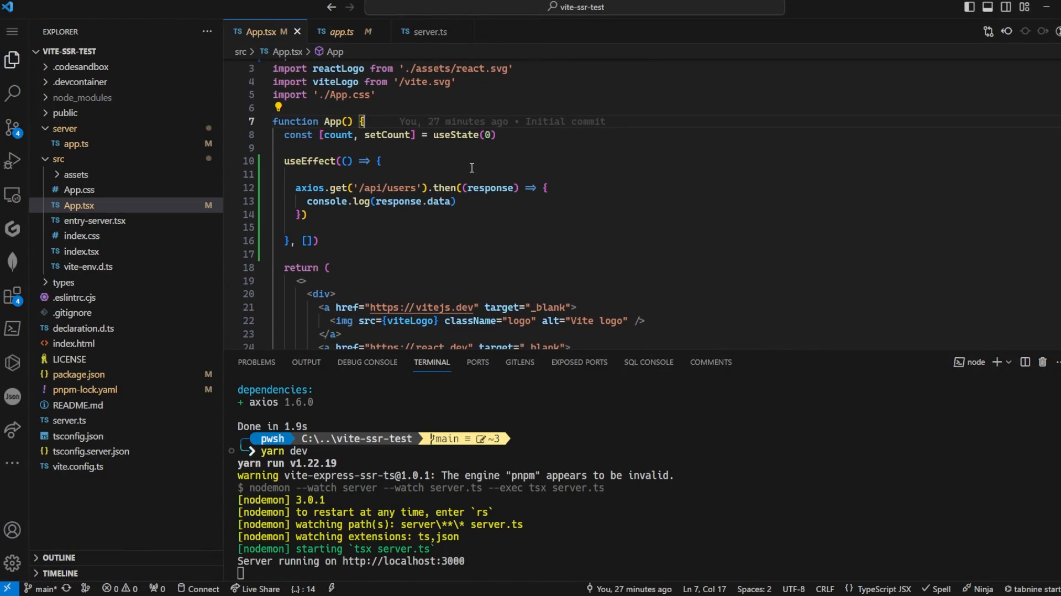
left_click(458, 166)
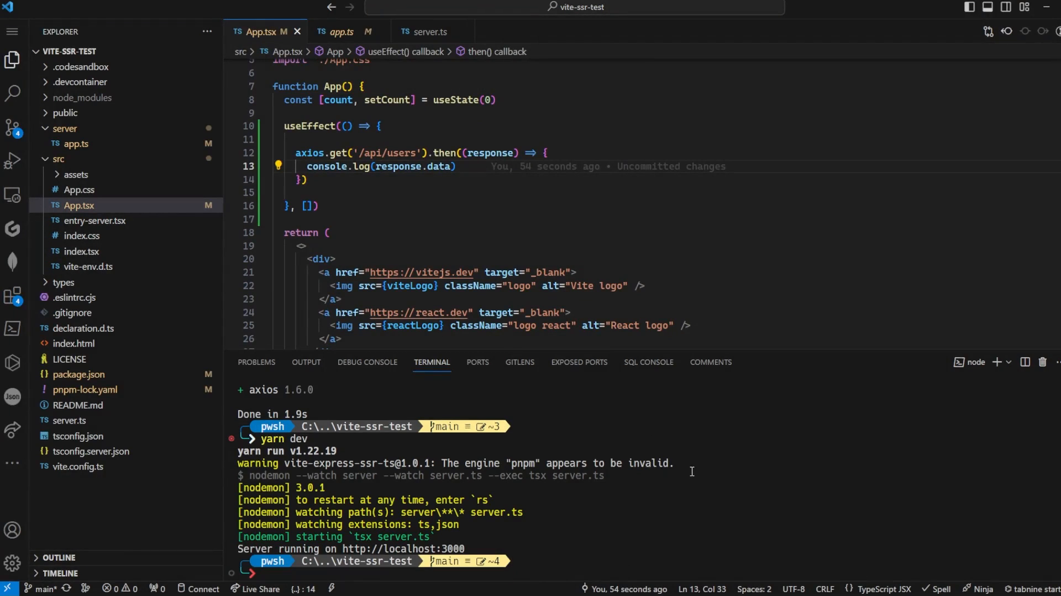
type("clear")
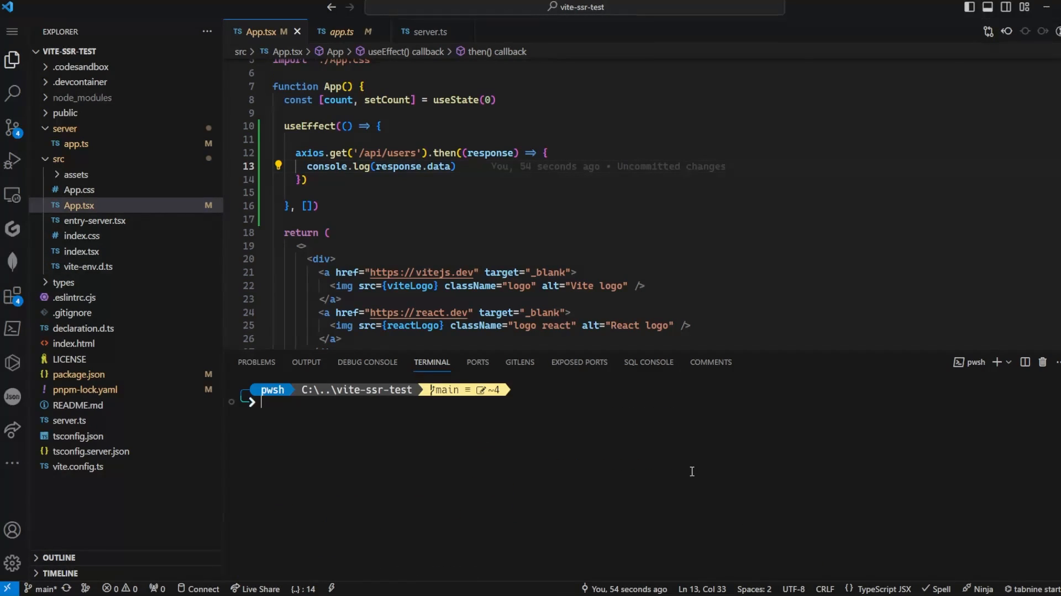
type("yarn")
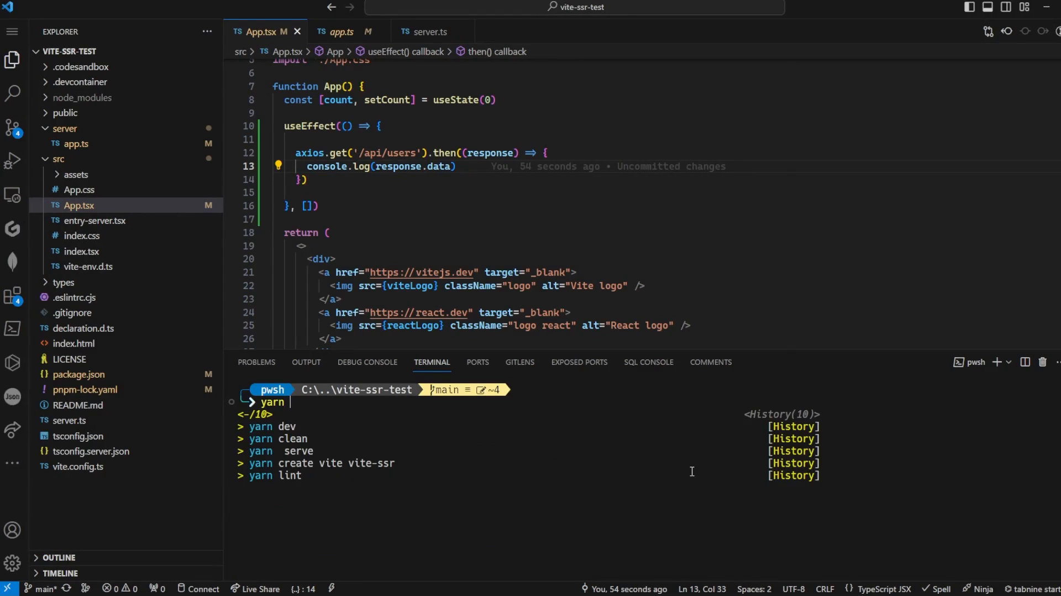
type("pnpm build")
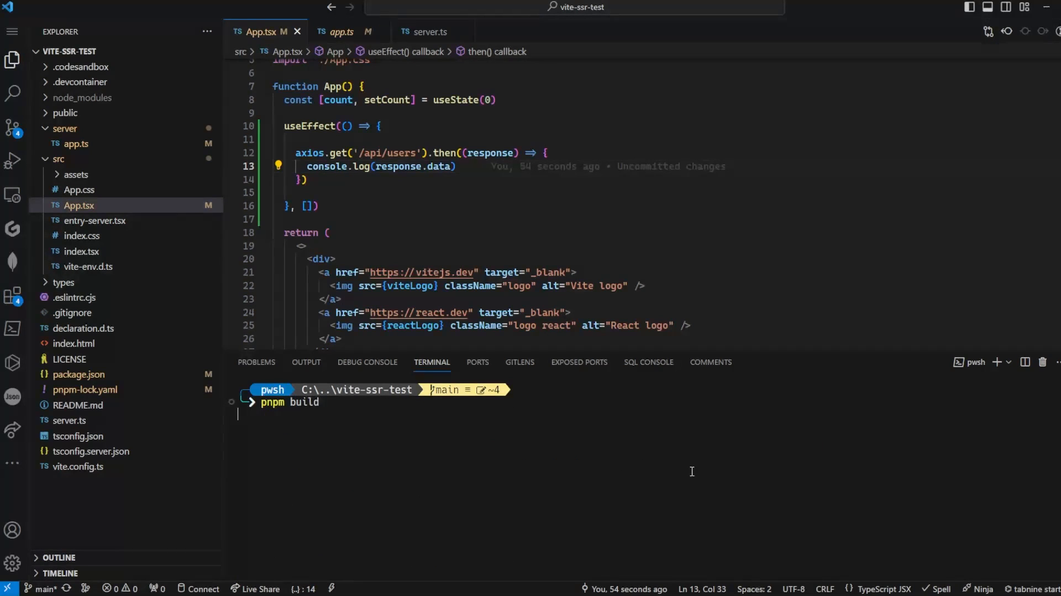
key("Return")
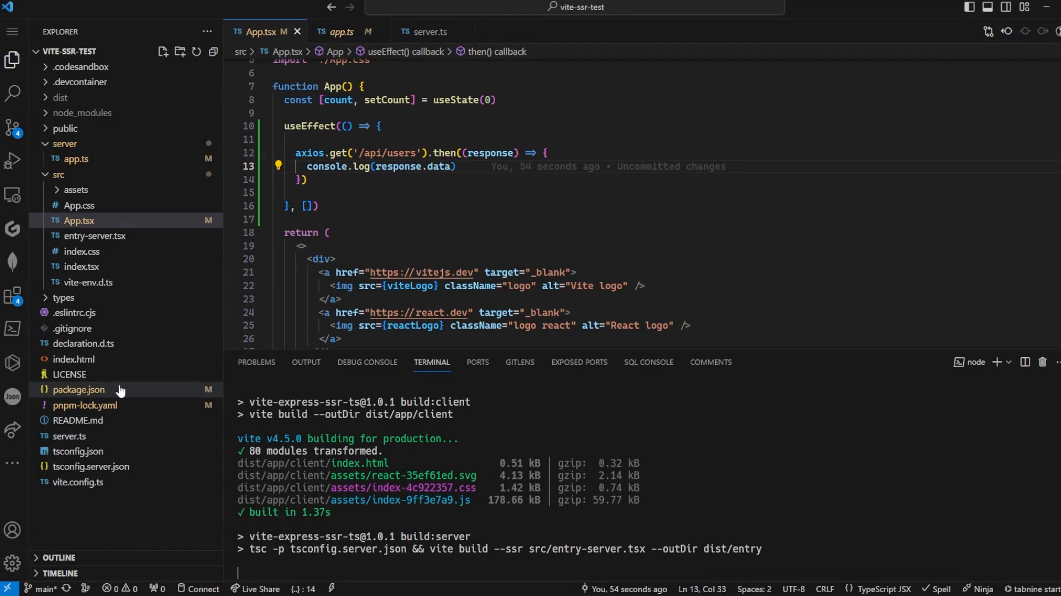
Step: Check the build paths in package.json and browse dist, including entry-server.js and the server and client folders
left_click(78, 389)
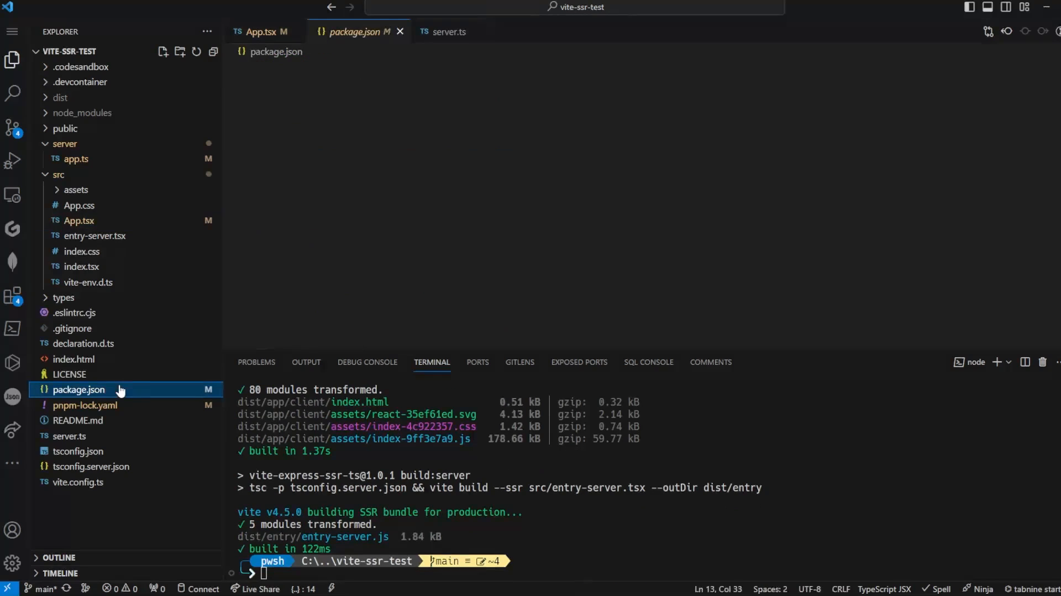
left_click(78, 389)
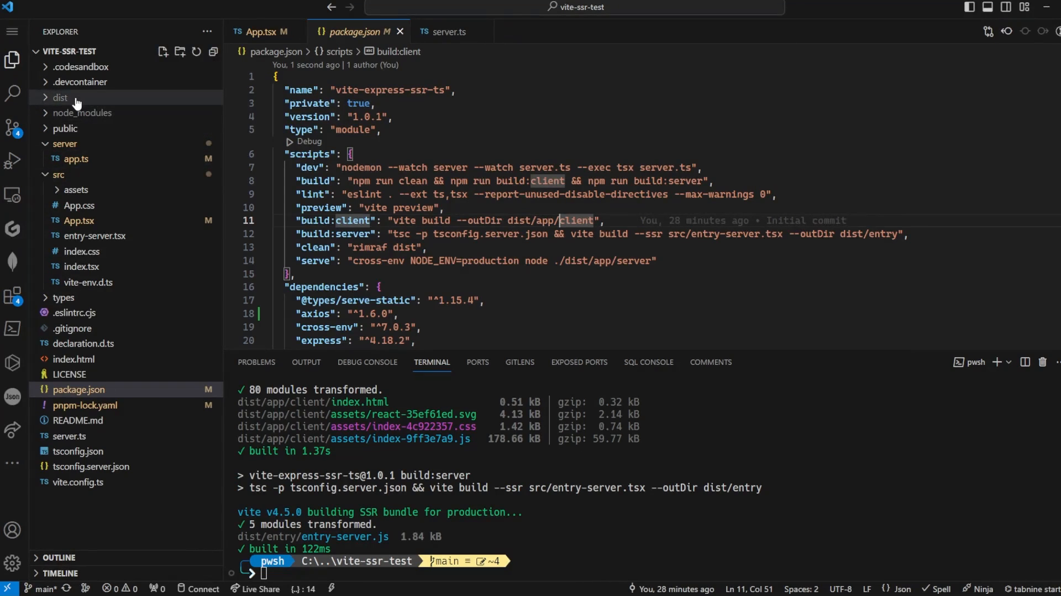
left_click(60, 97)
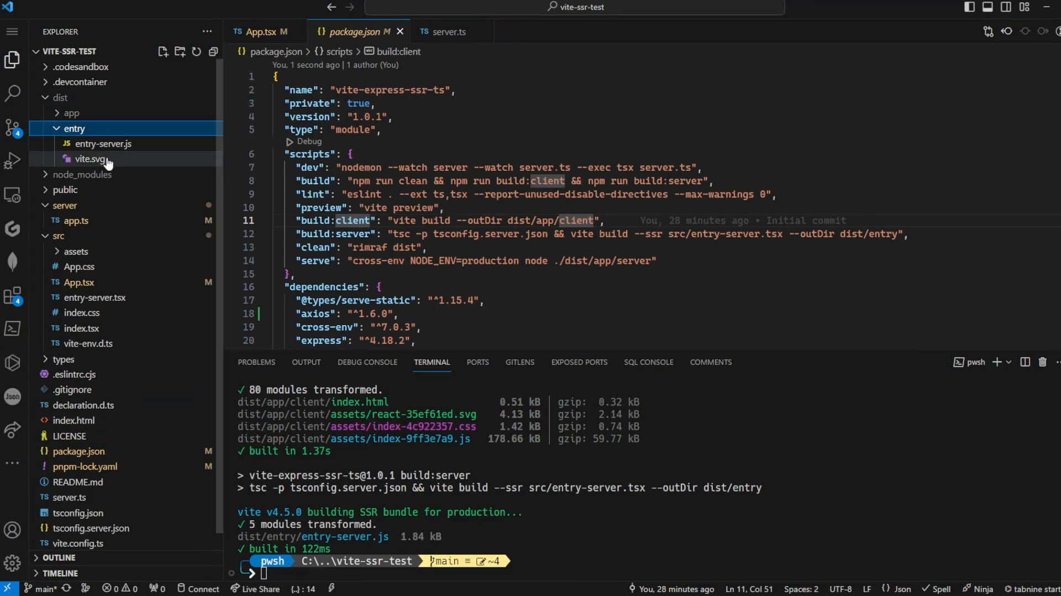
mouse_move(115, 152)
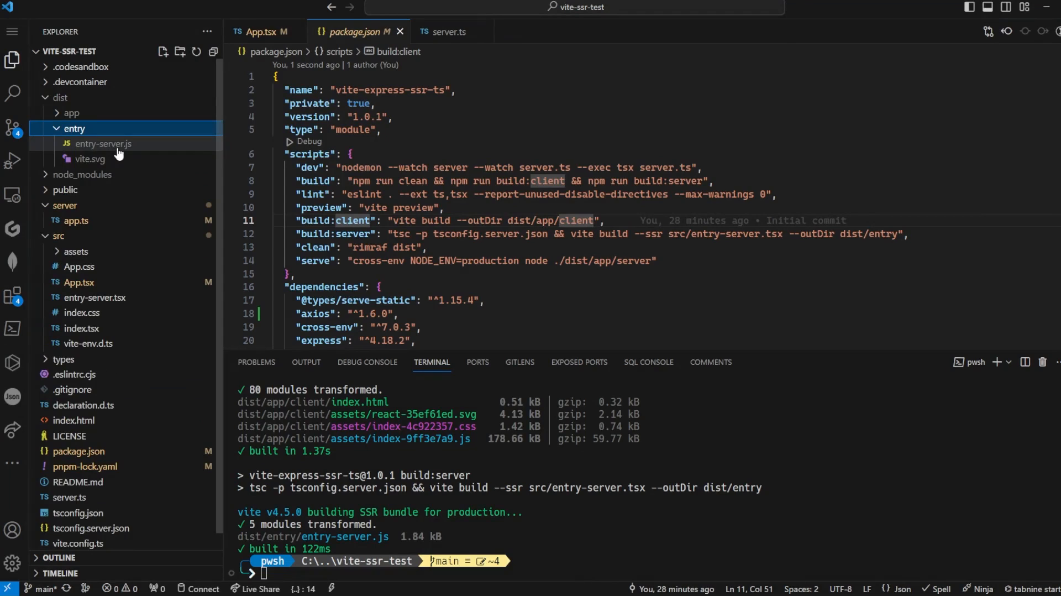
left_click(104, 144)
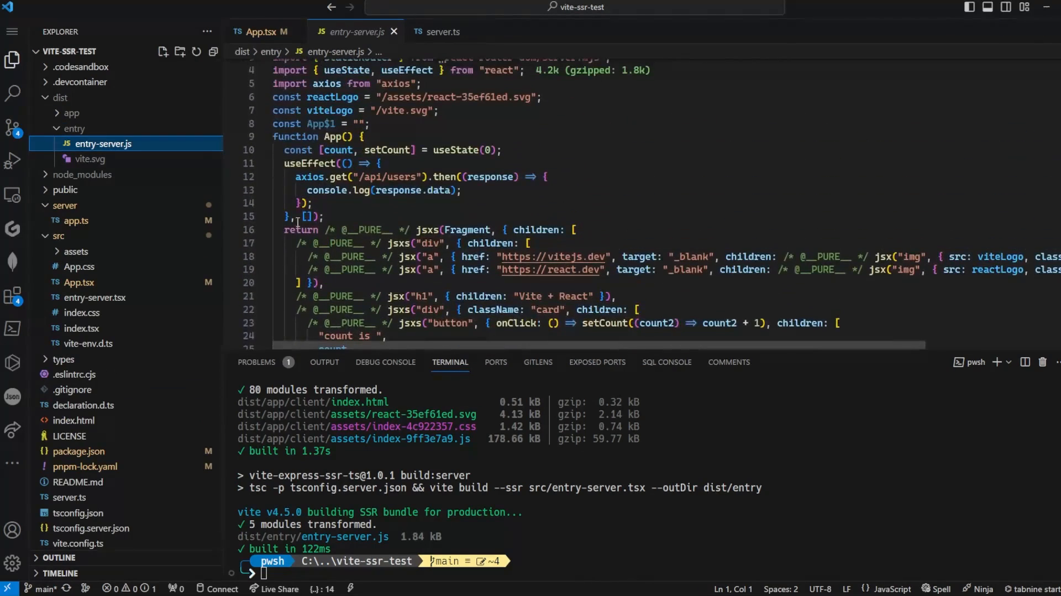
left_click(71, 113)
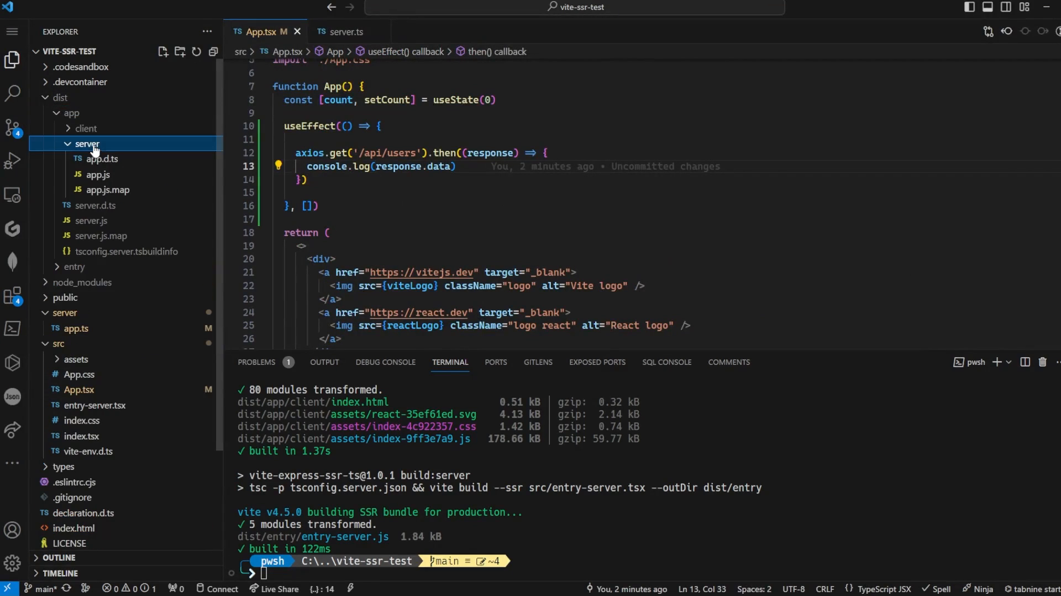
left_click(86, 143)
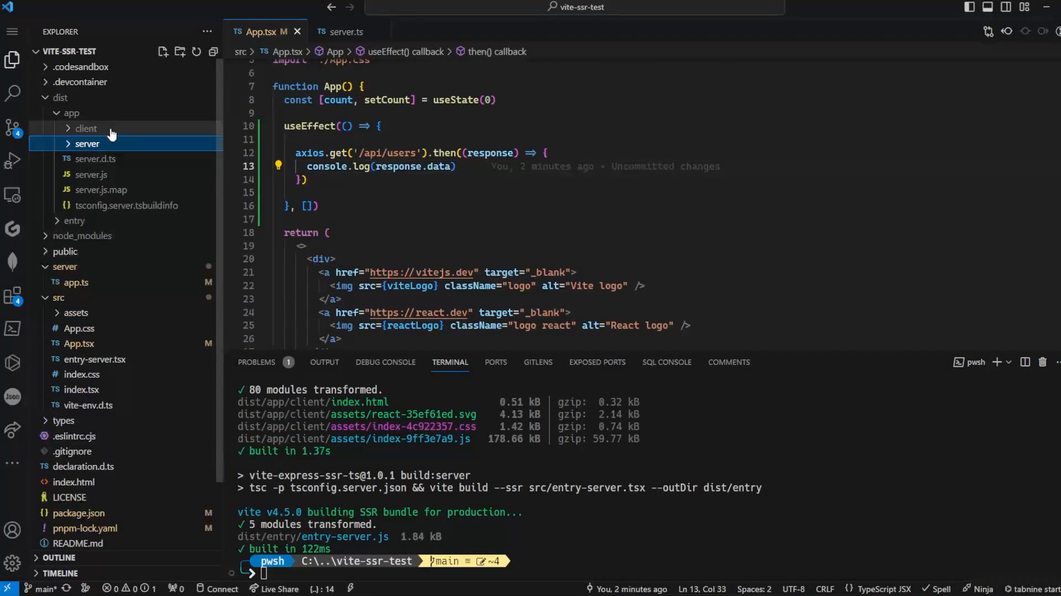
left_click(86, 129)
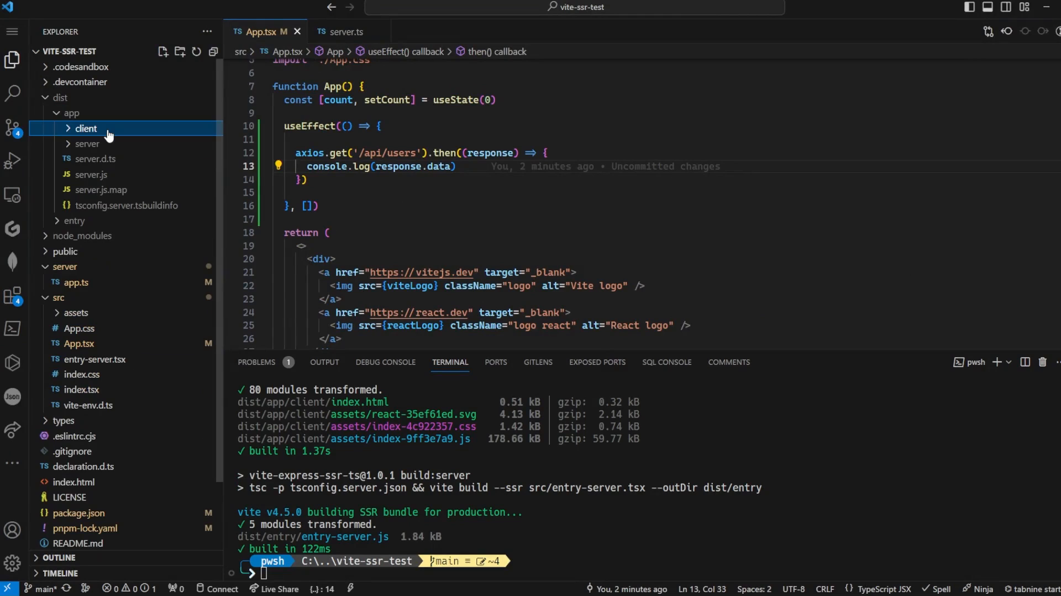
mouse_move(126, 205)
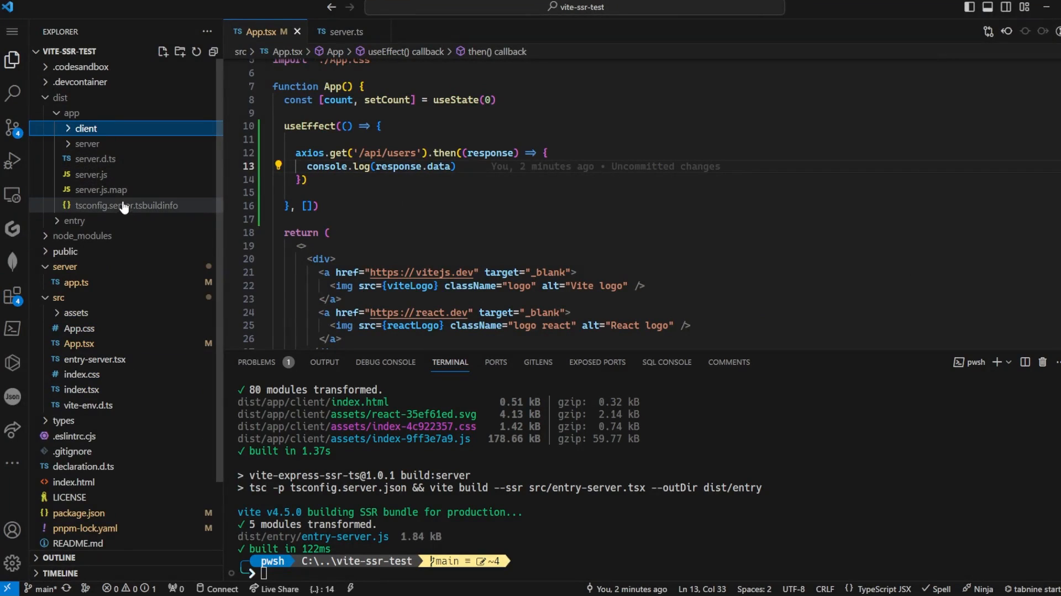
mouse_move(122, 209)
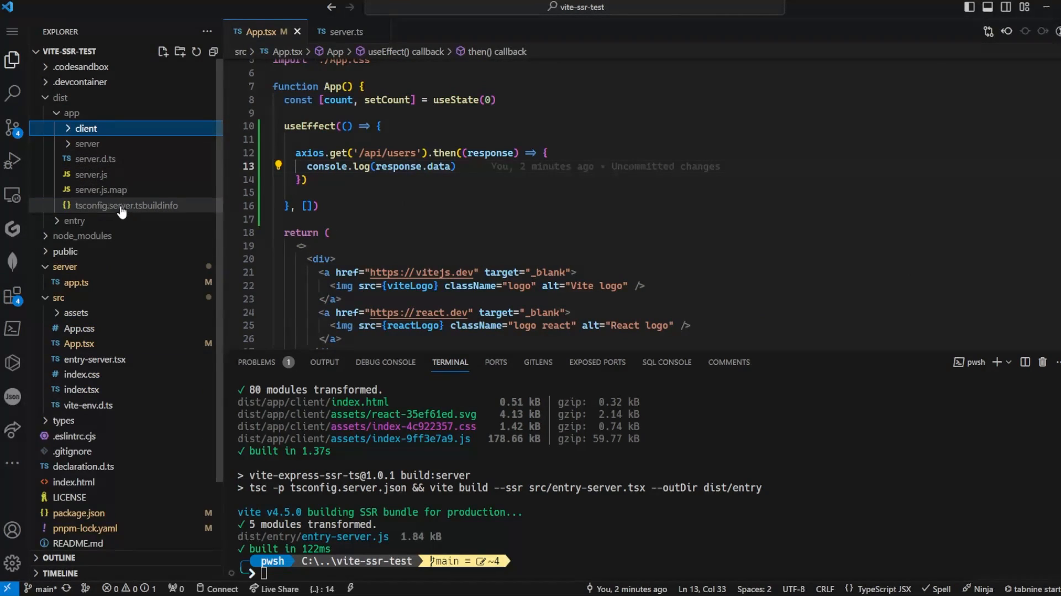
mouse_move(87, 150)
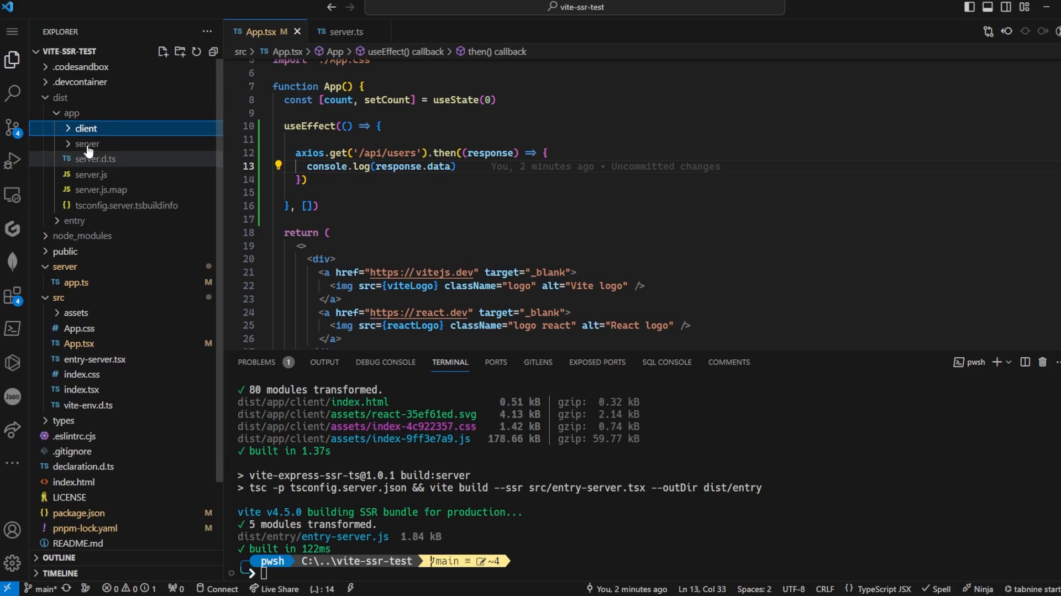
mouse_move(103, 217)
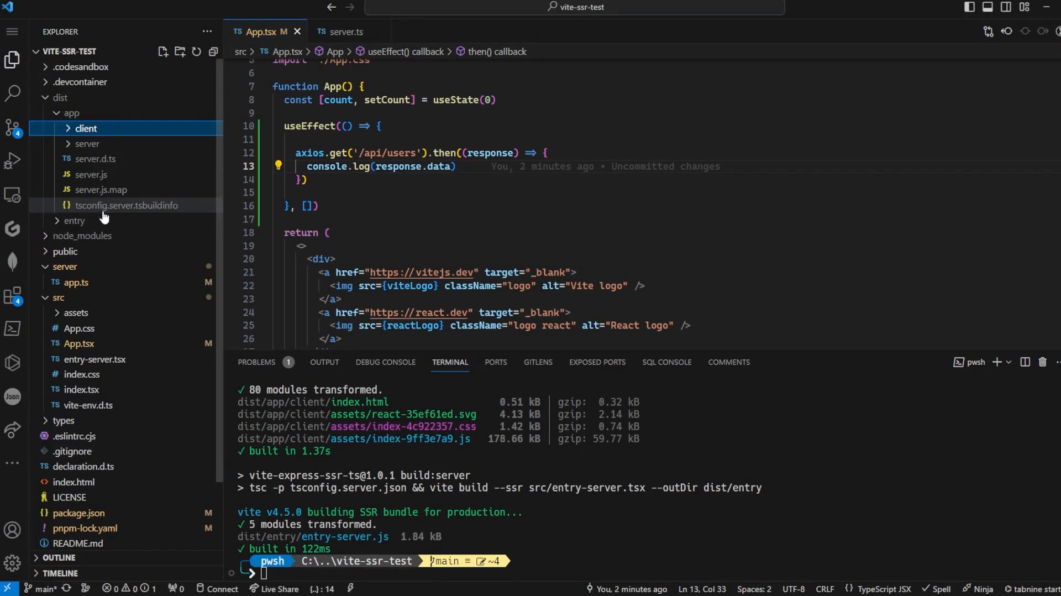
scroll("down", 3)
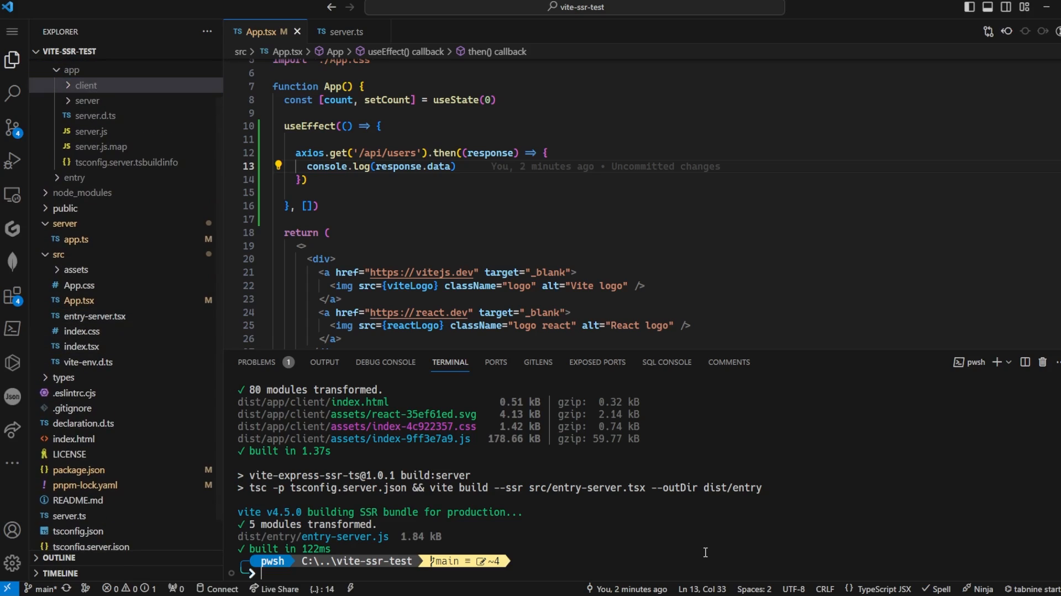
Step: Check the serve script in package.json, run pnpm serve and open localhost:3000
type("pnpm")
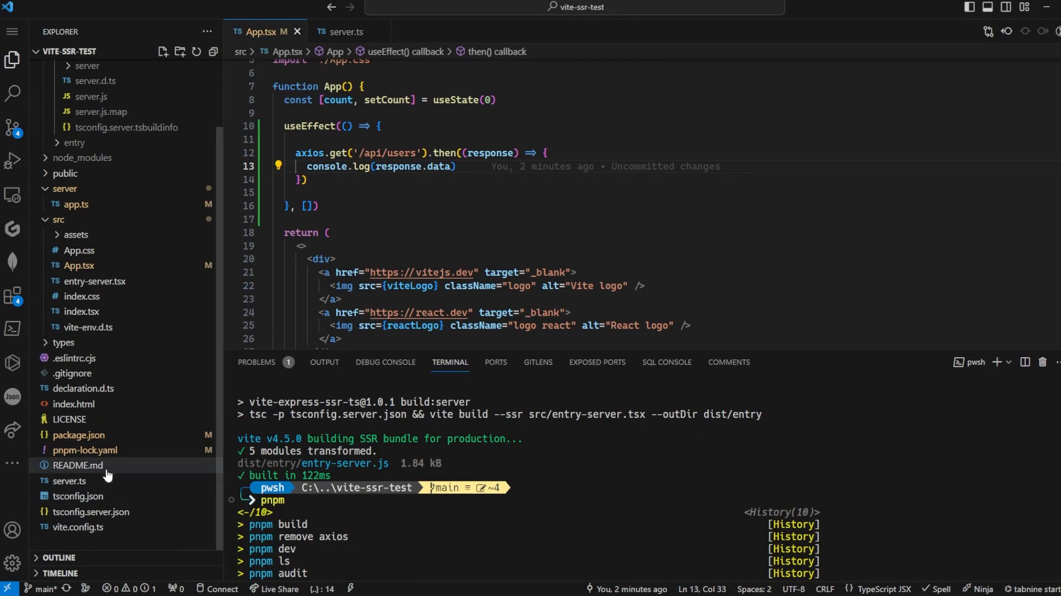
left_click(79, 434)
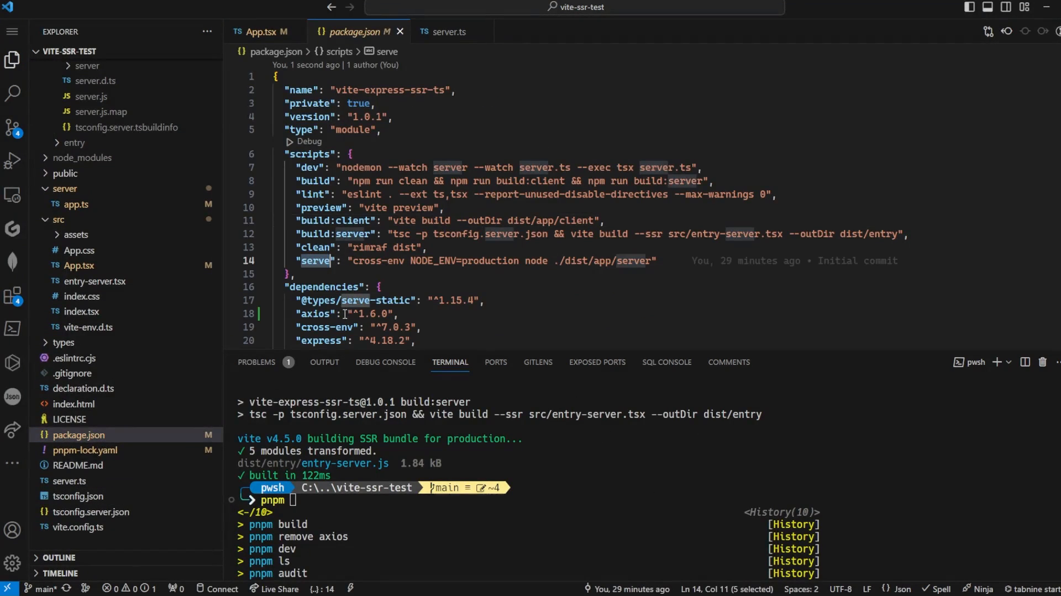
type("serve")
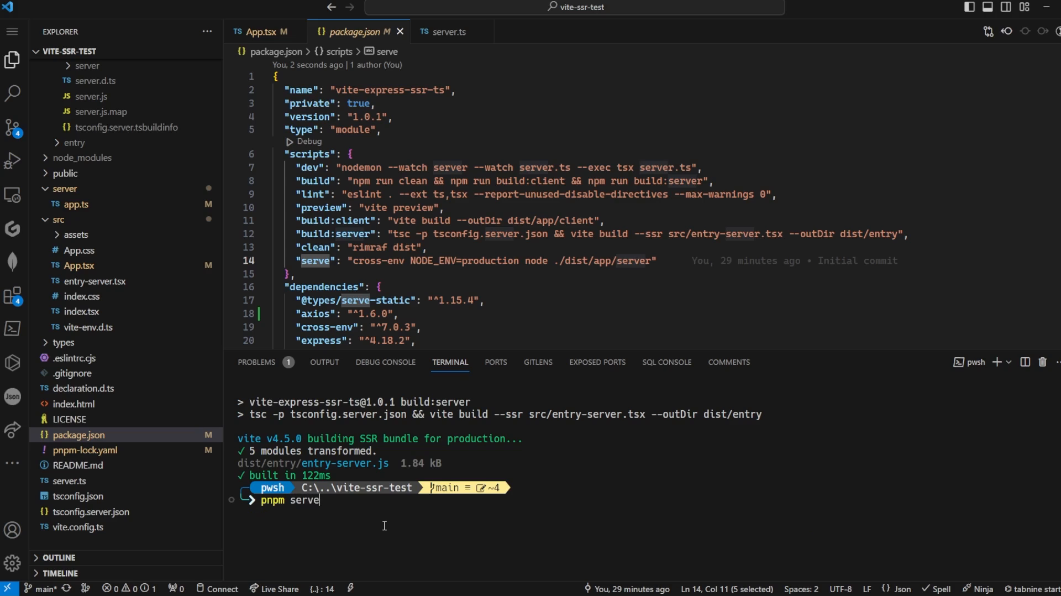
key("Return")
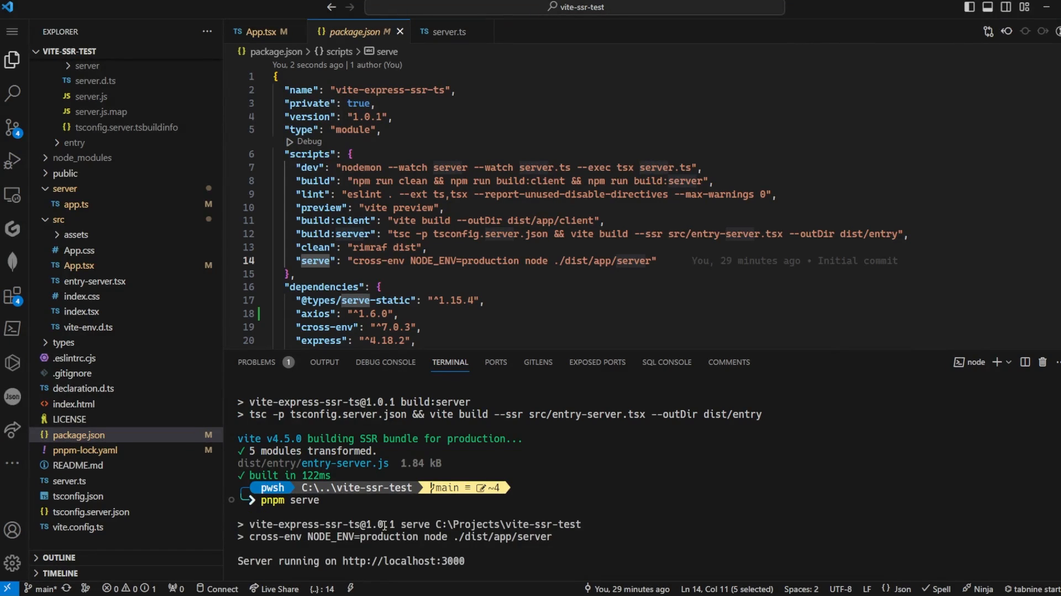
mouse_move(403, 560)
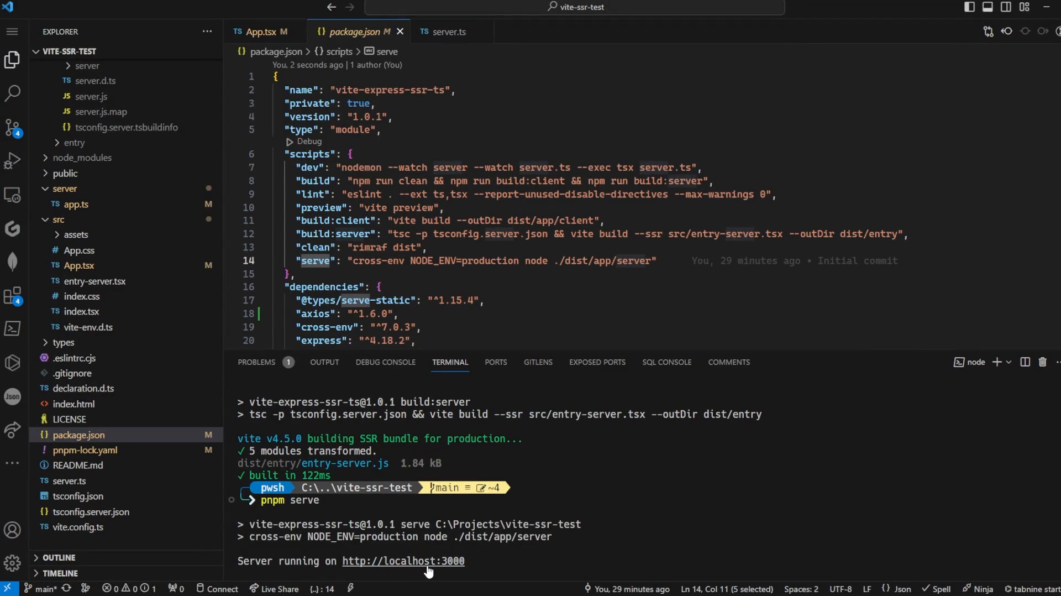
left_click(402, 561)
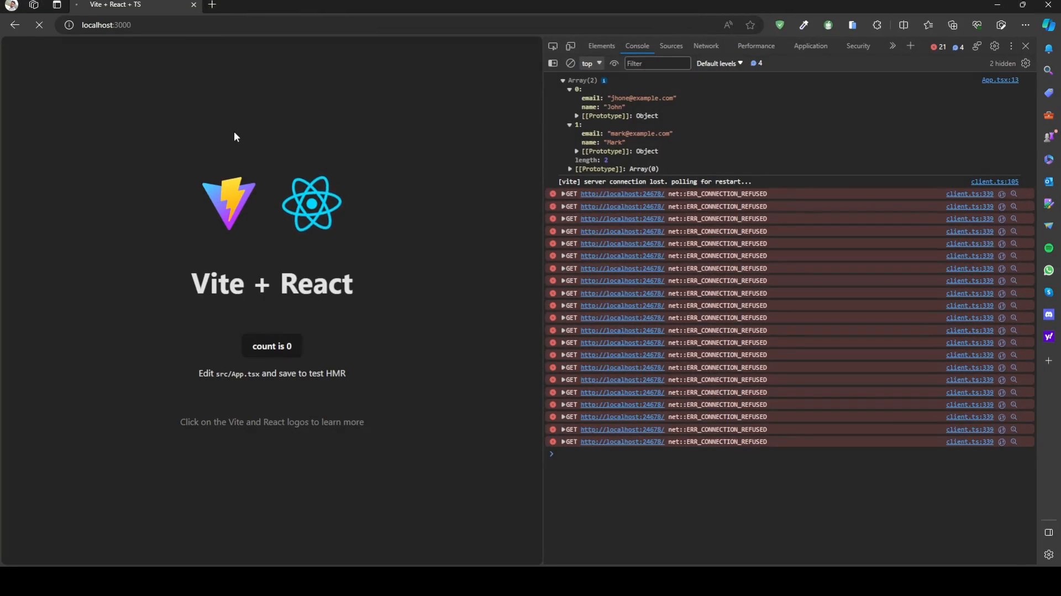
Step: Click the counter on the production page and scroll the server-rendered page source
left_click(39, 25)
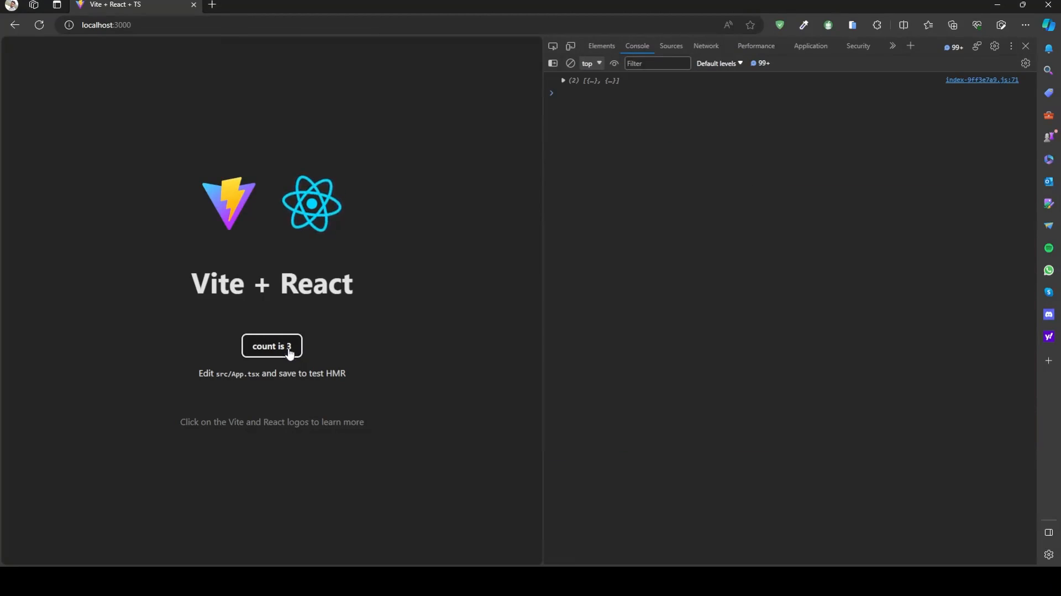
mouse_move(404, 422)
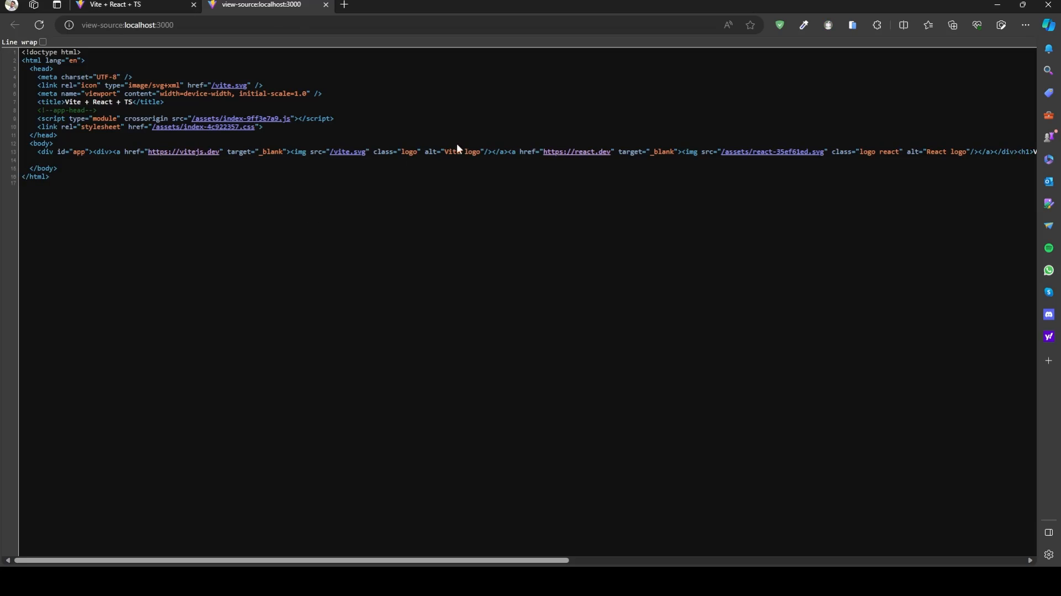
scroll("right", 3)
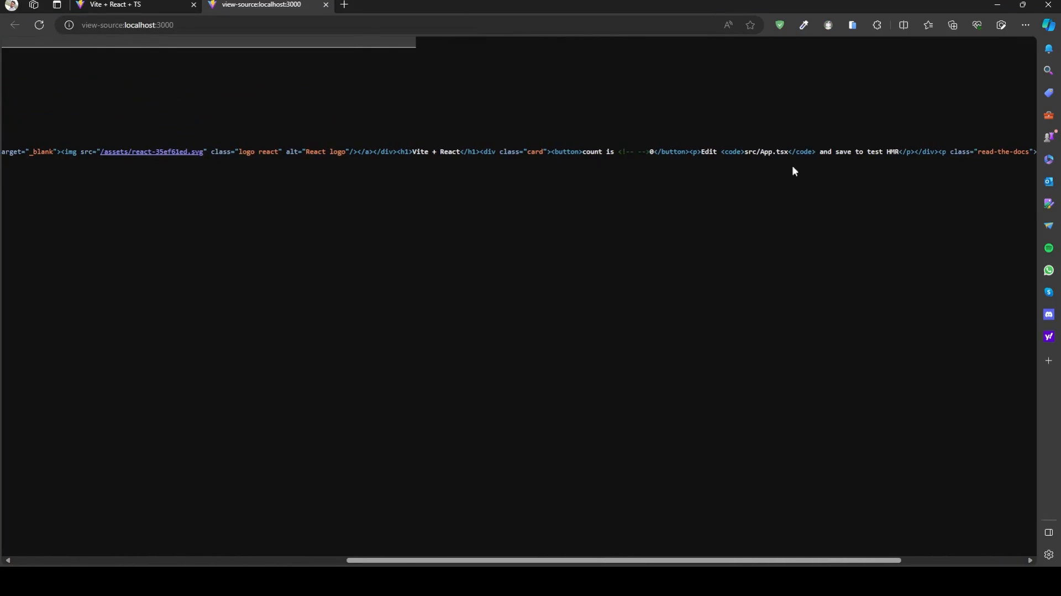